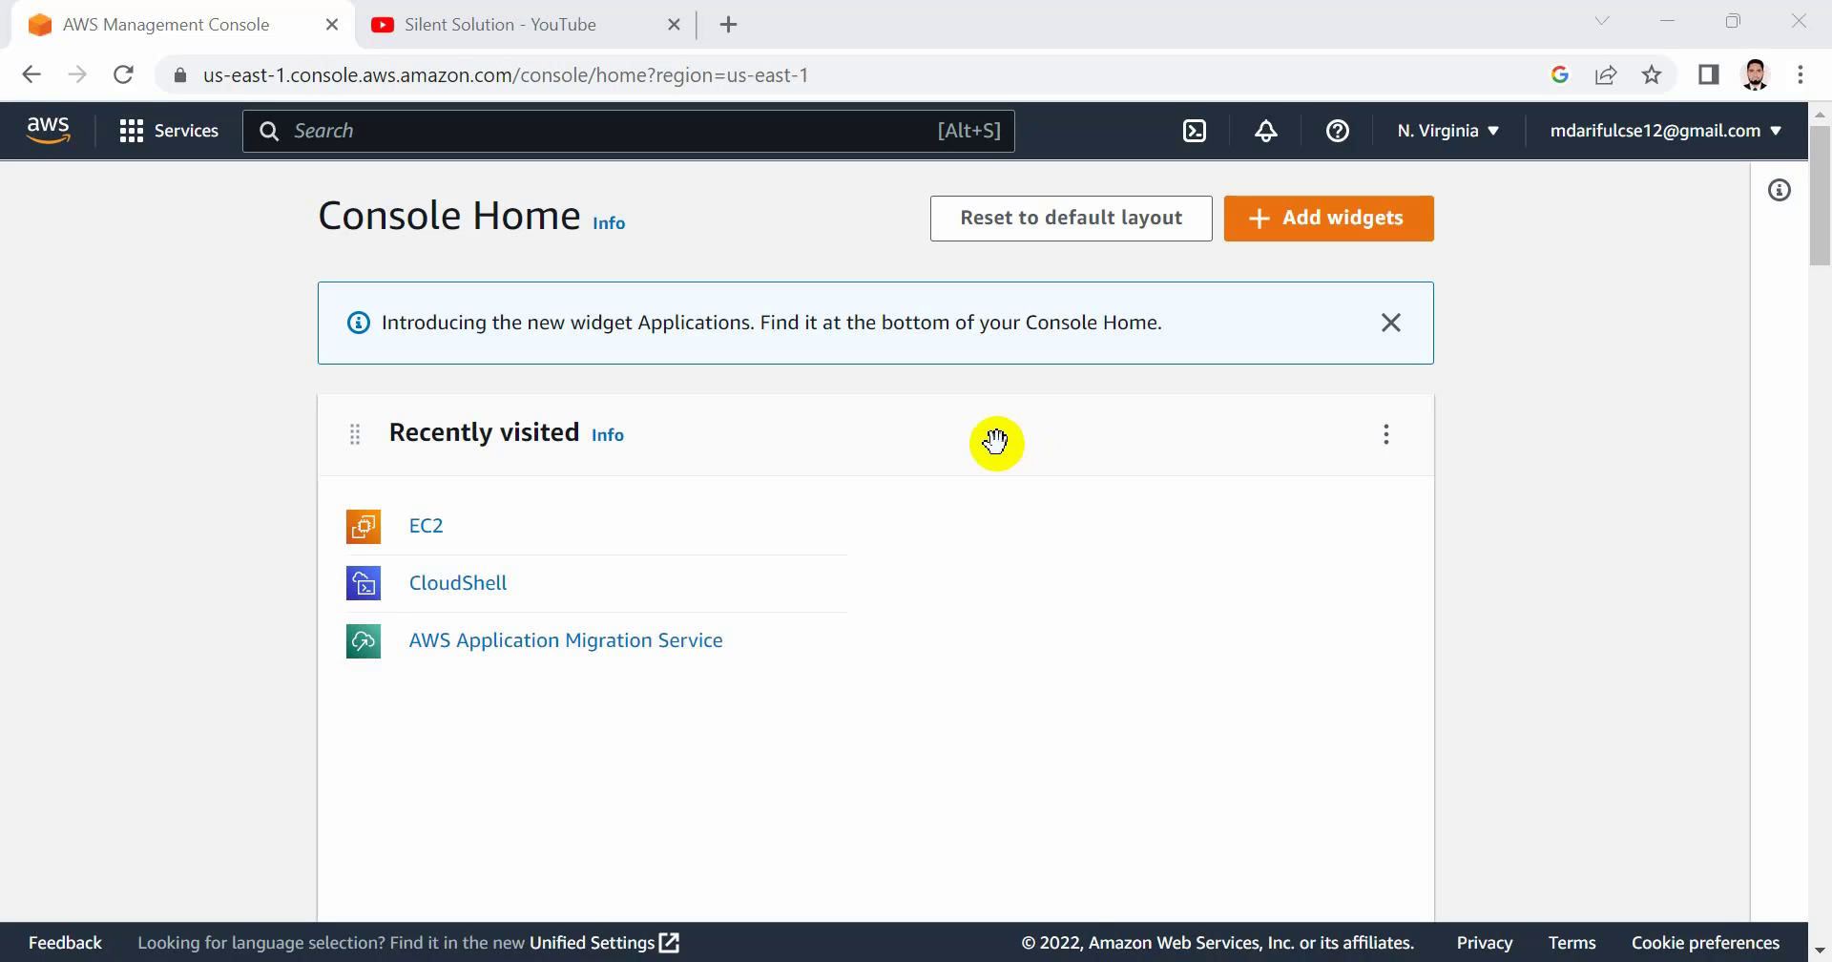
mouse_move(960, 414)
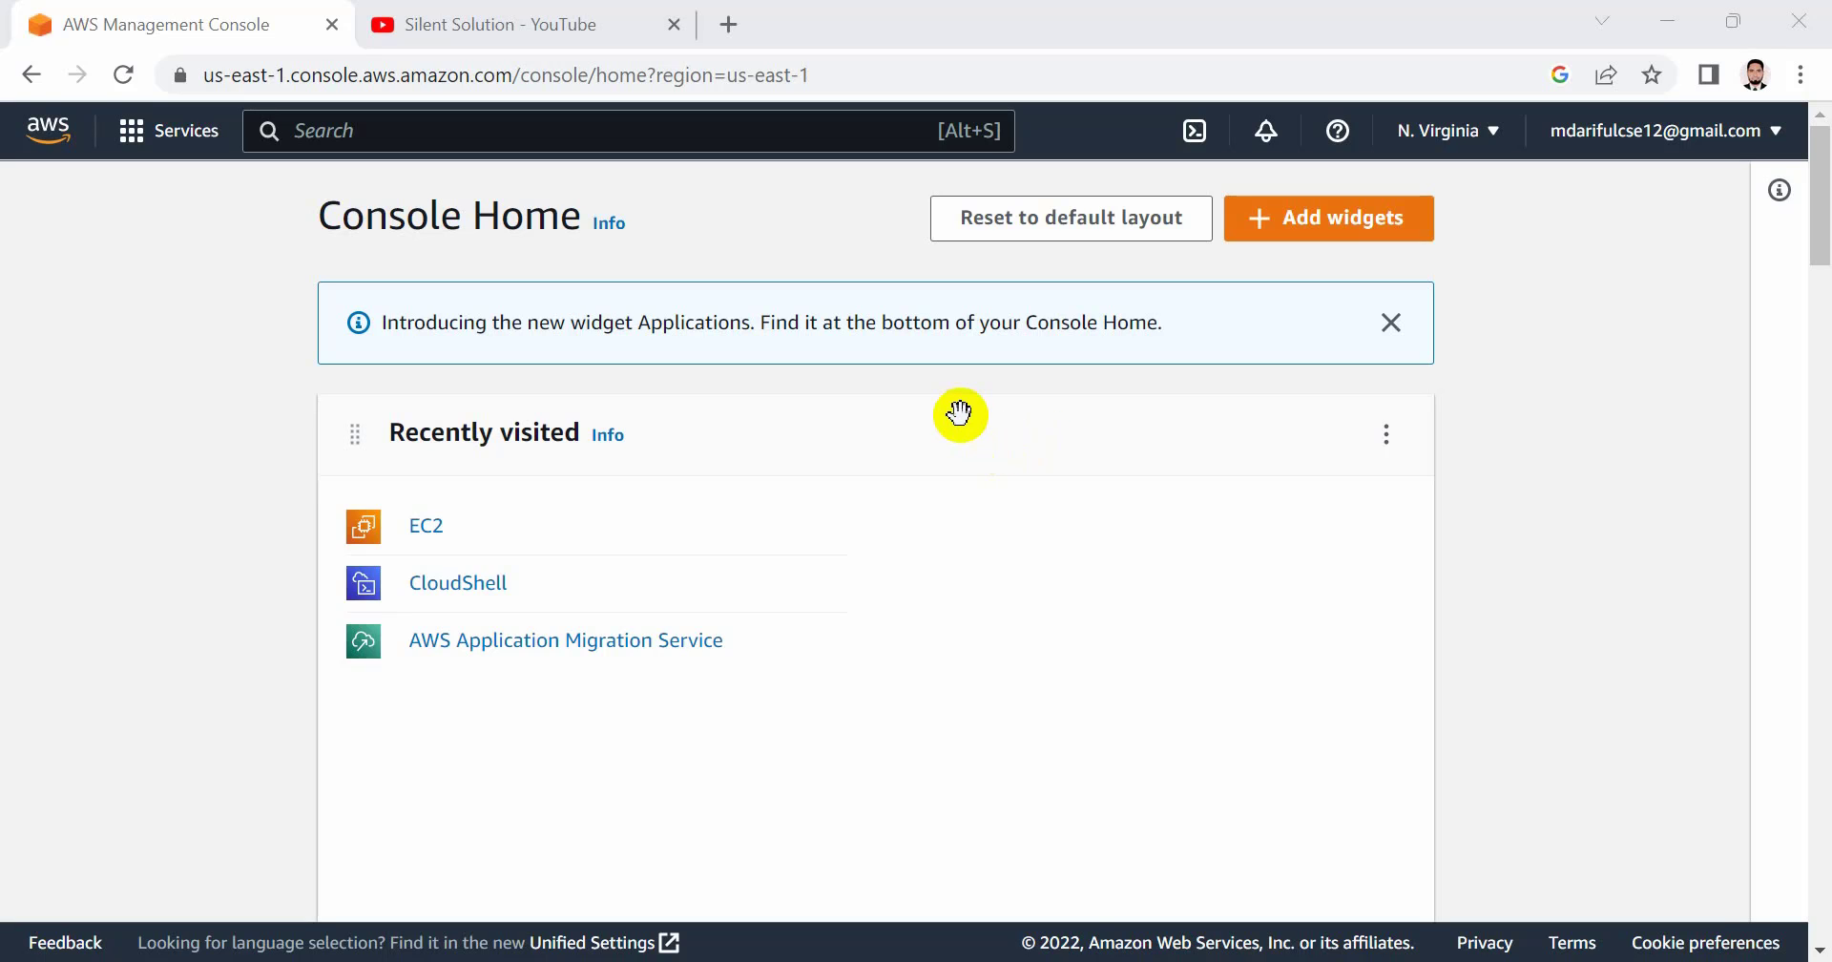
mouse_move(710, 454)
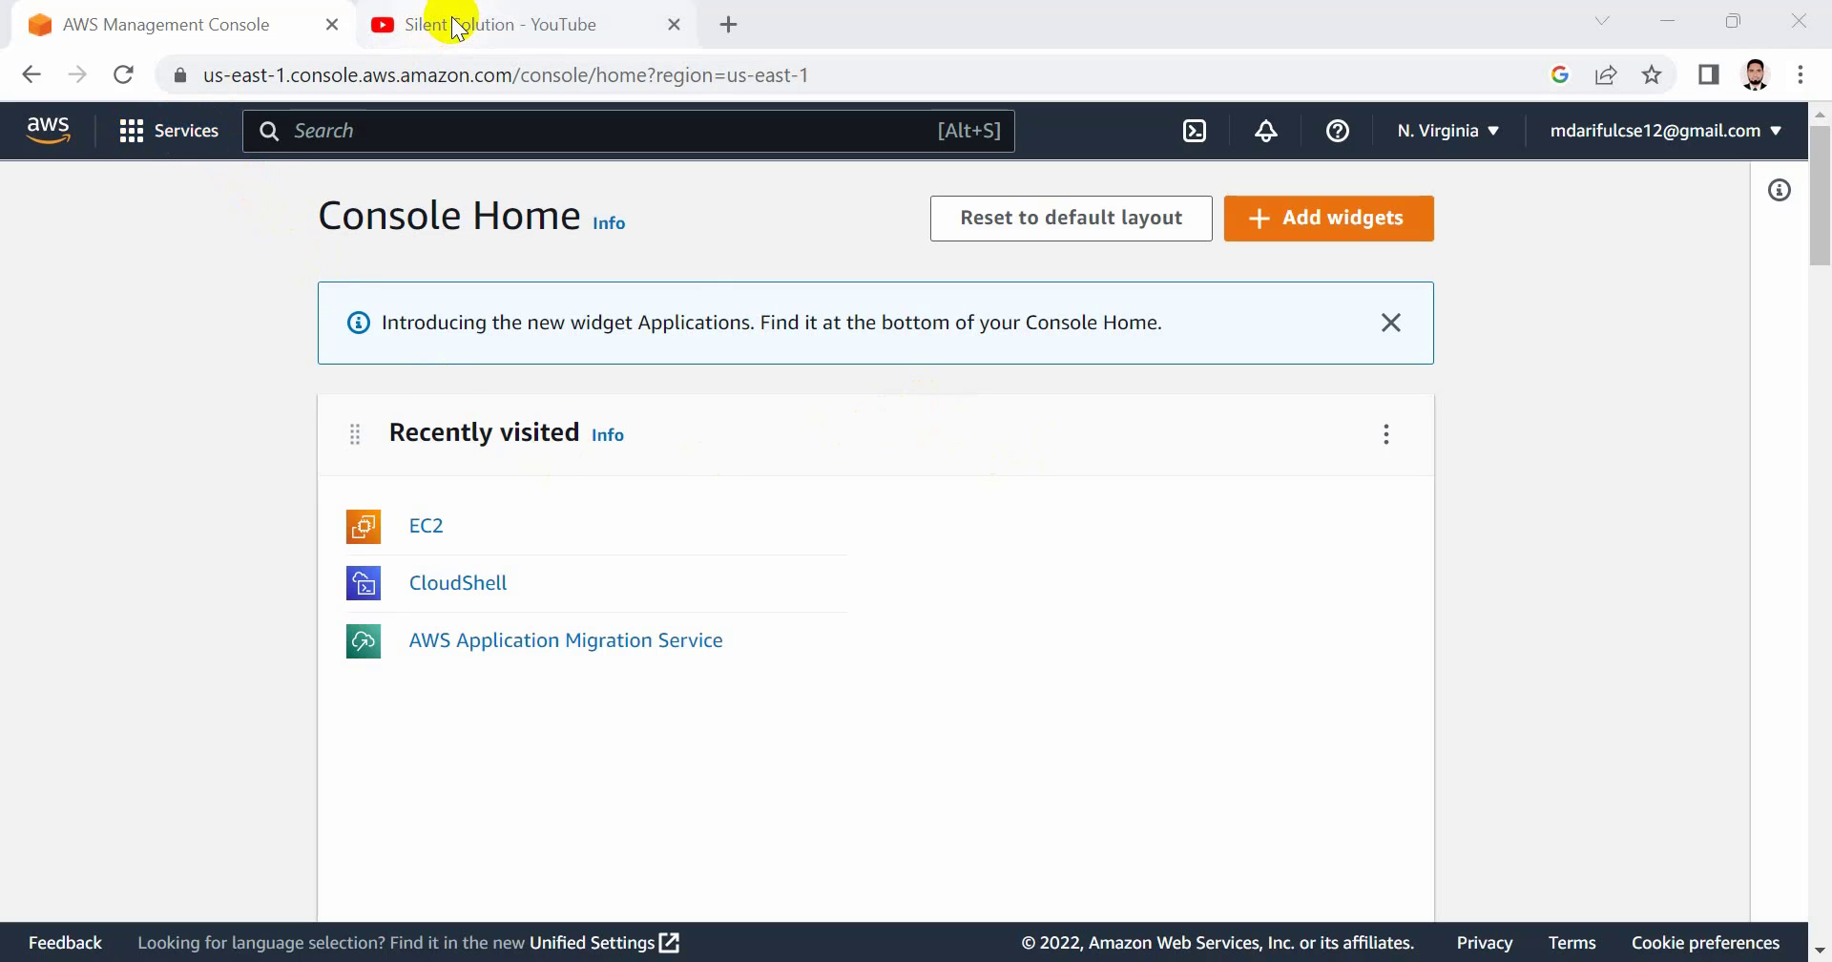
- Browse the Silent Solution YouTube channel page before returning to AWS
click(502, 23)
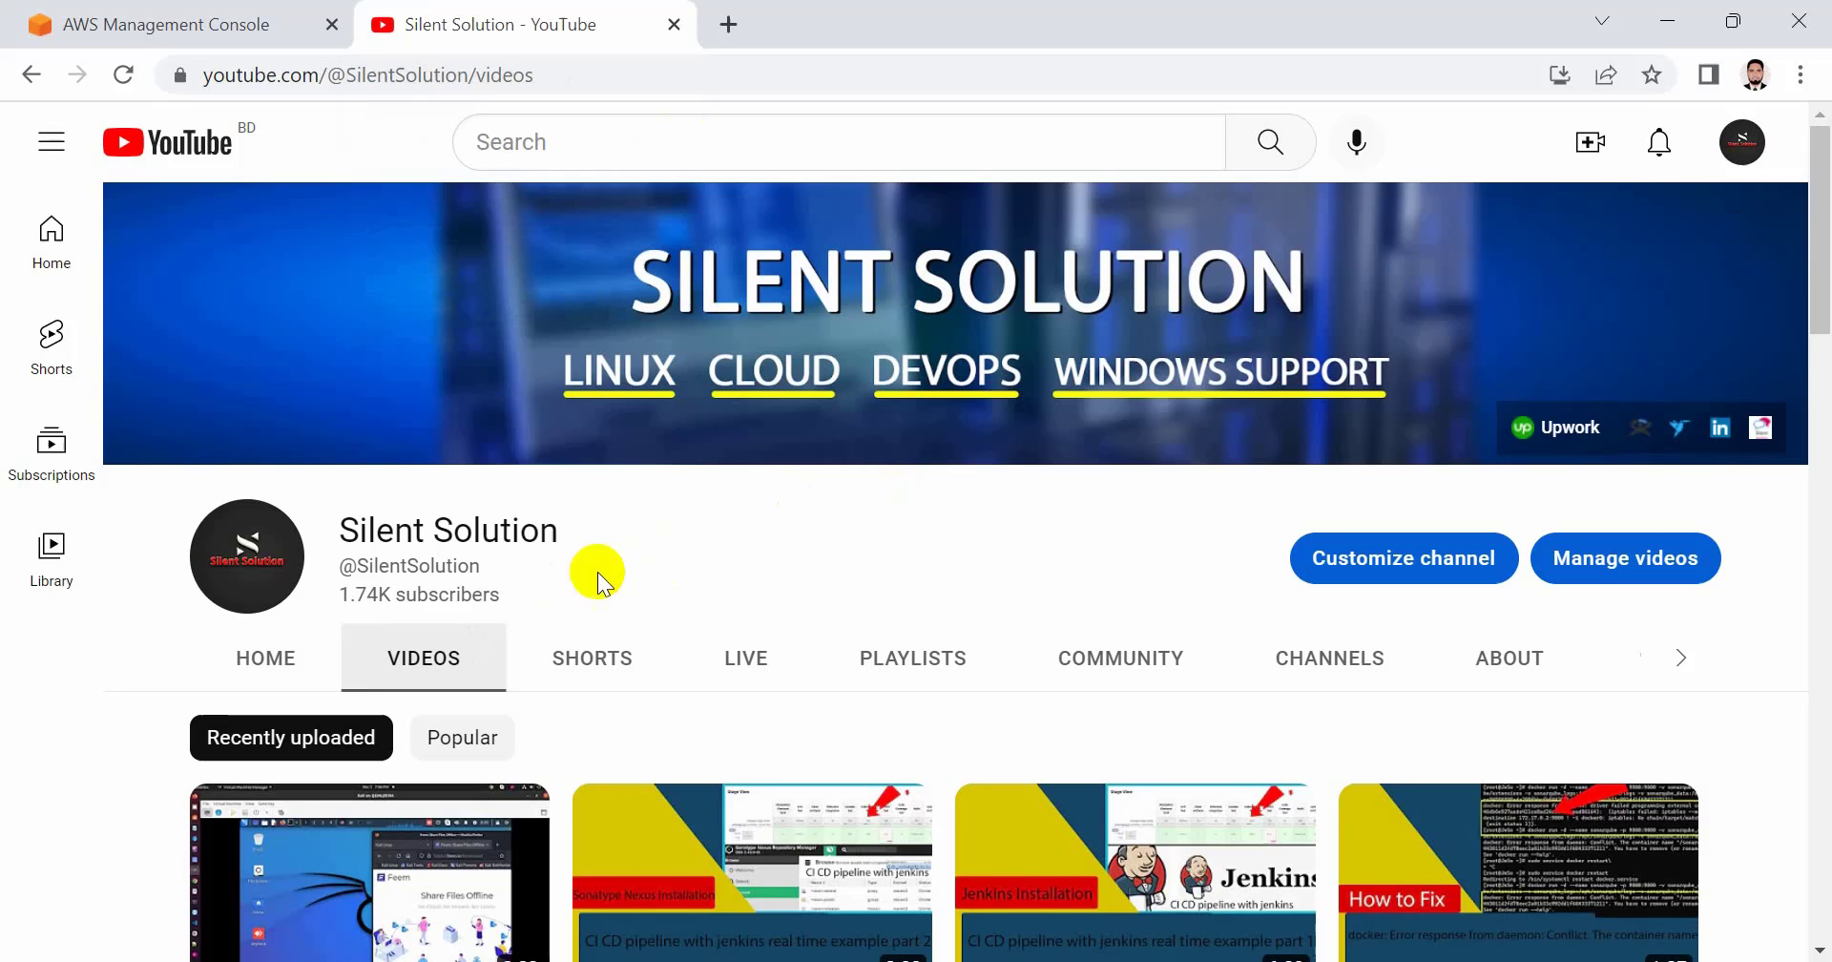
scroll(down, 3)
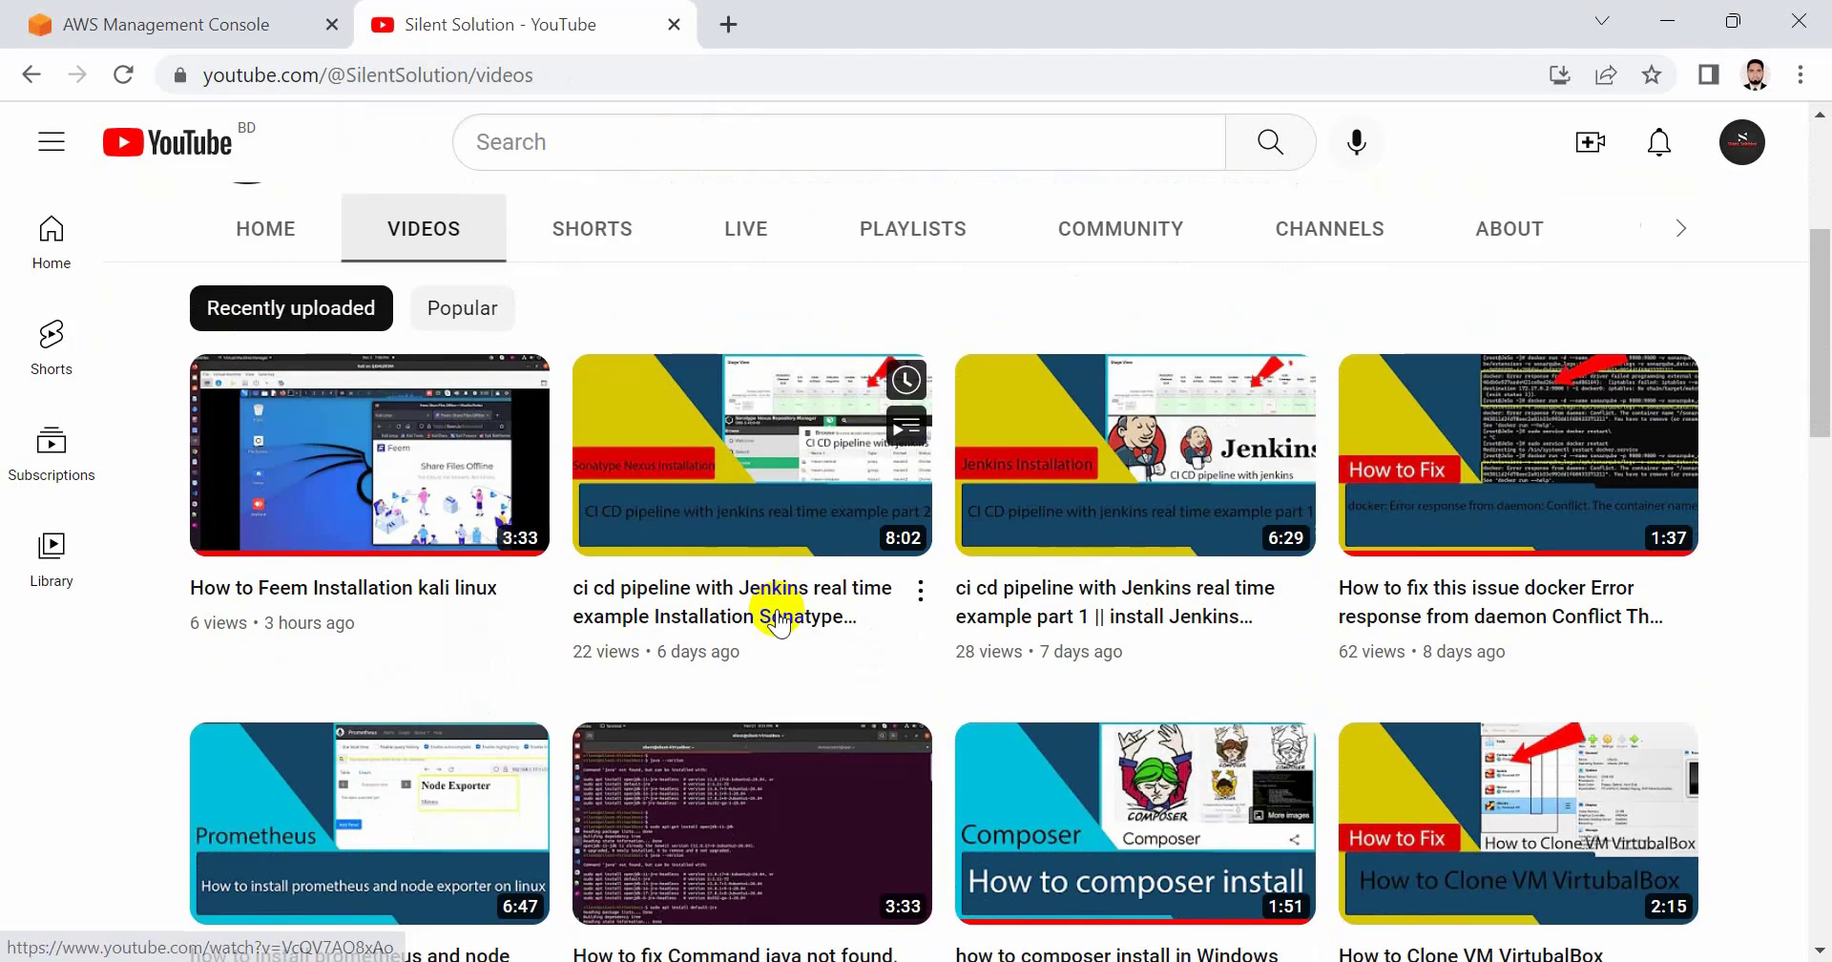
scroll(up, 3)
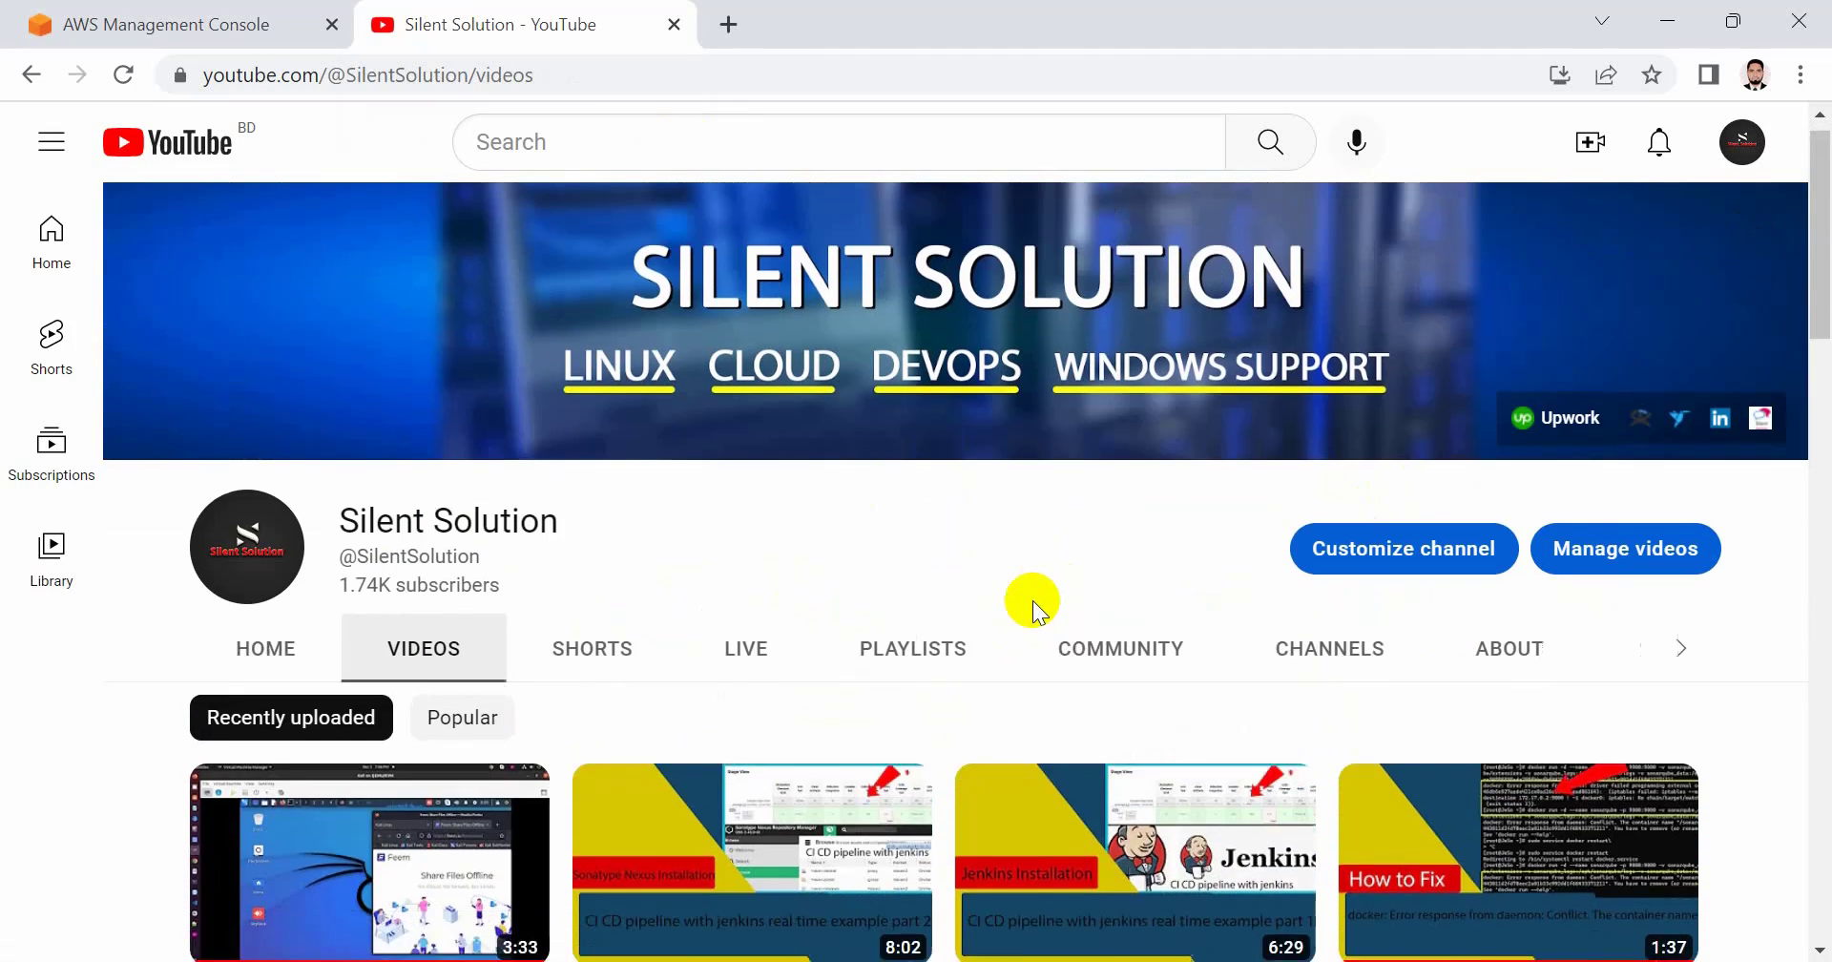
scroll(down, 3)
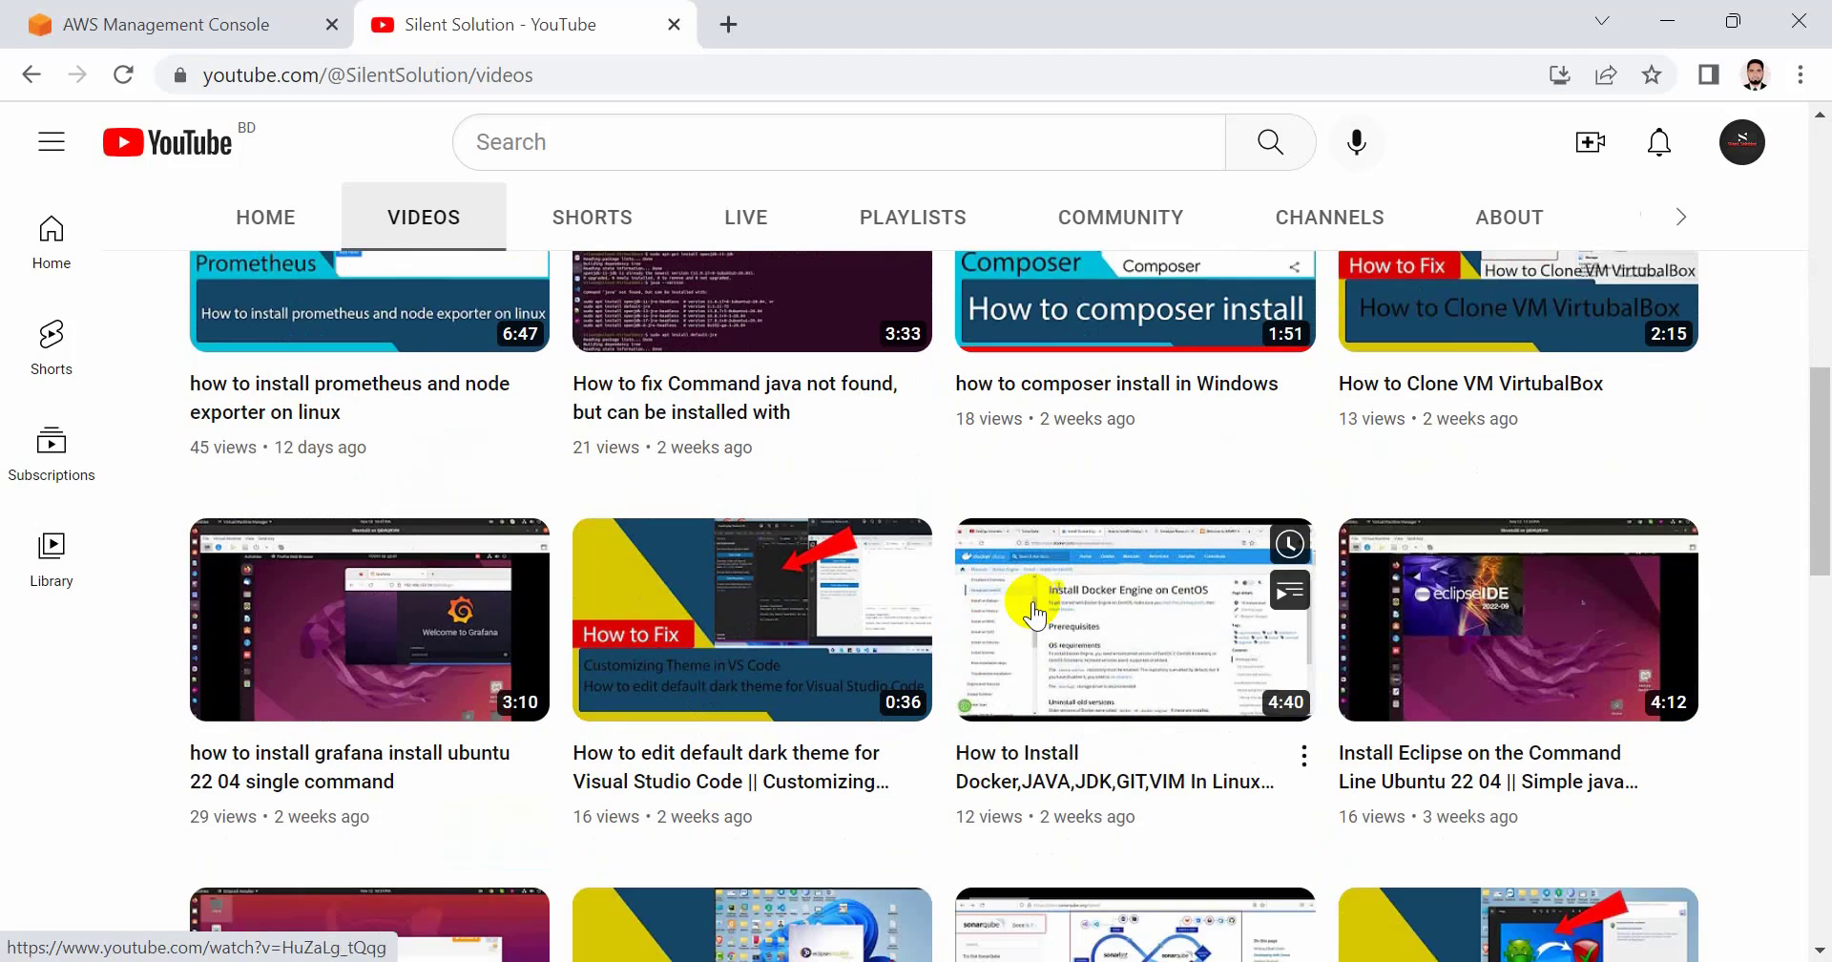
scroll(down, 3)
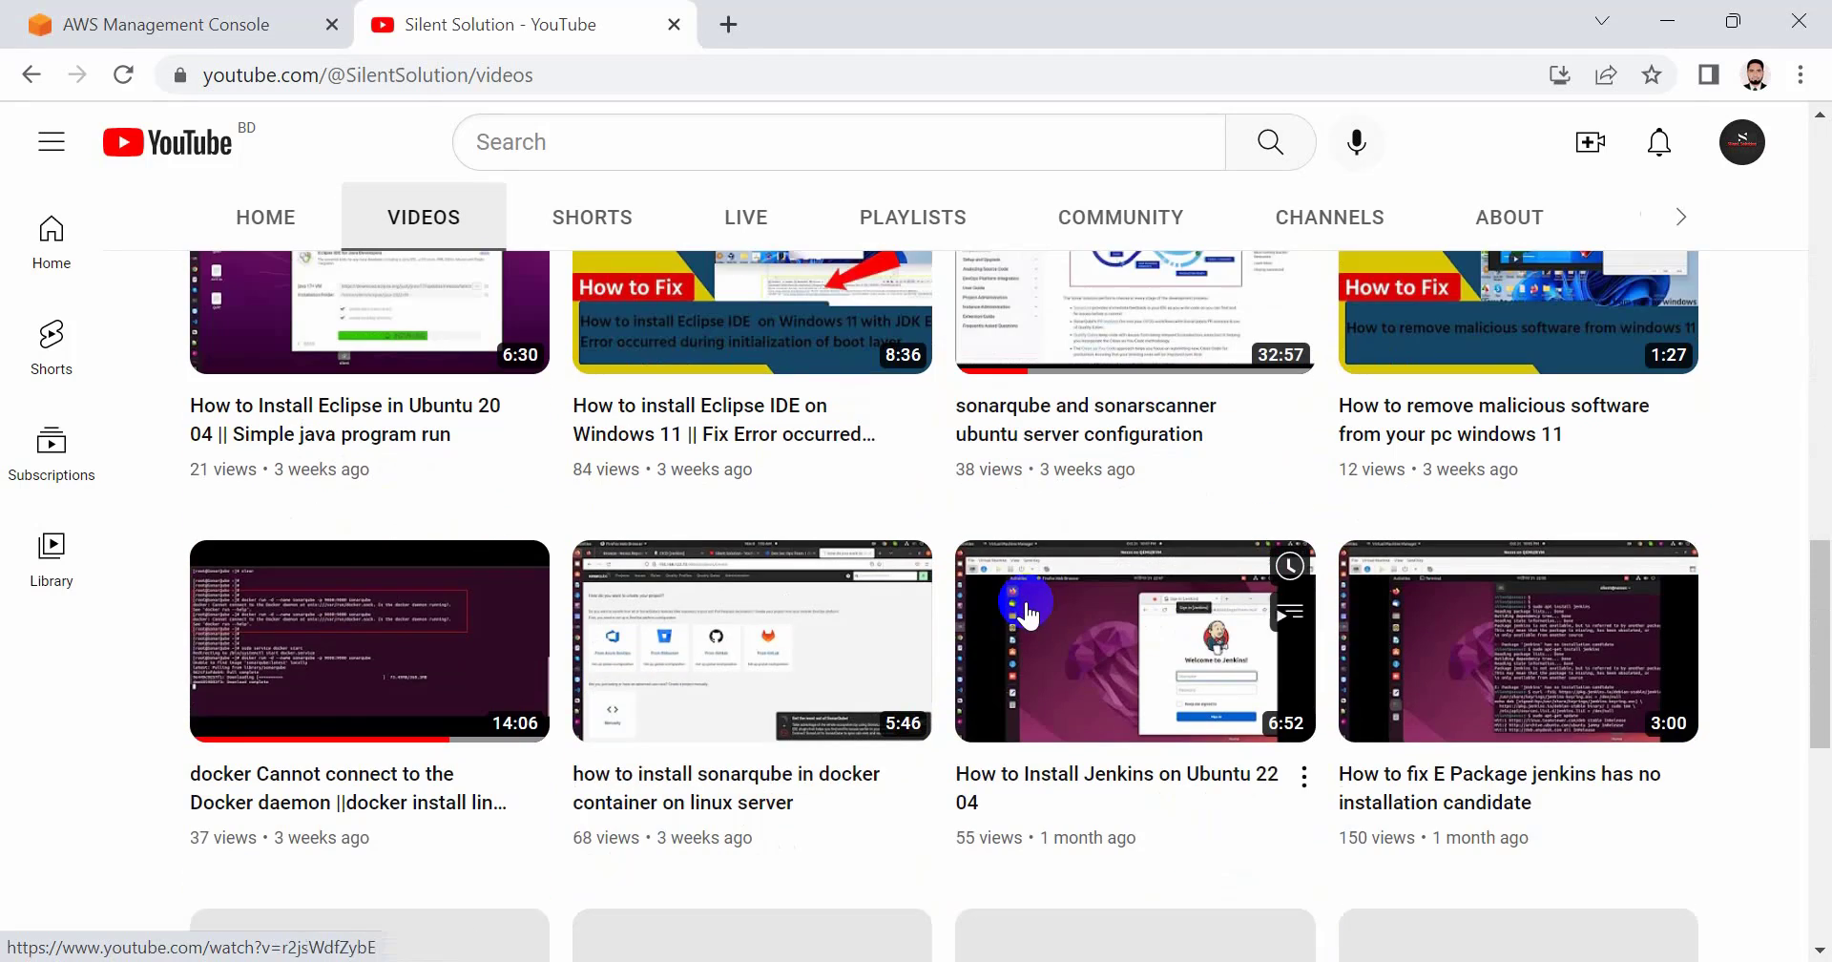
scroll(down, 3)
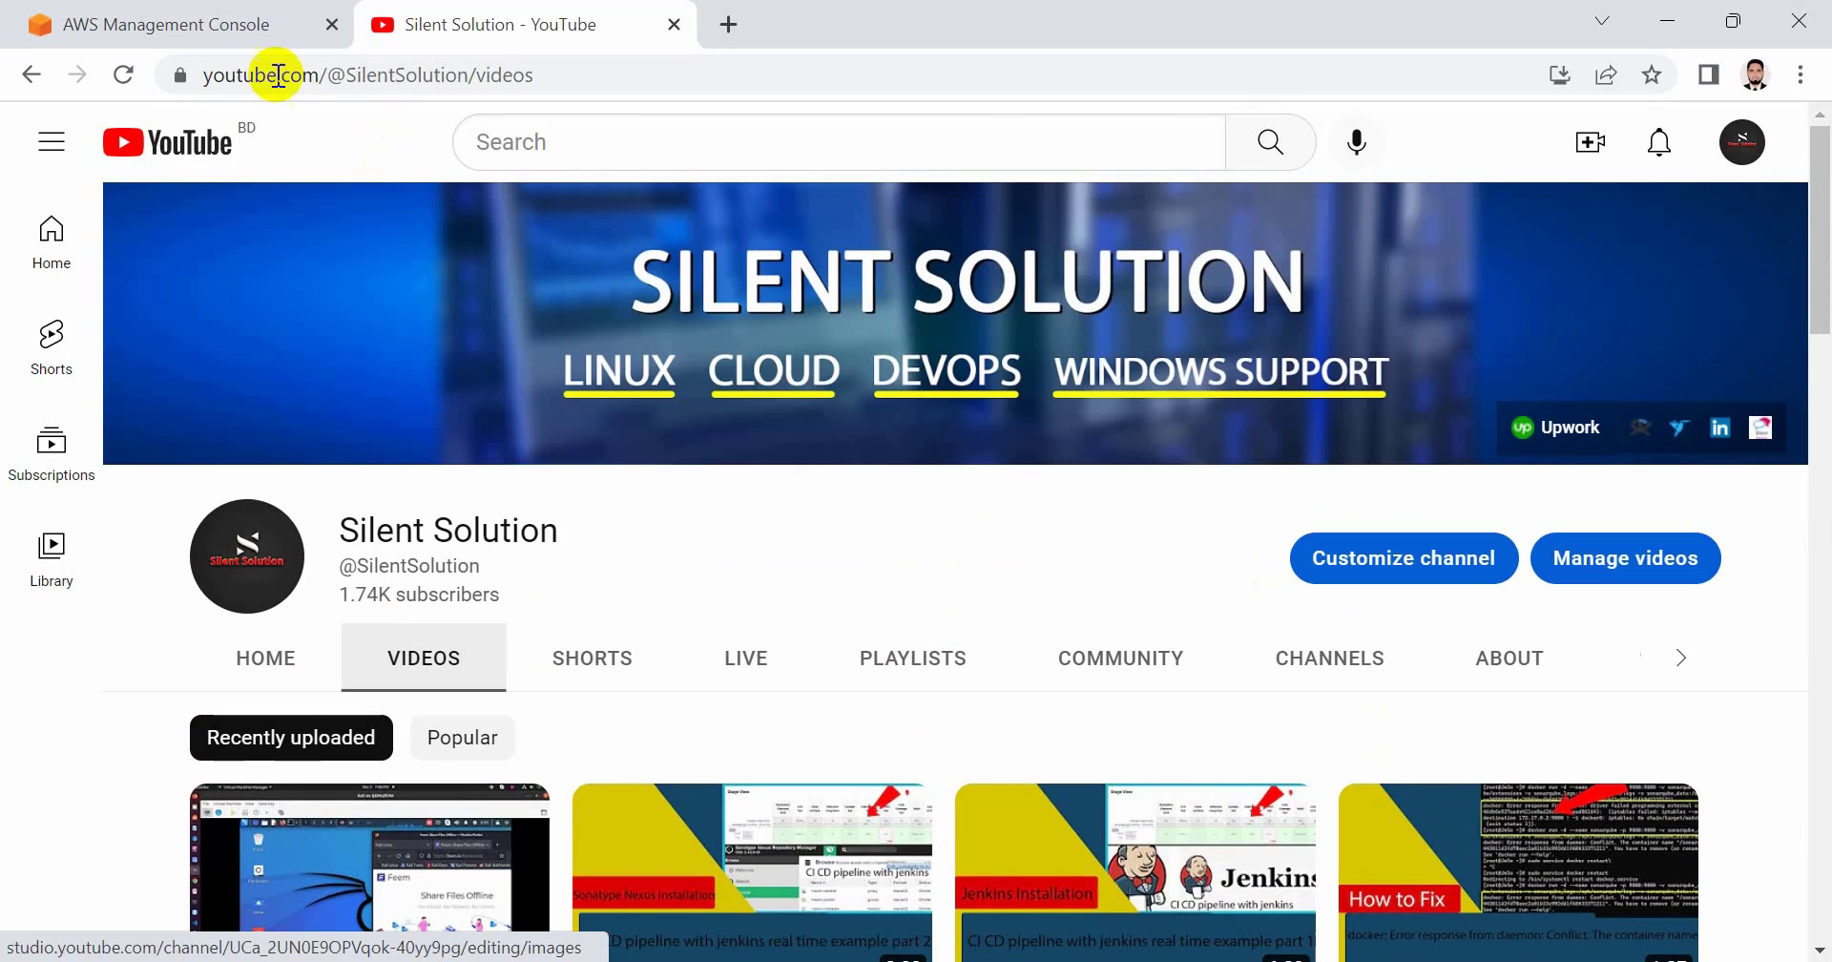
- From the AWS Console Home, search 'ec2' and open the EC2 Dashboard in N. Virginia
click(176, 25)
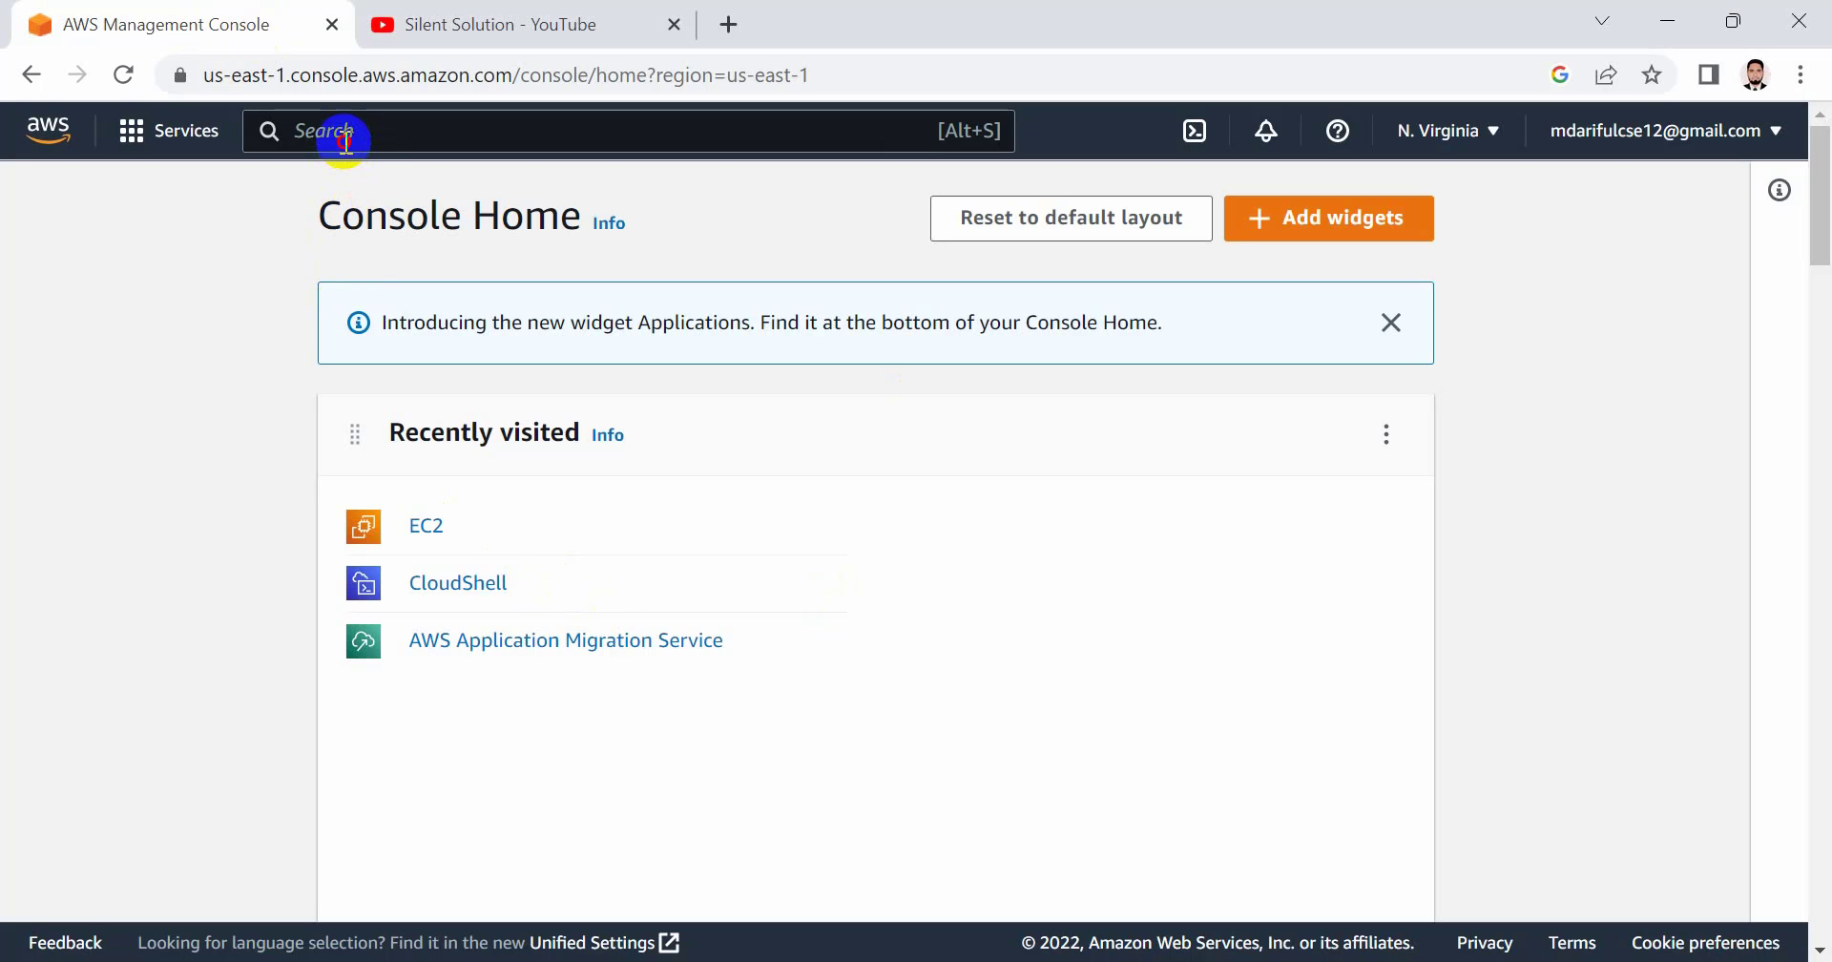
text(e)
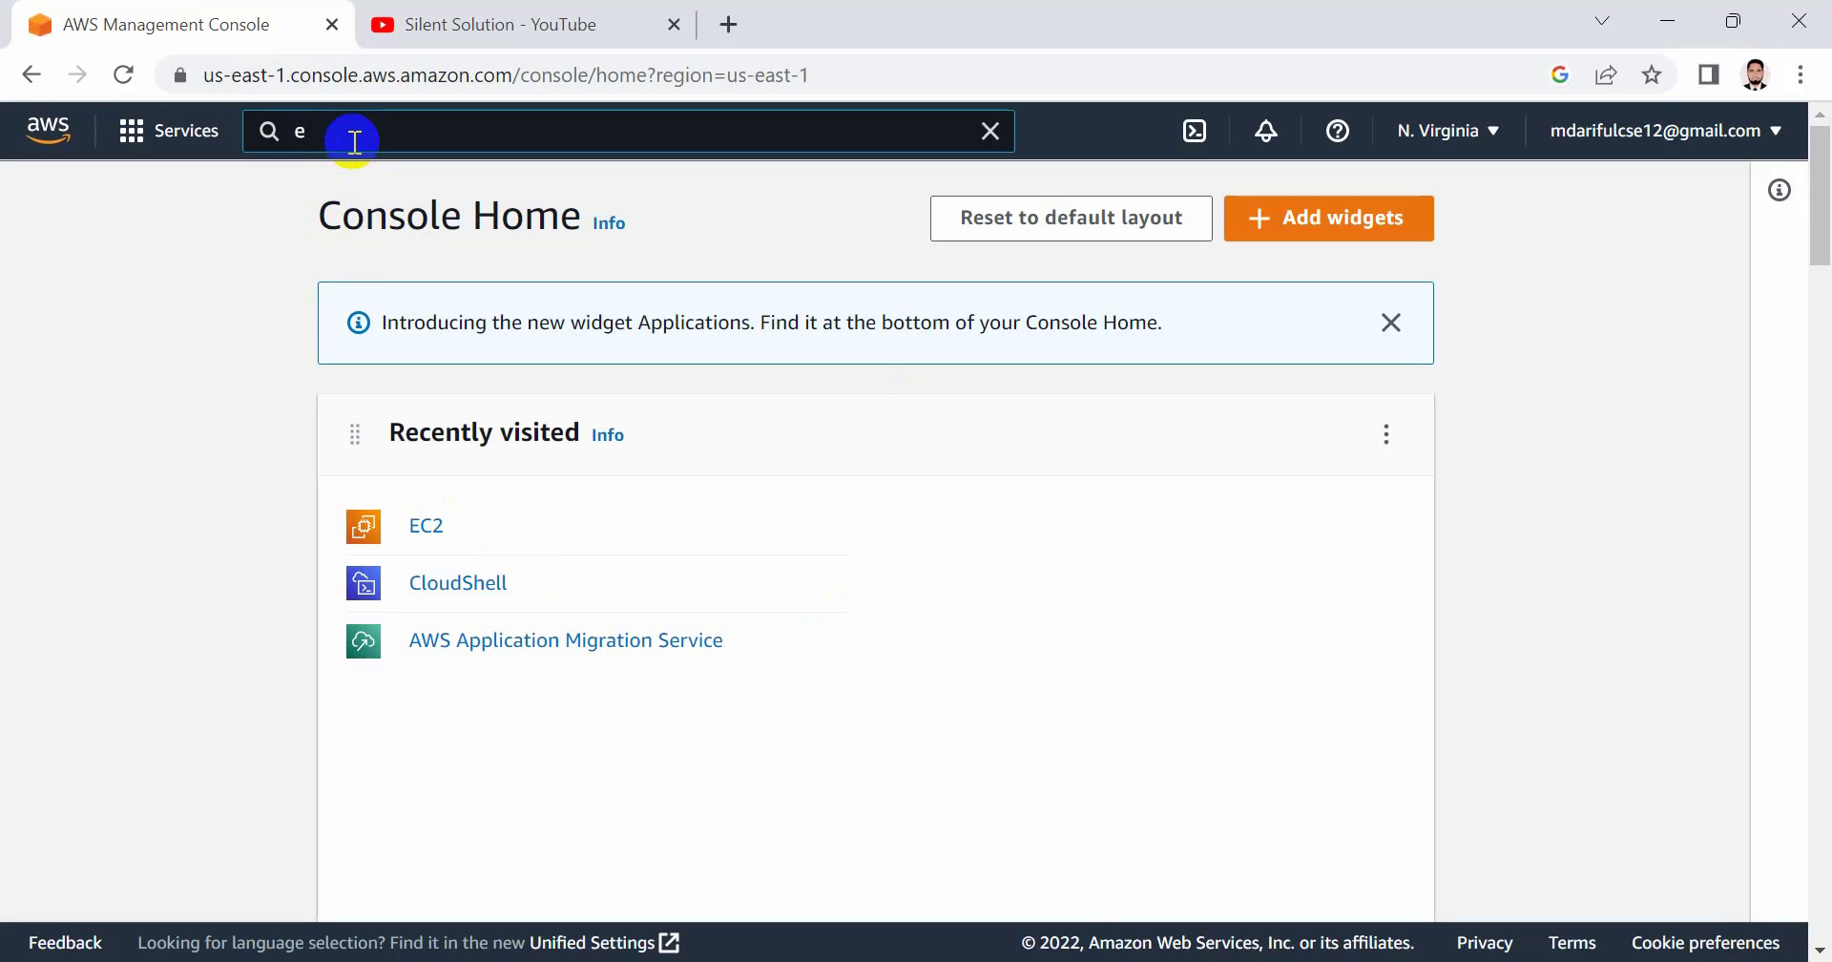
text(c)
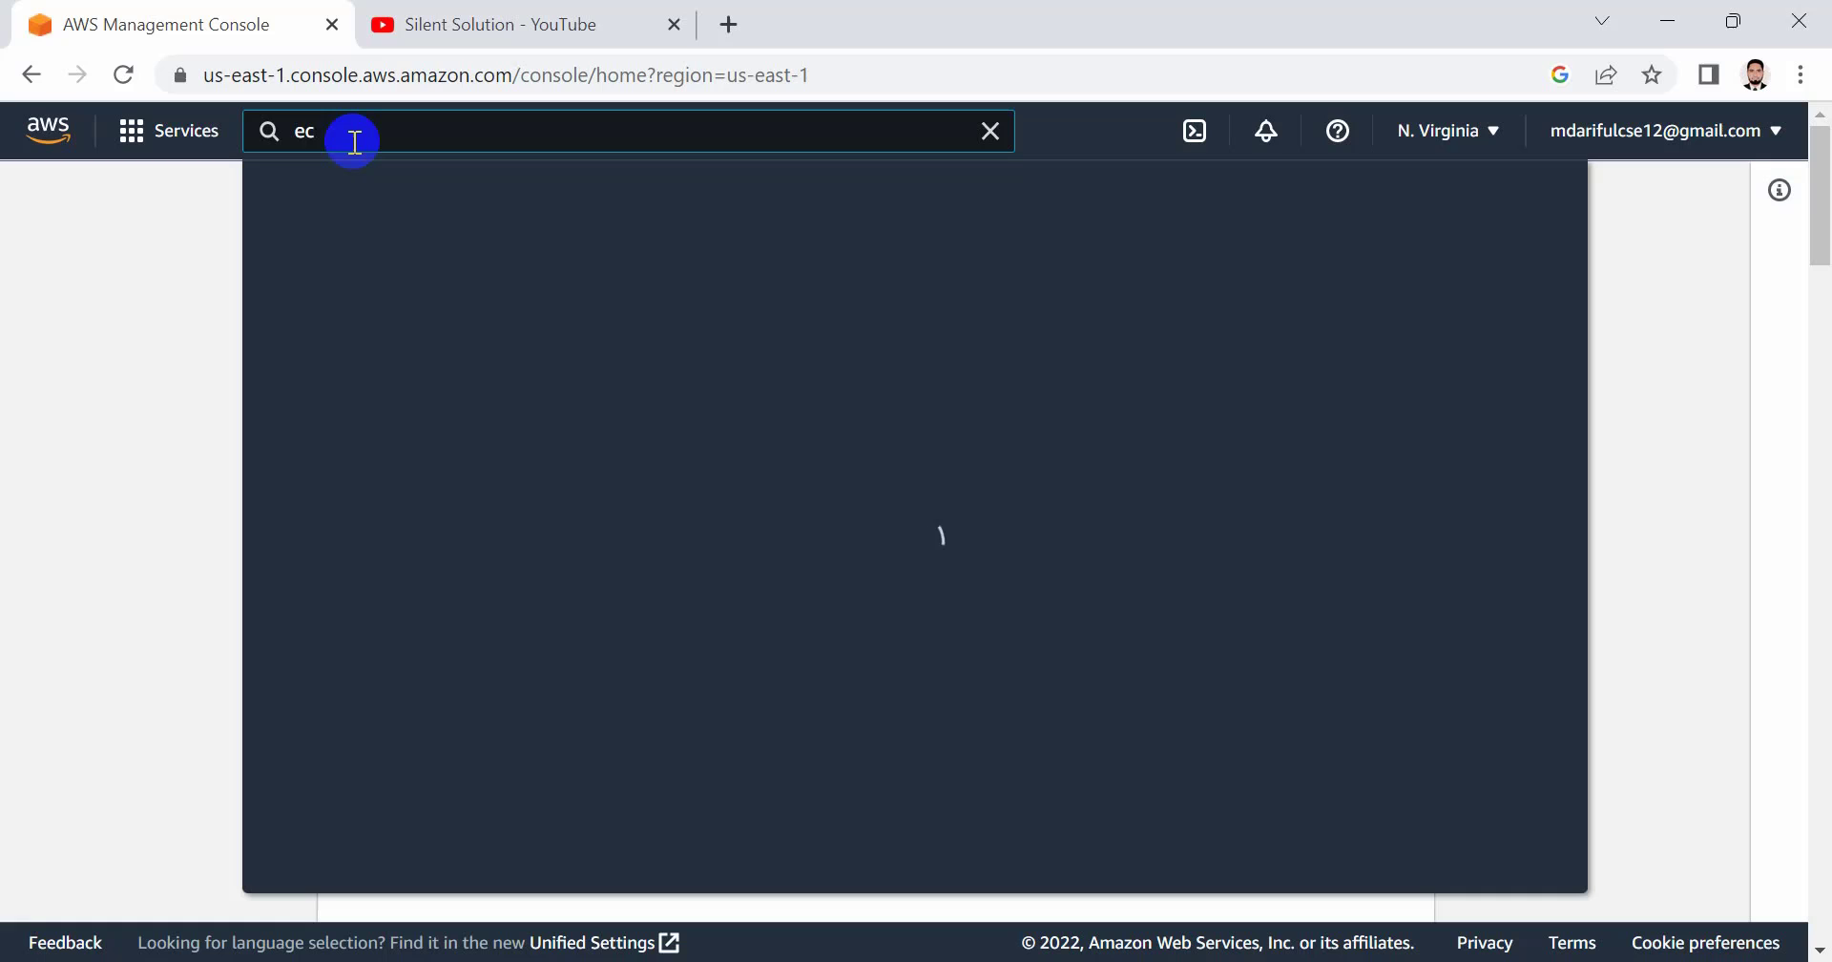
text(2)
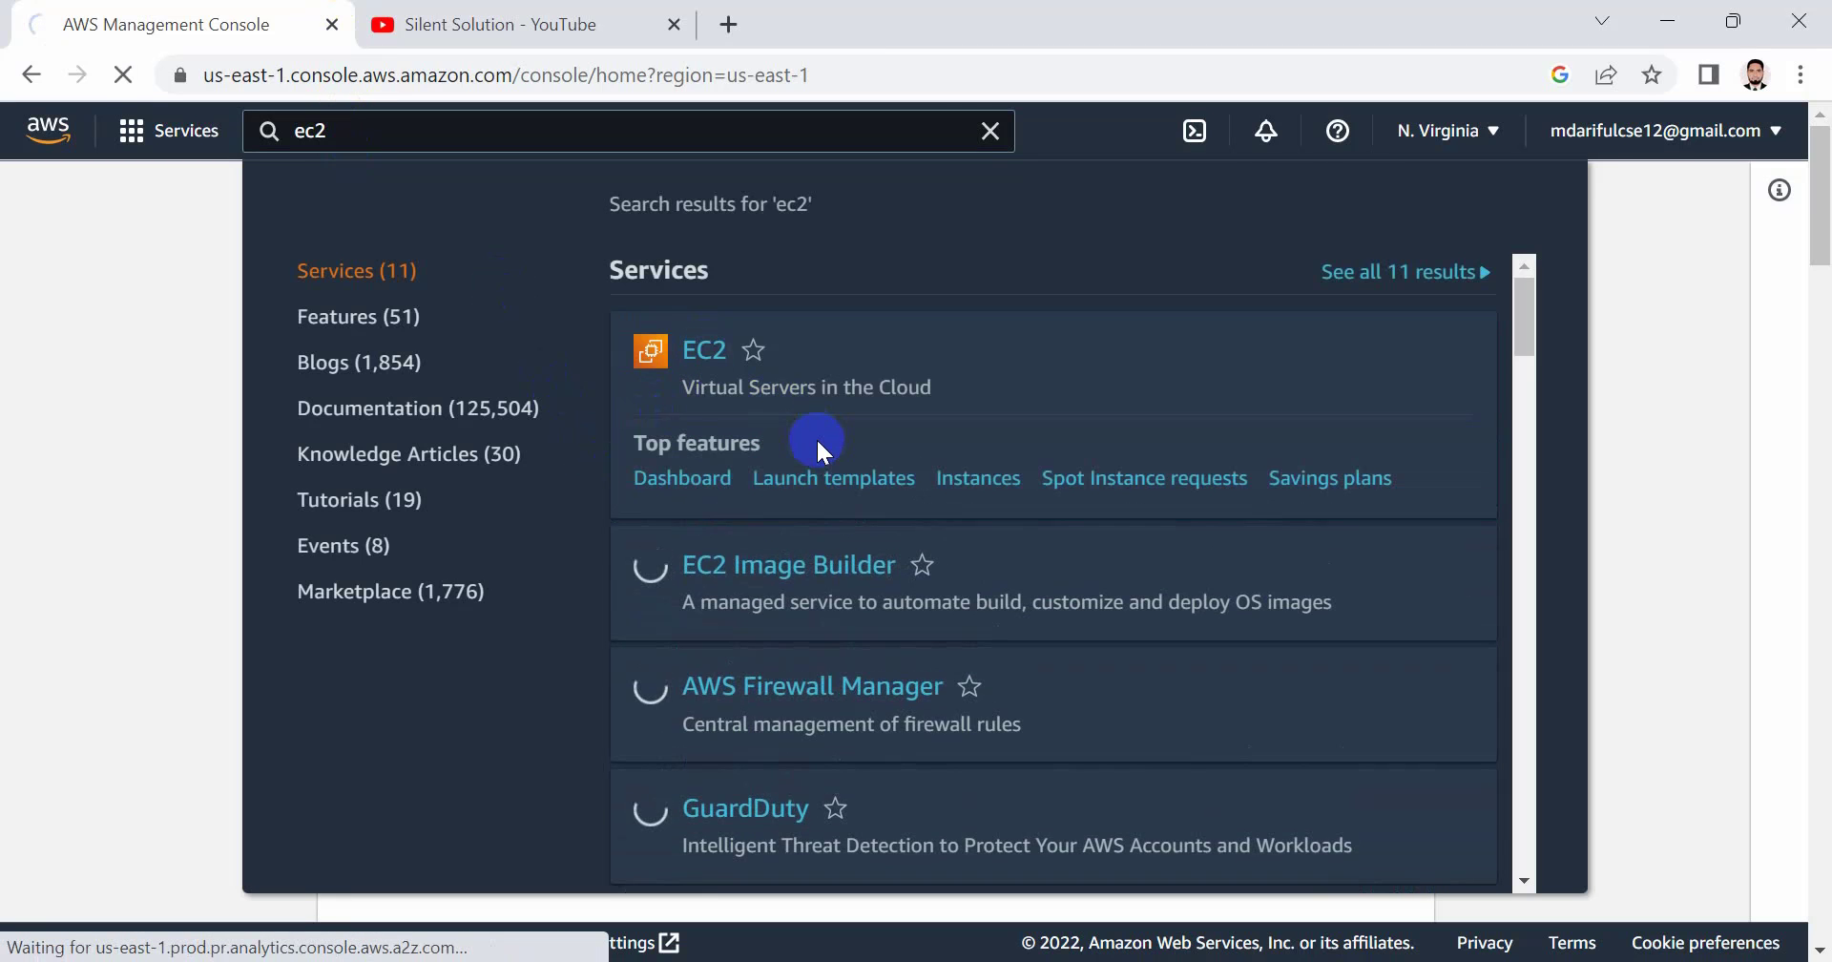
click(702, 349)
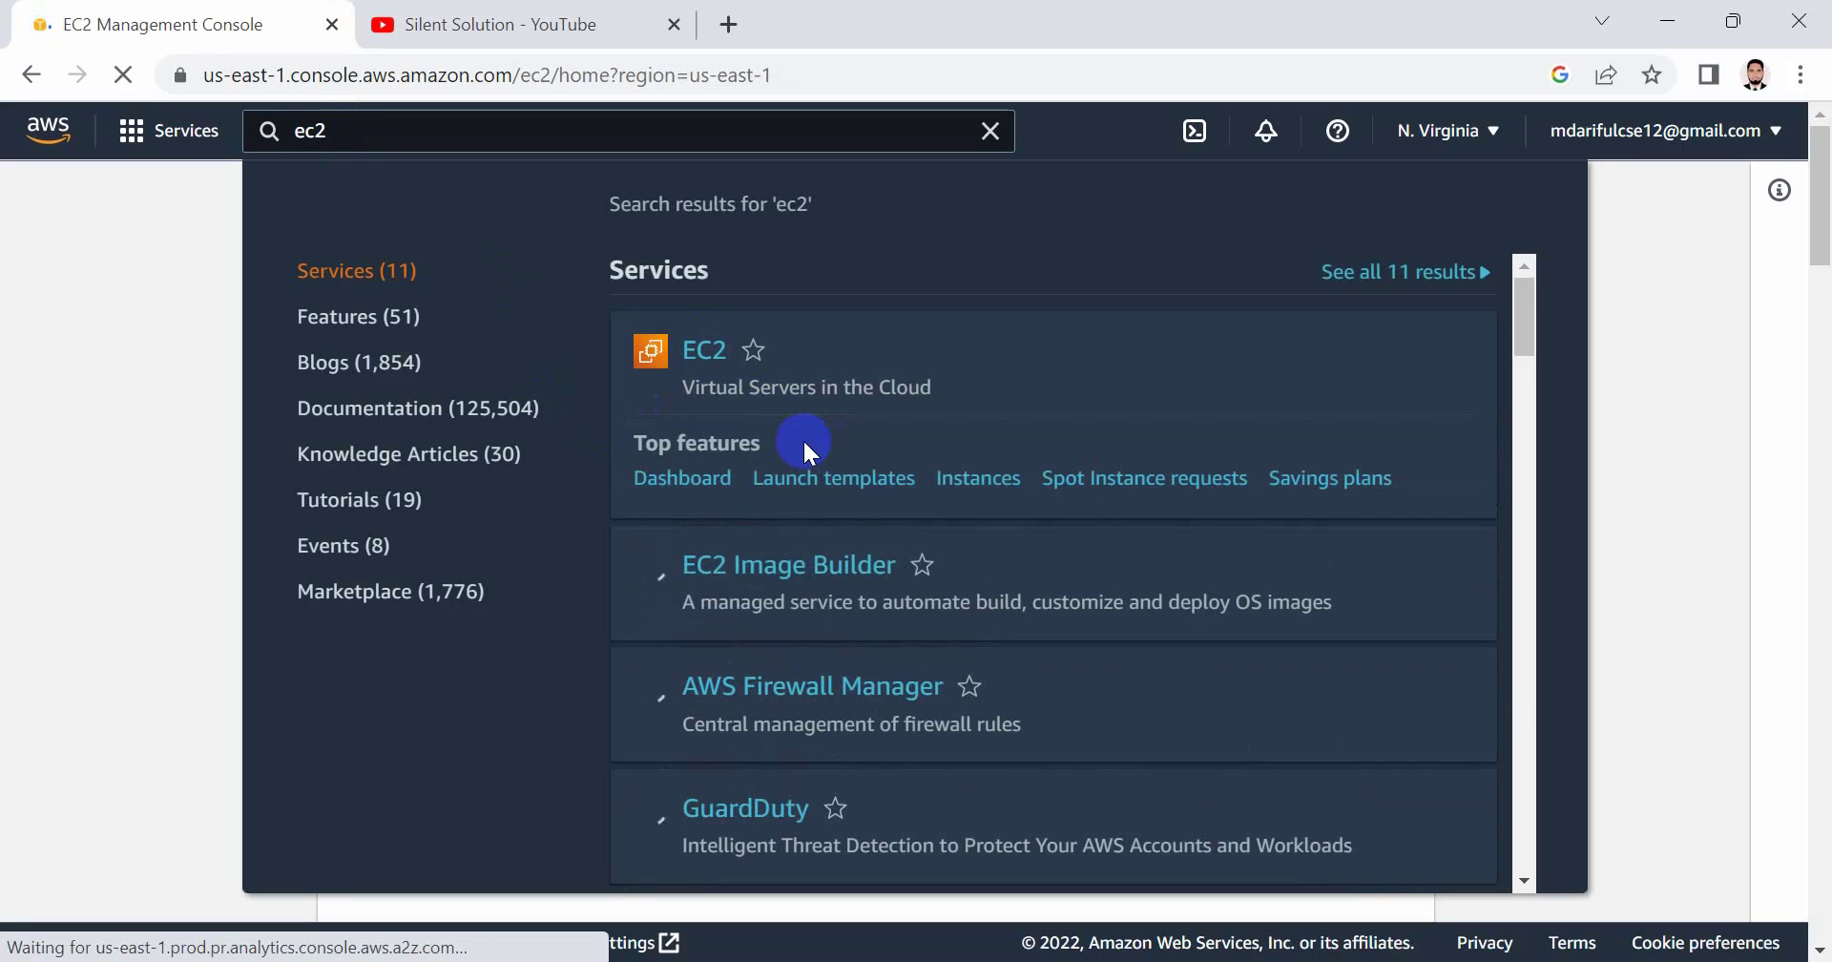
click(702, 349)
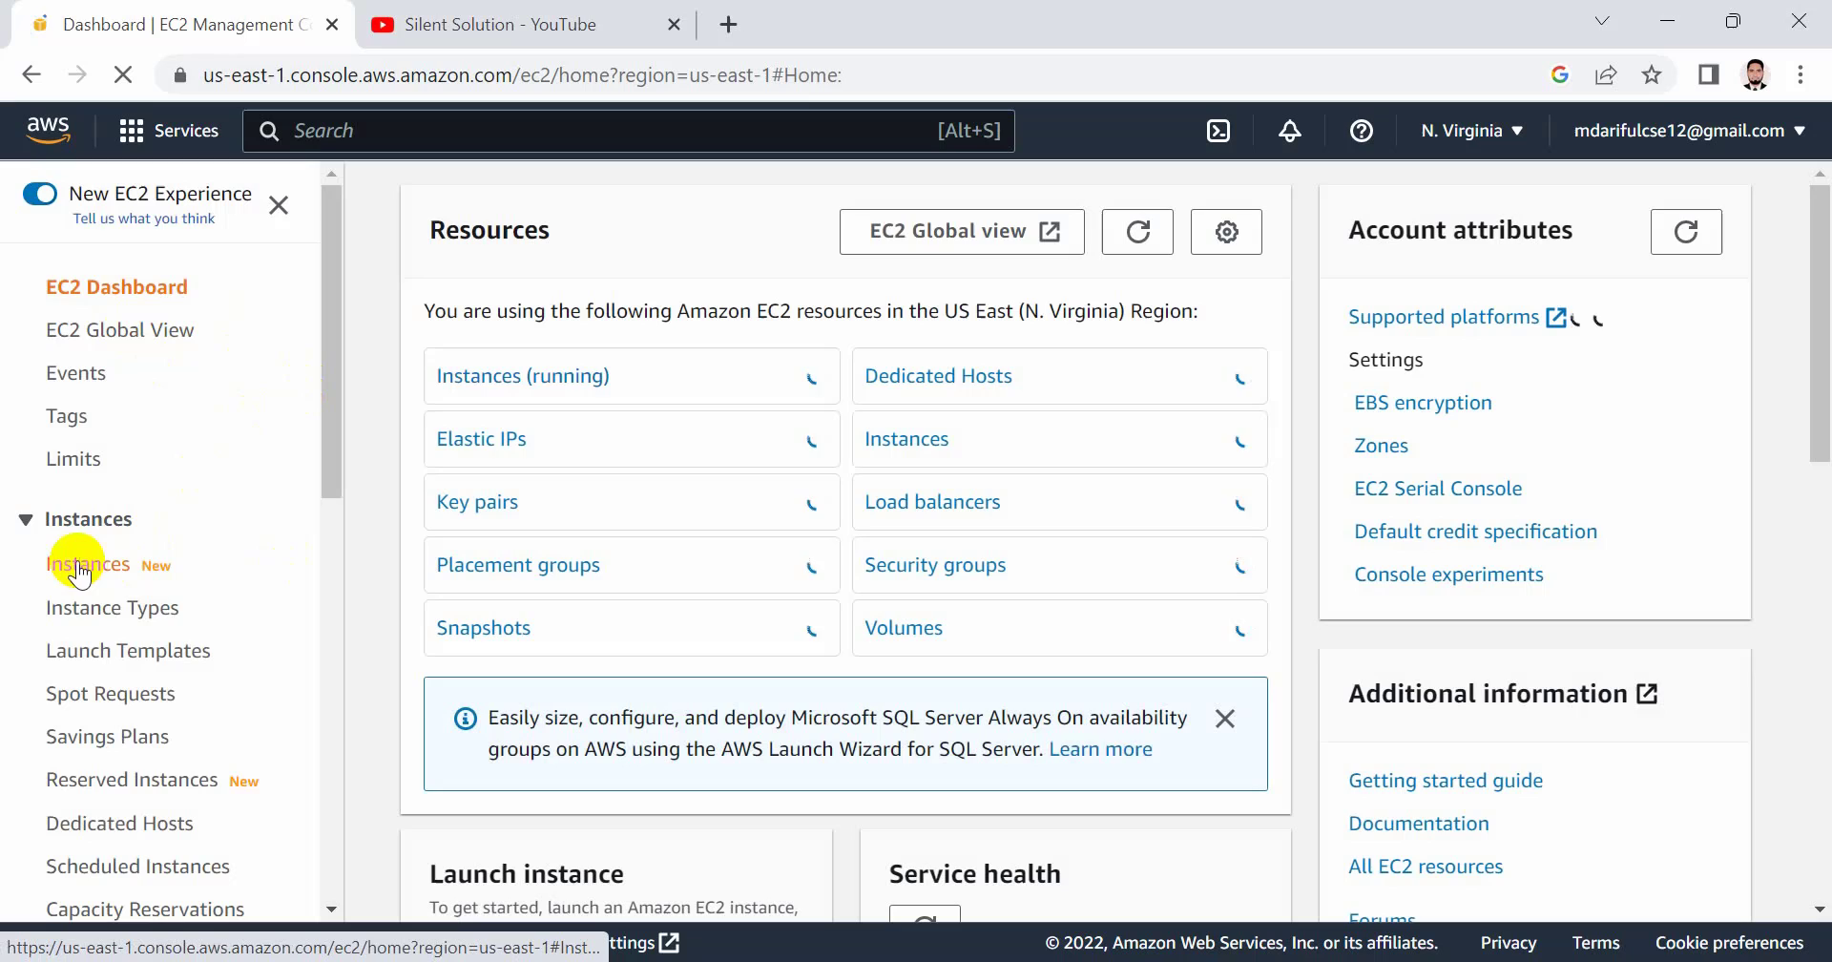
- Go to the EC2 Instances list and start launching a new instance
click(88, 565)
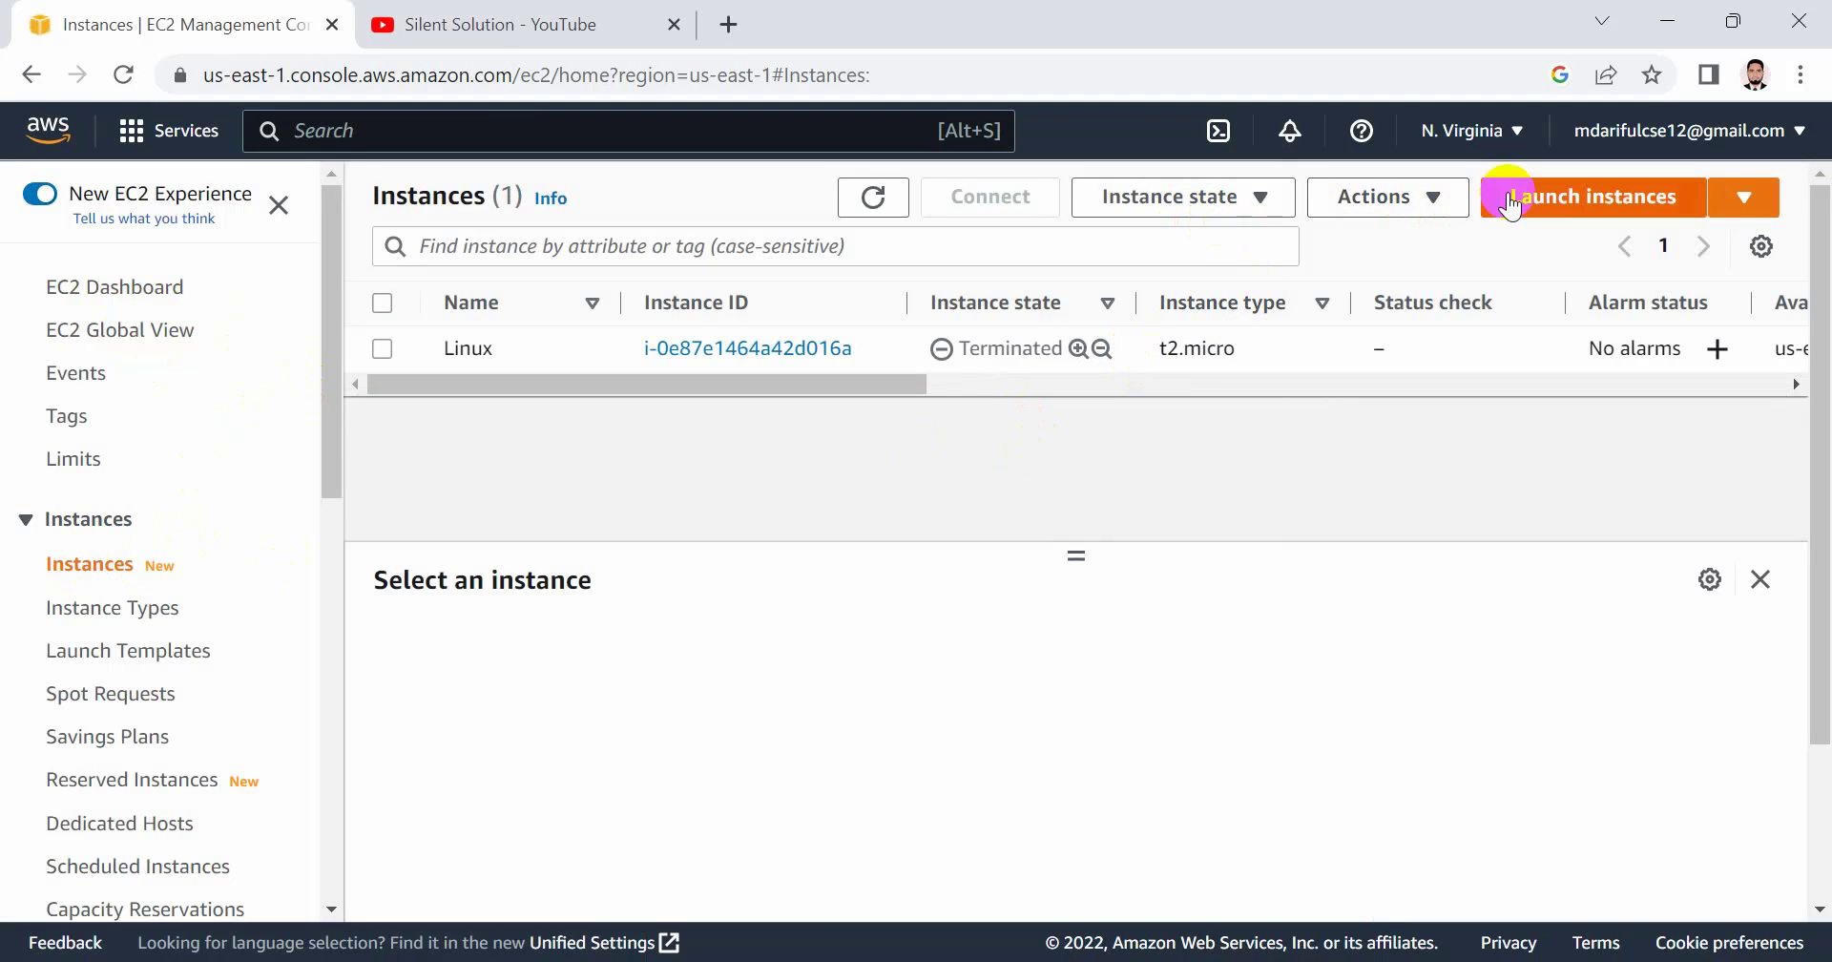
click(1592, 197)
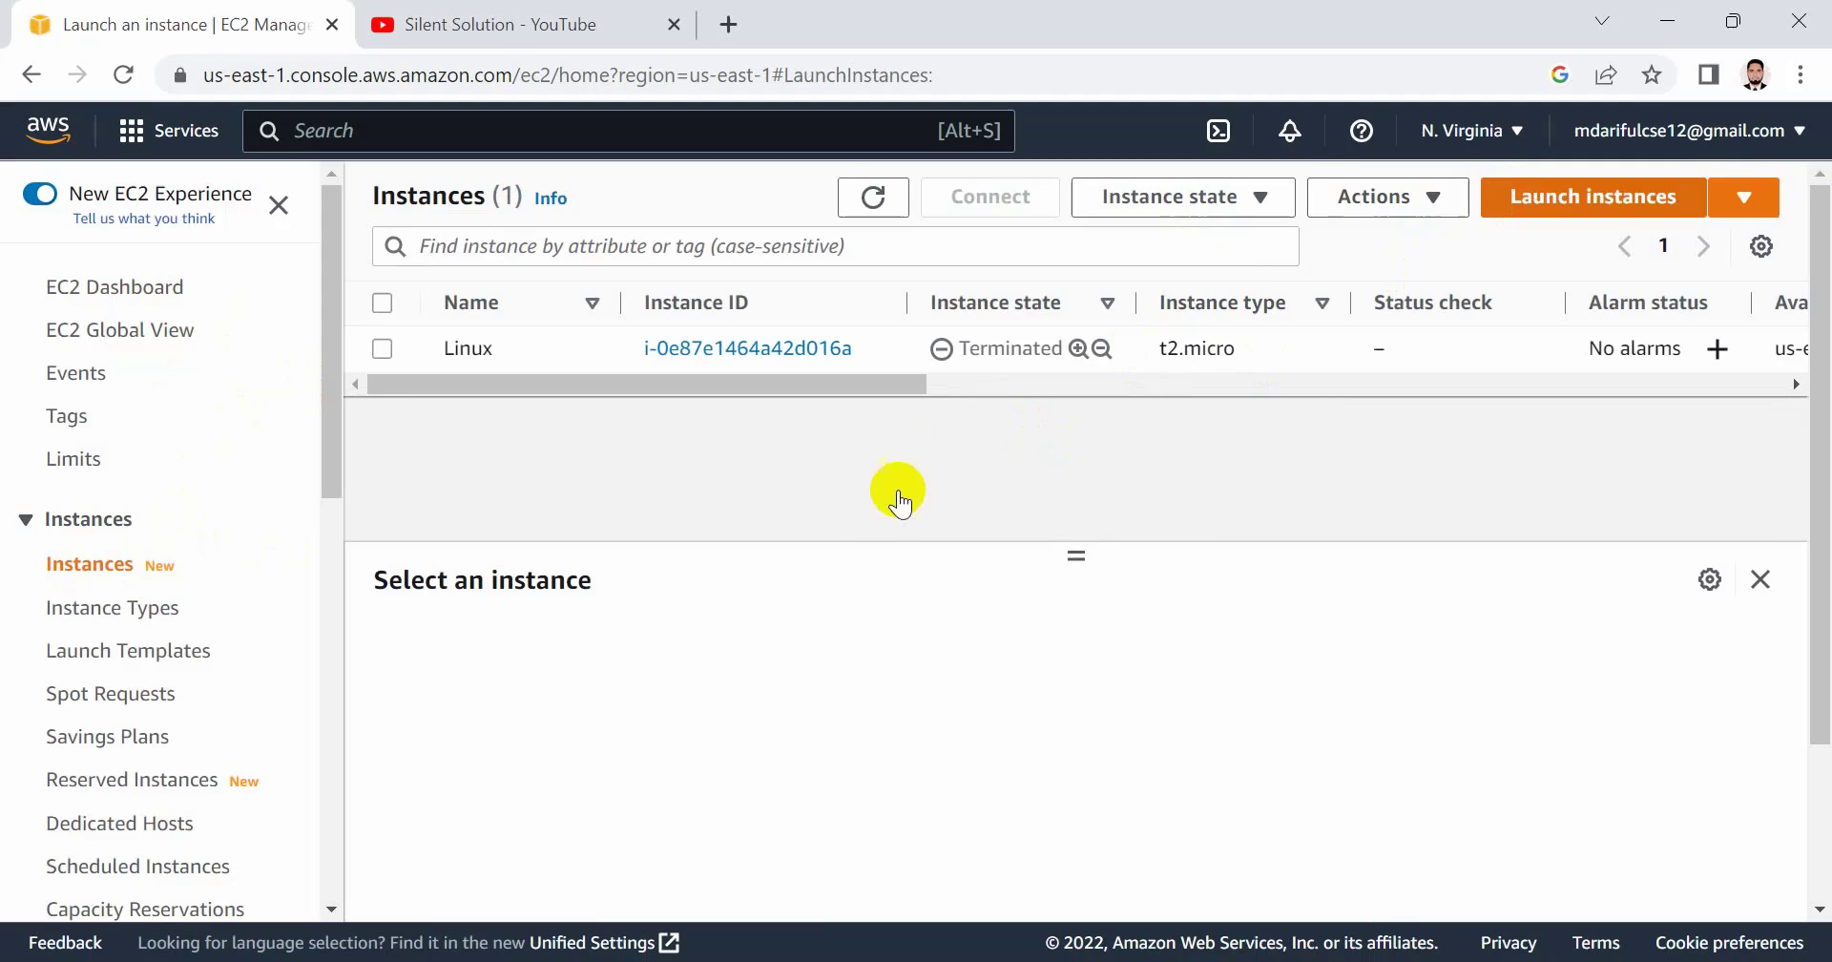
- Name the instance, keep Amazon Linux 2 Kernel 4.14 AMI on t2.micro, and begin creating a key pair
click(1591, 195)
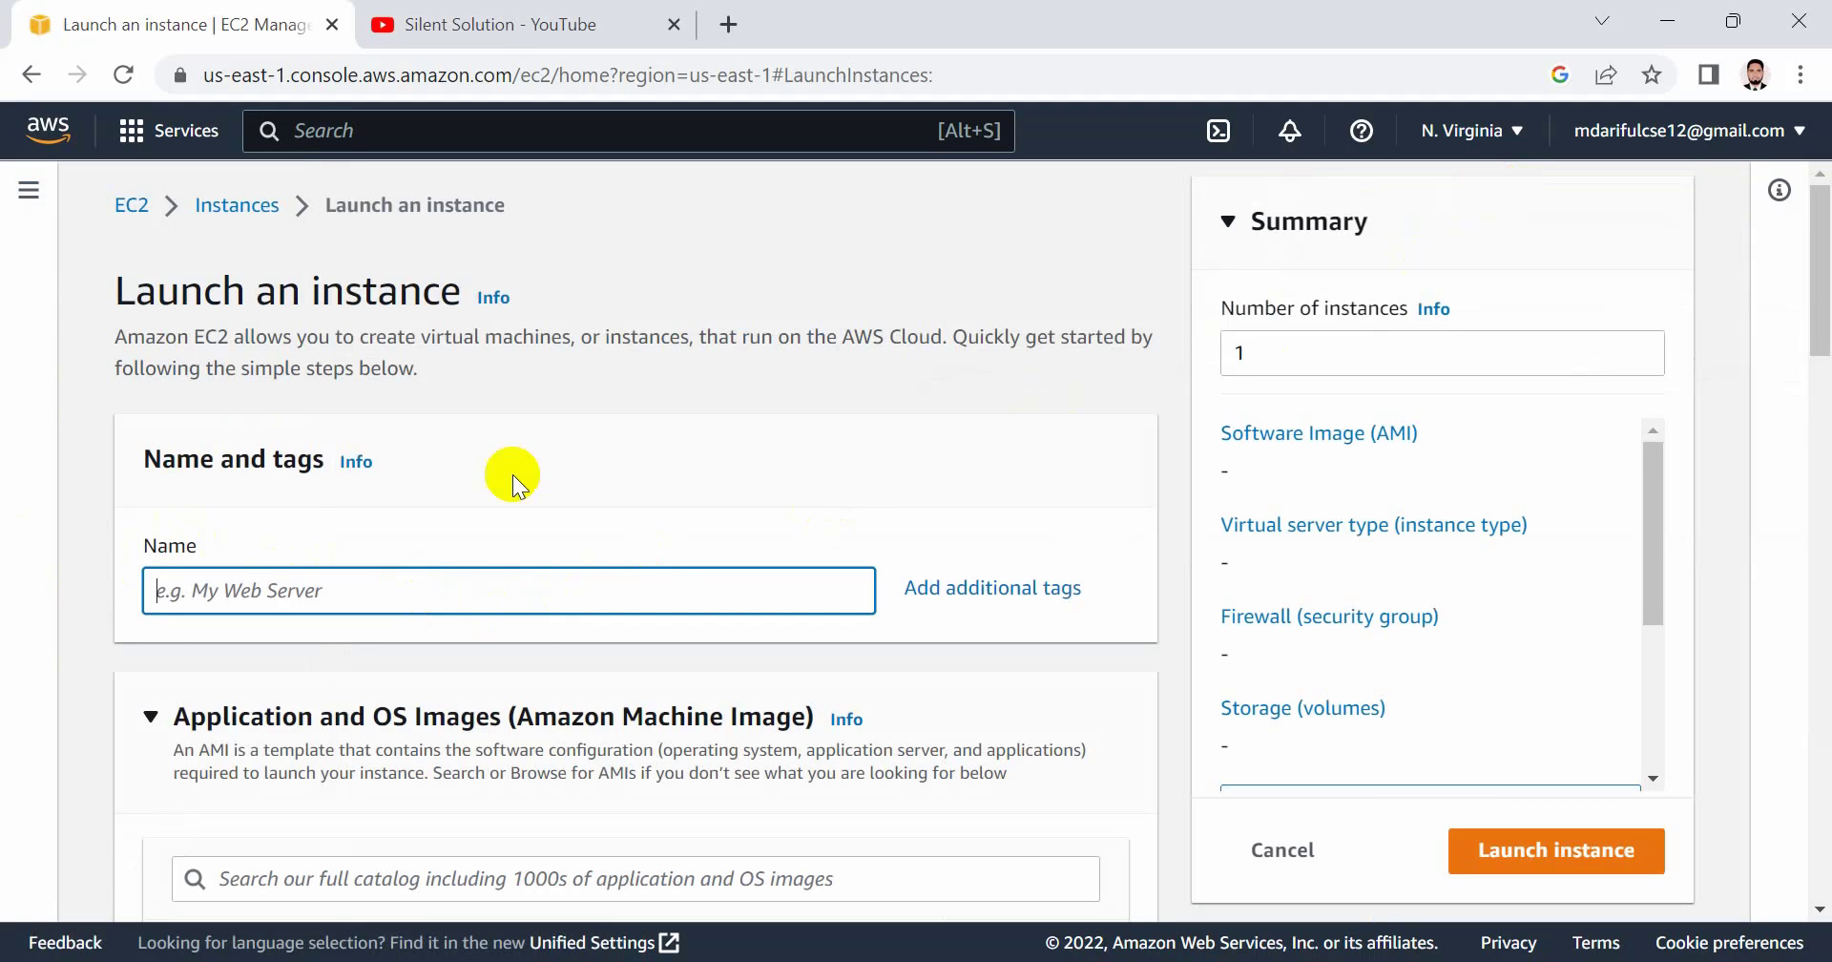
text(lin)
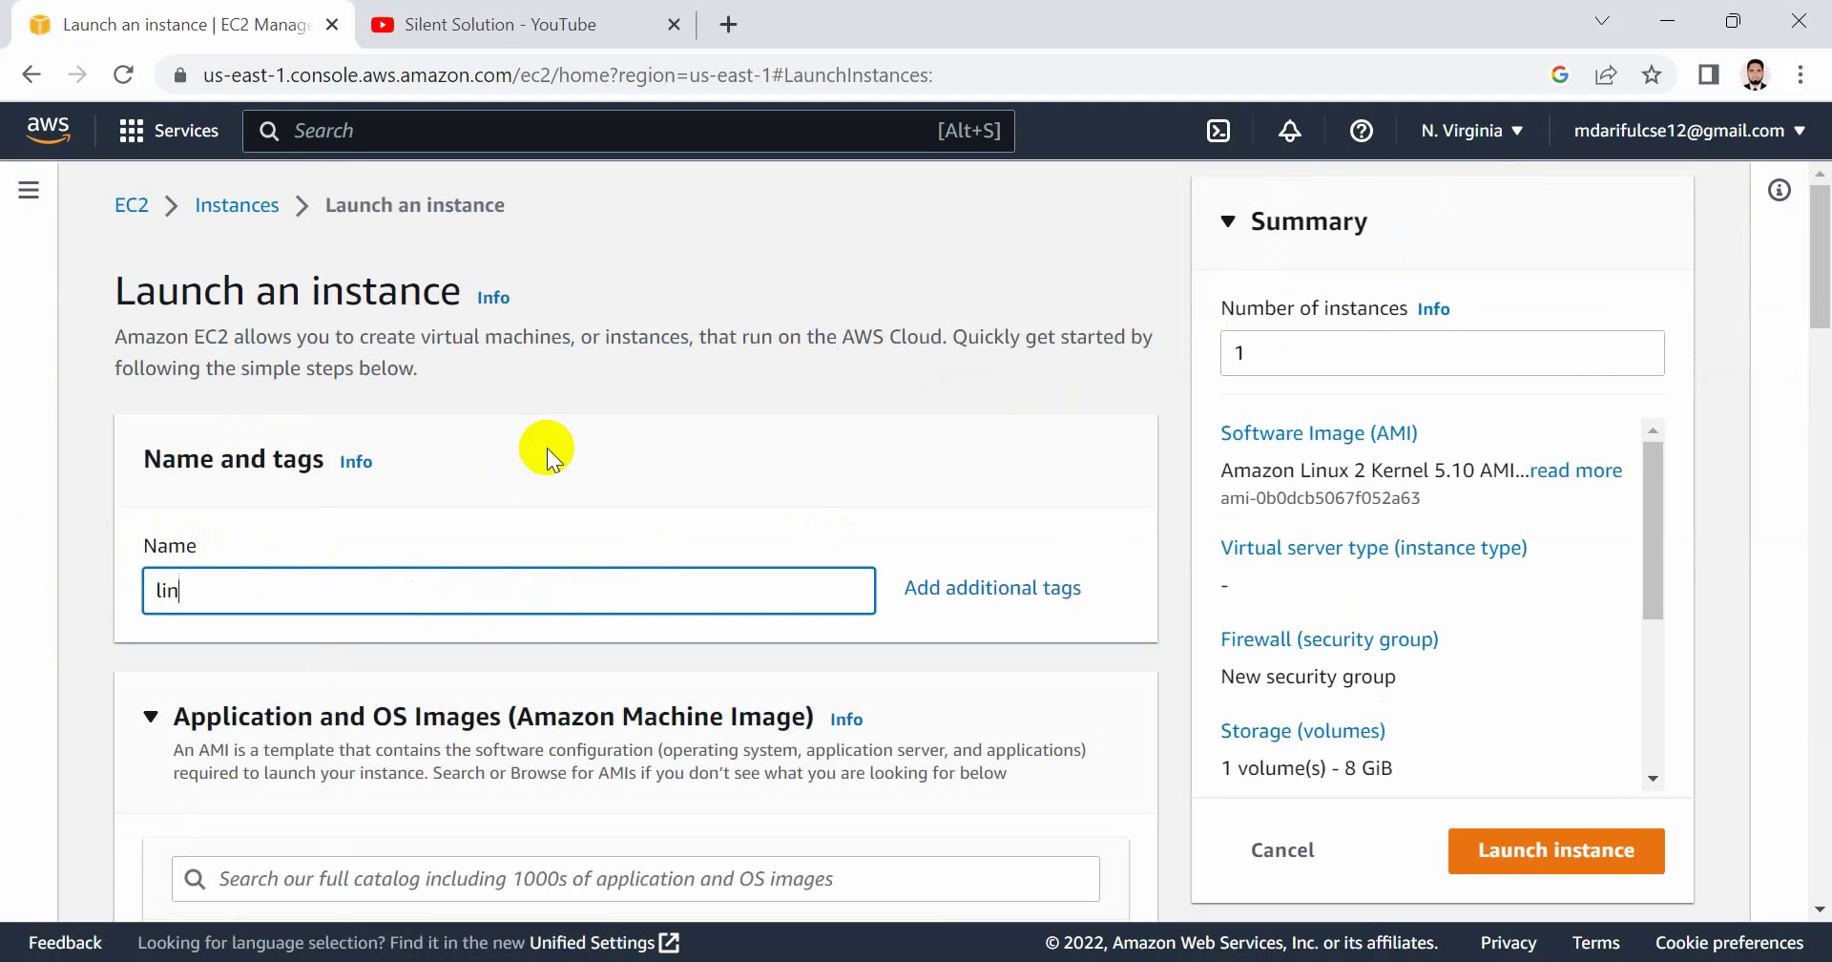
scroll(down, 3)
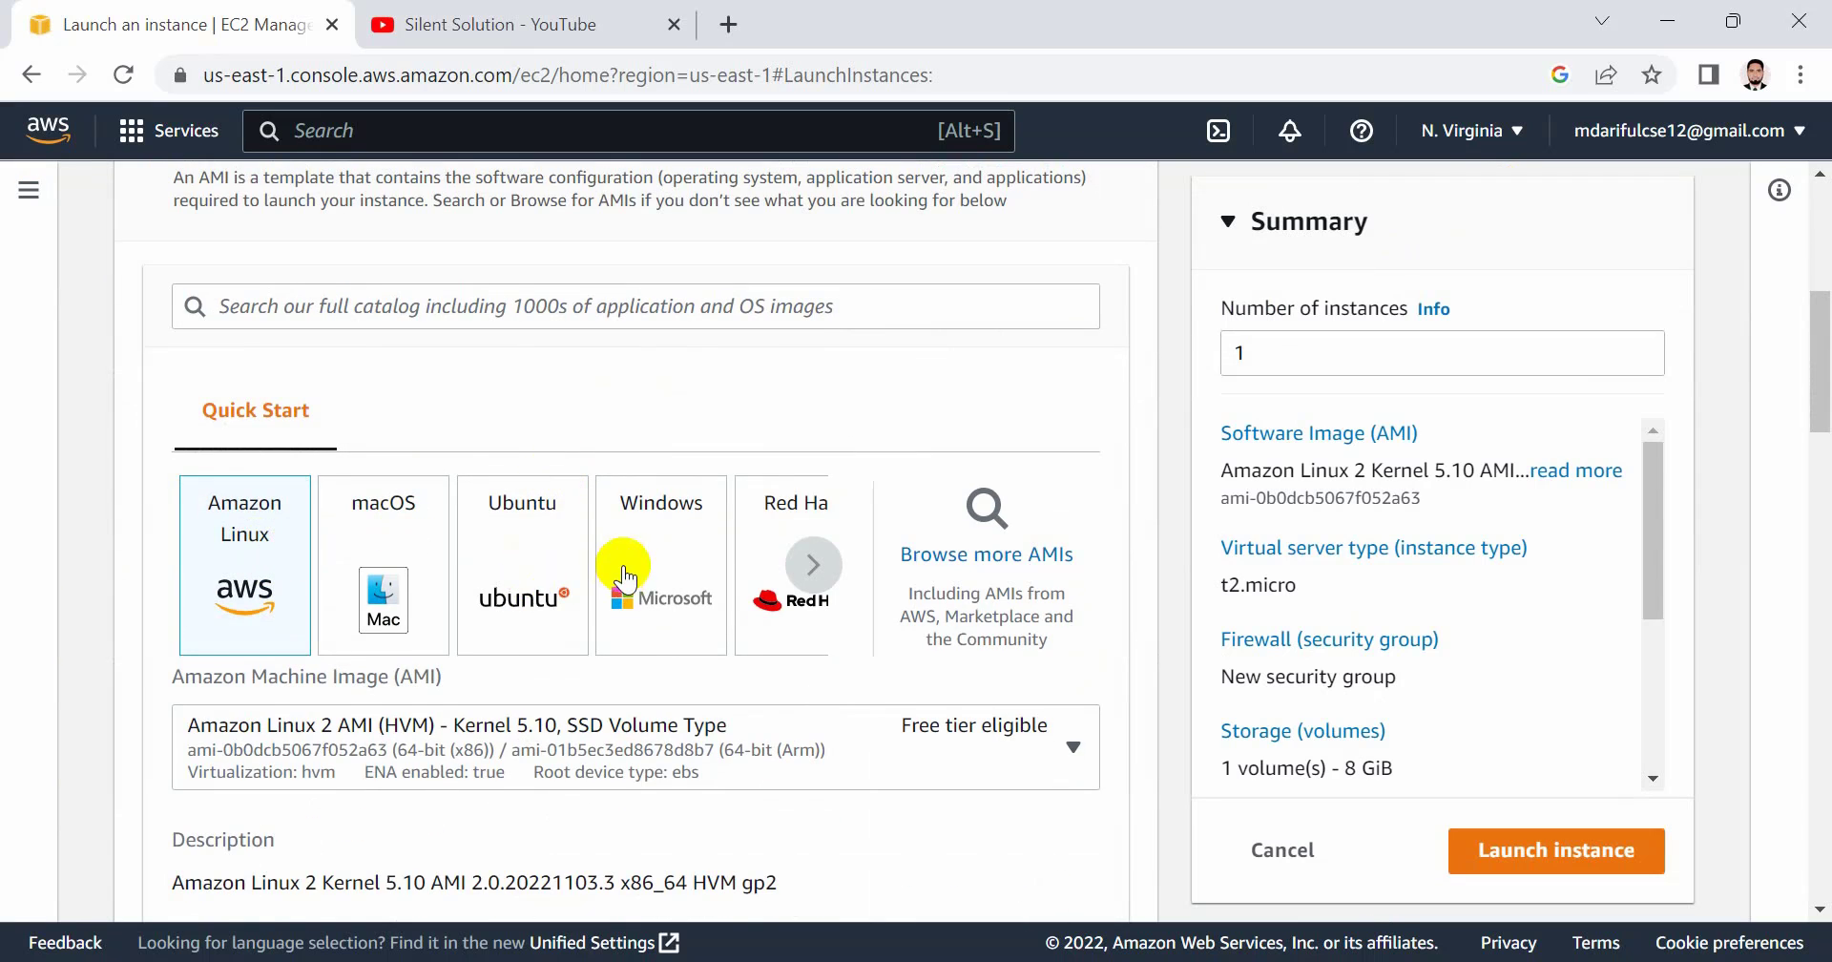
scroll(down, 3)
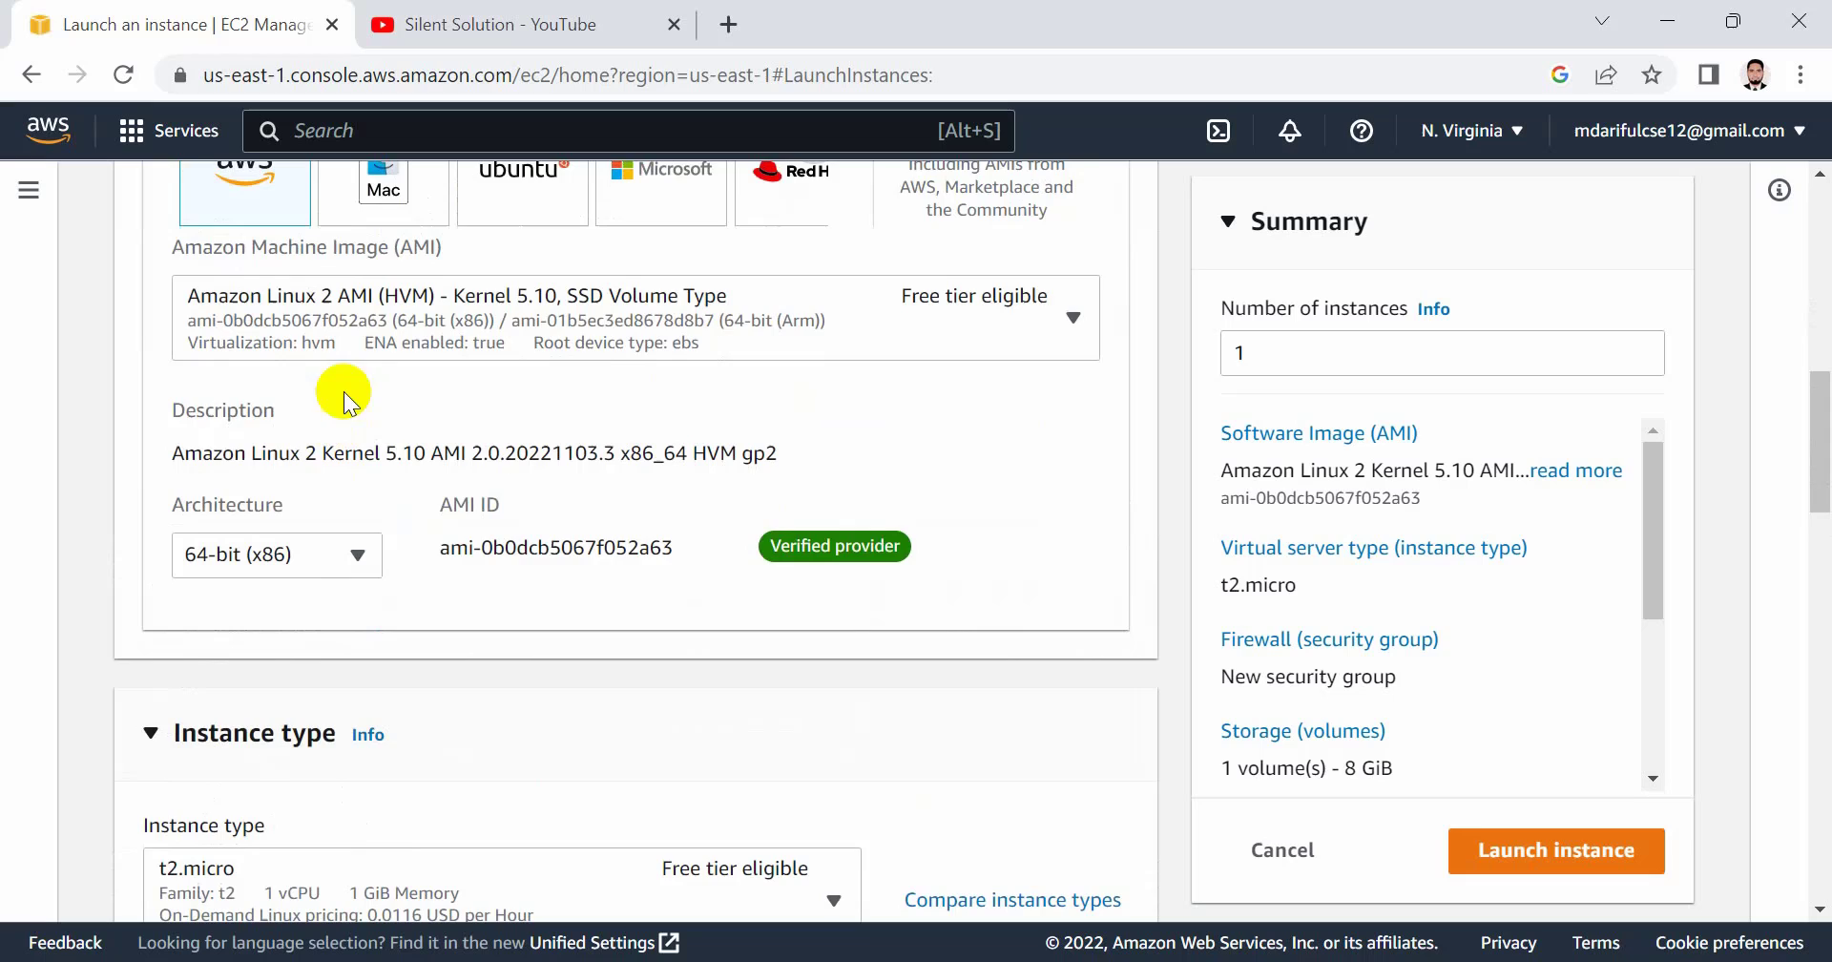
scroll(up, 3)
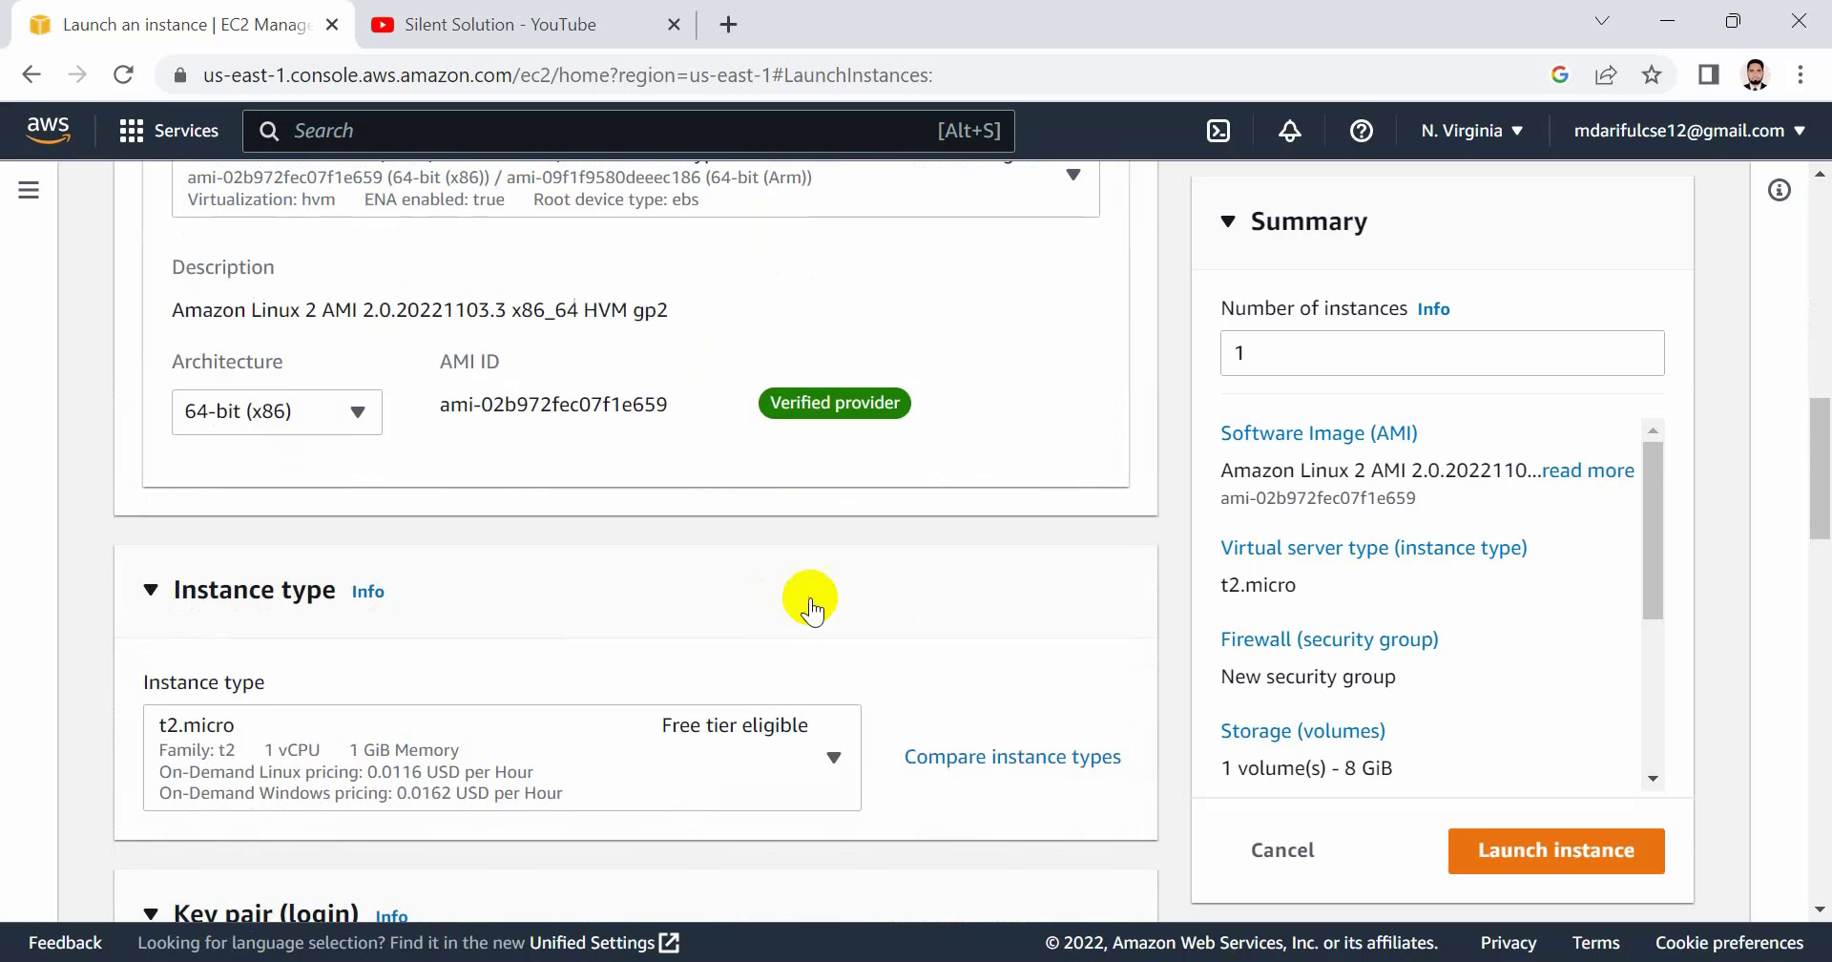
scroll(up, 3)
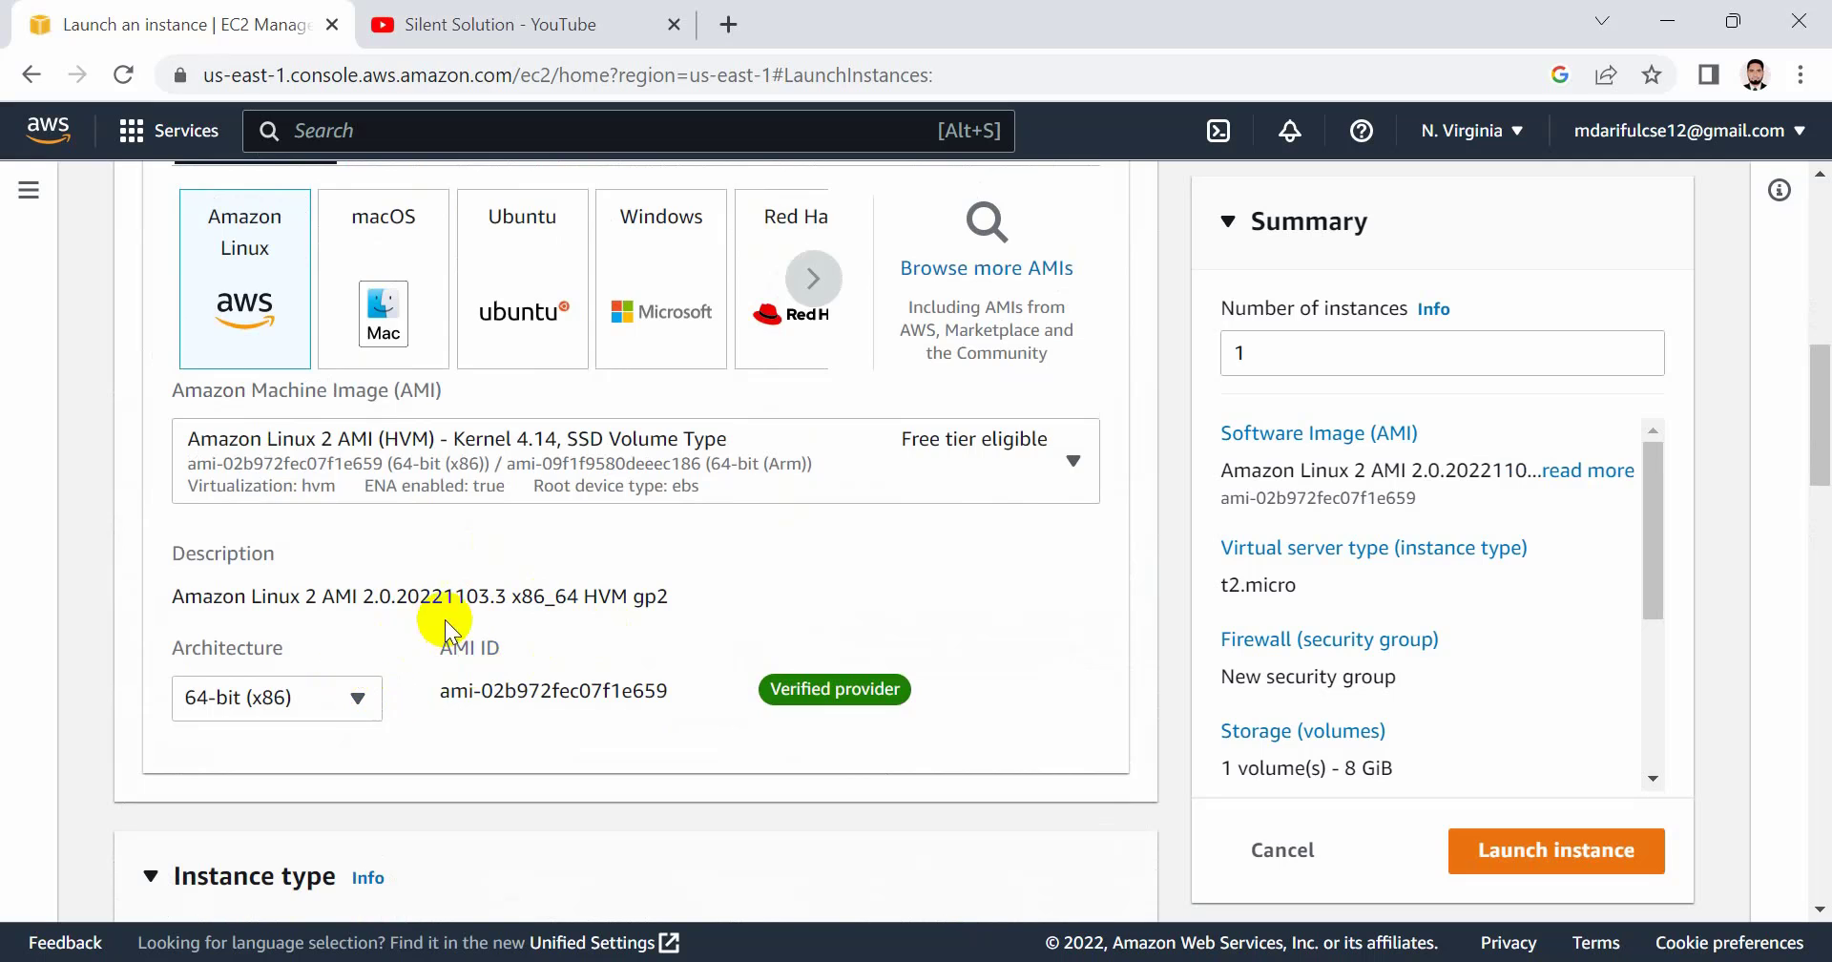
scroll(up, 3)
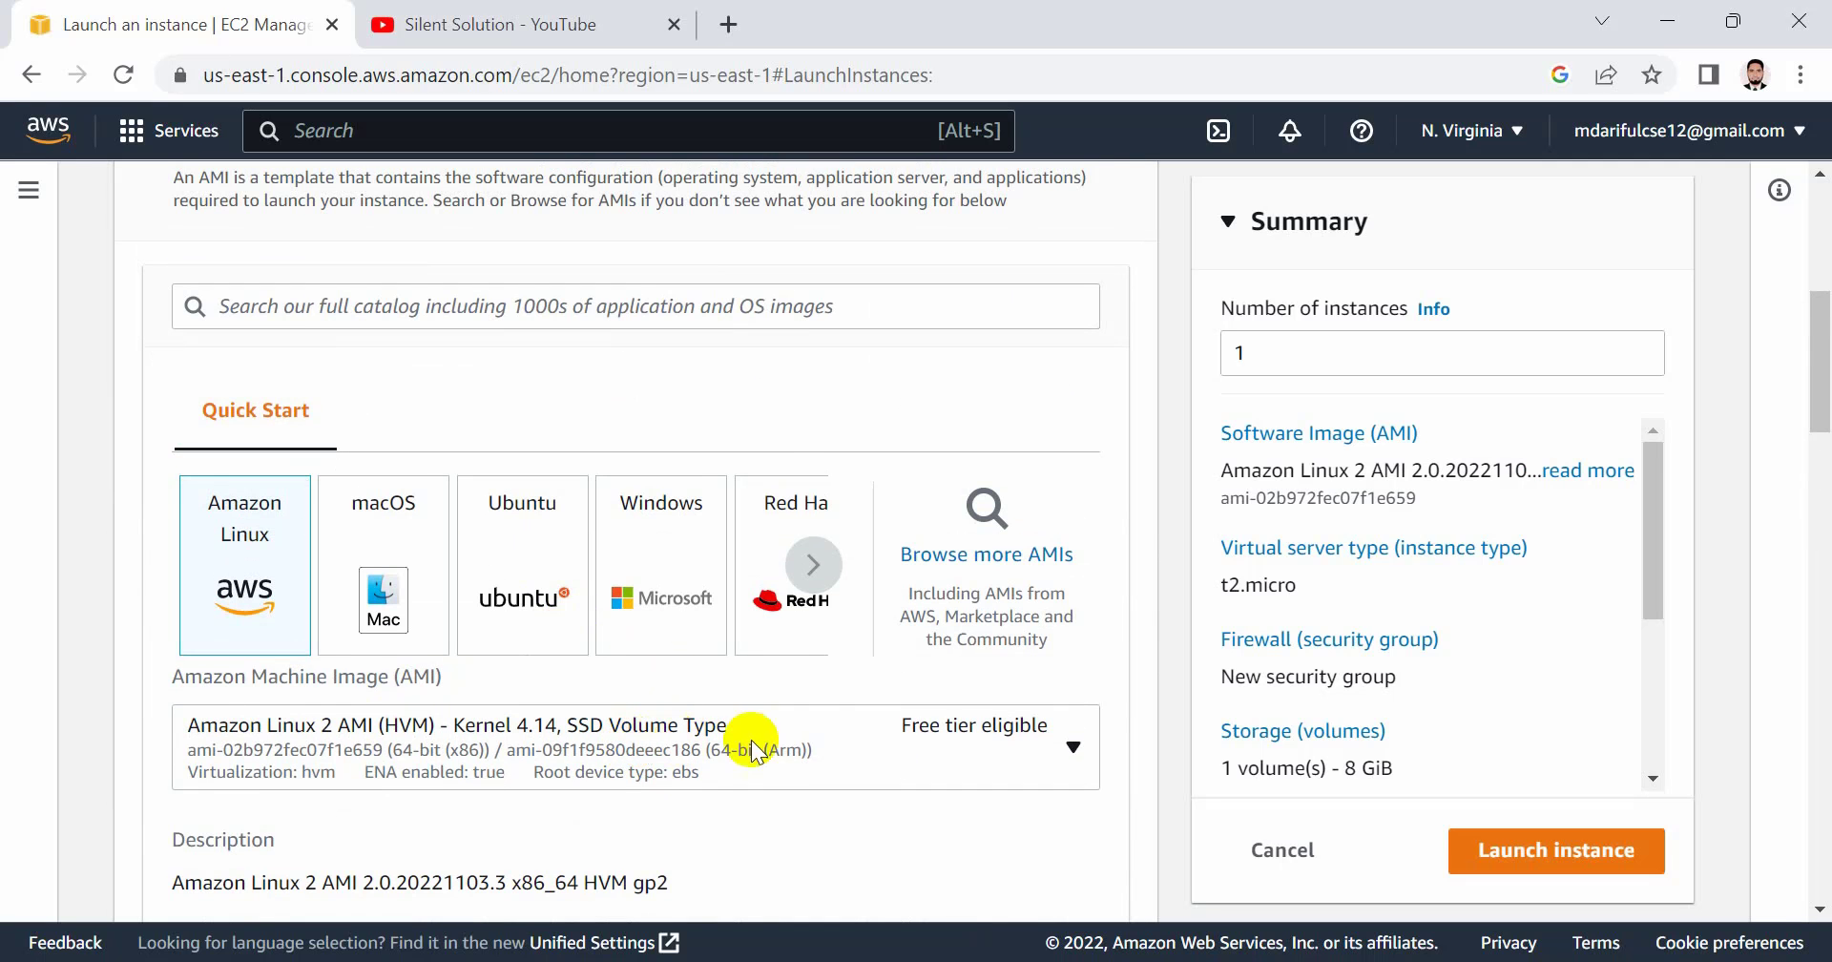
scroll(down, 3)
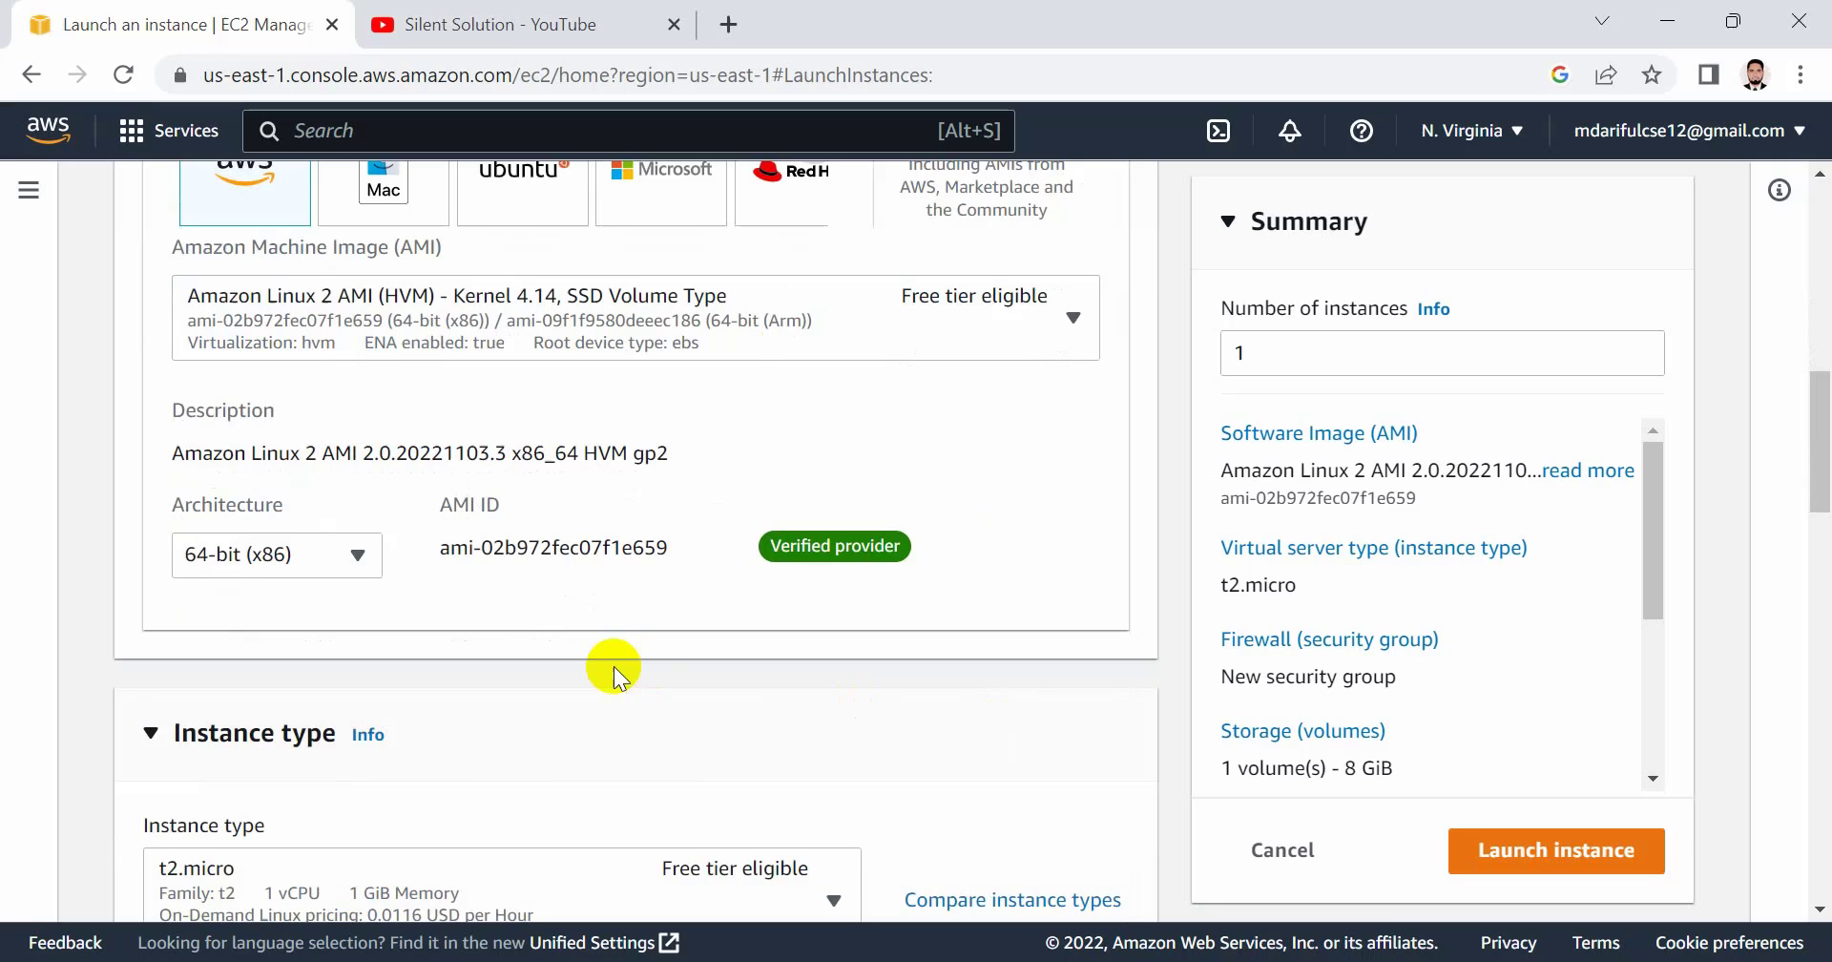
scroll(down, 3)
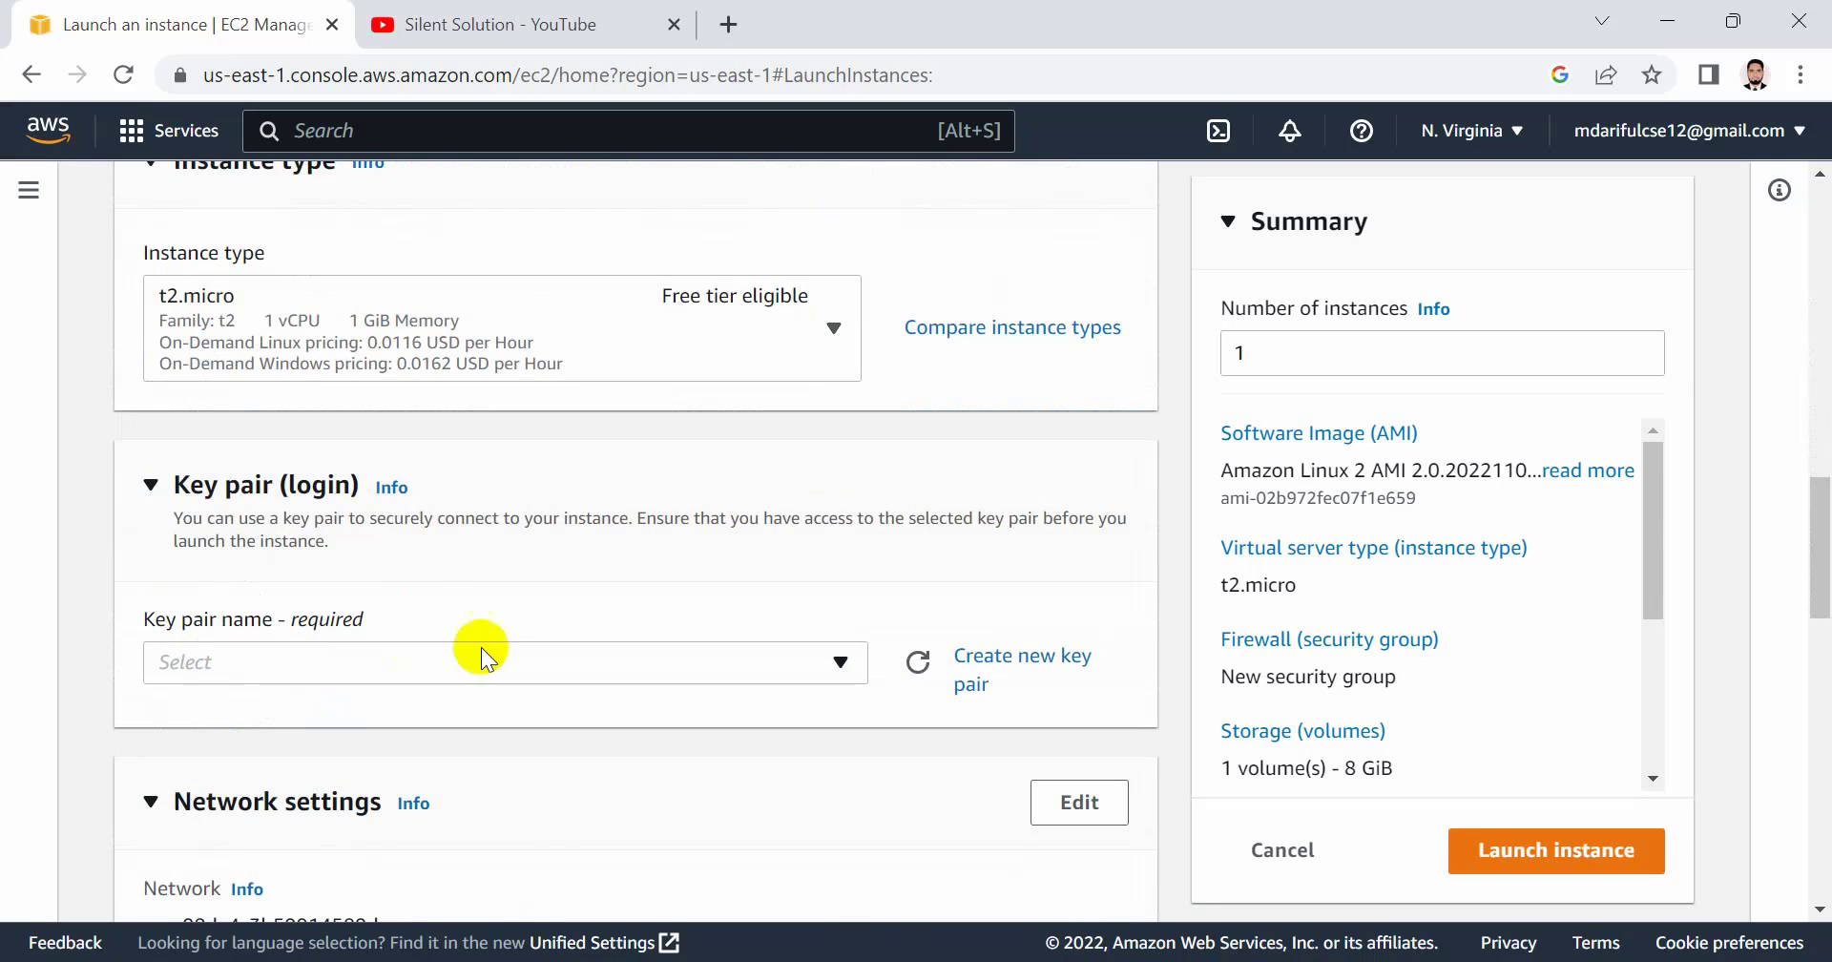
click(1019, 668)
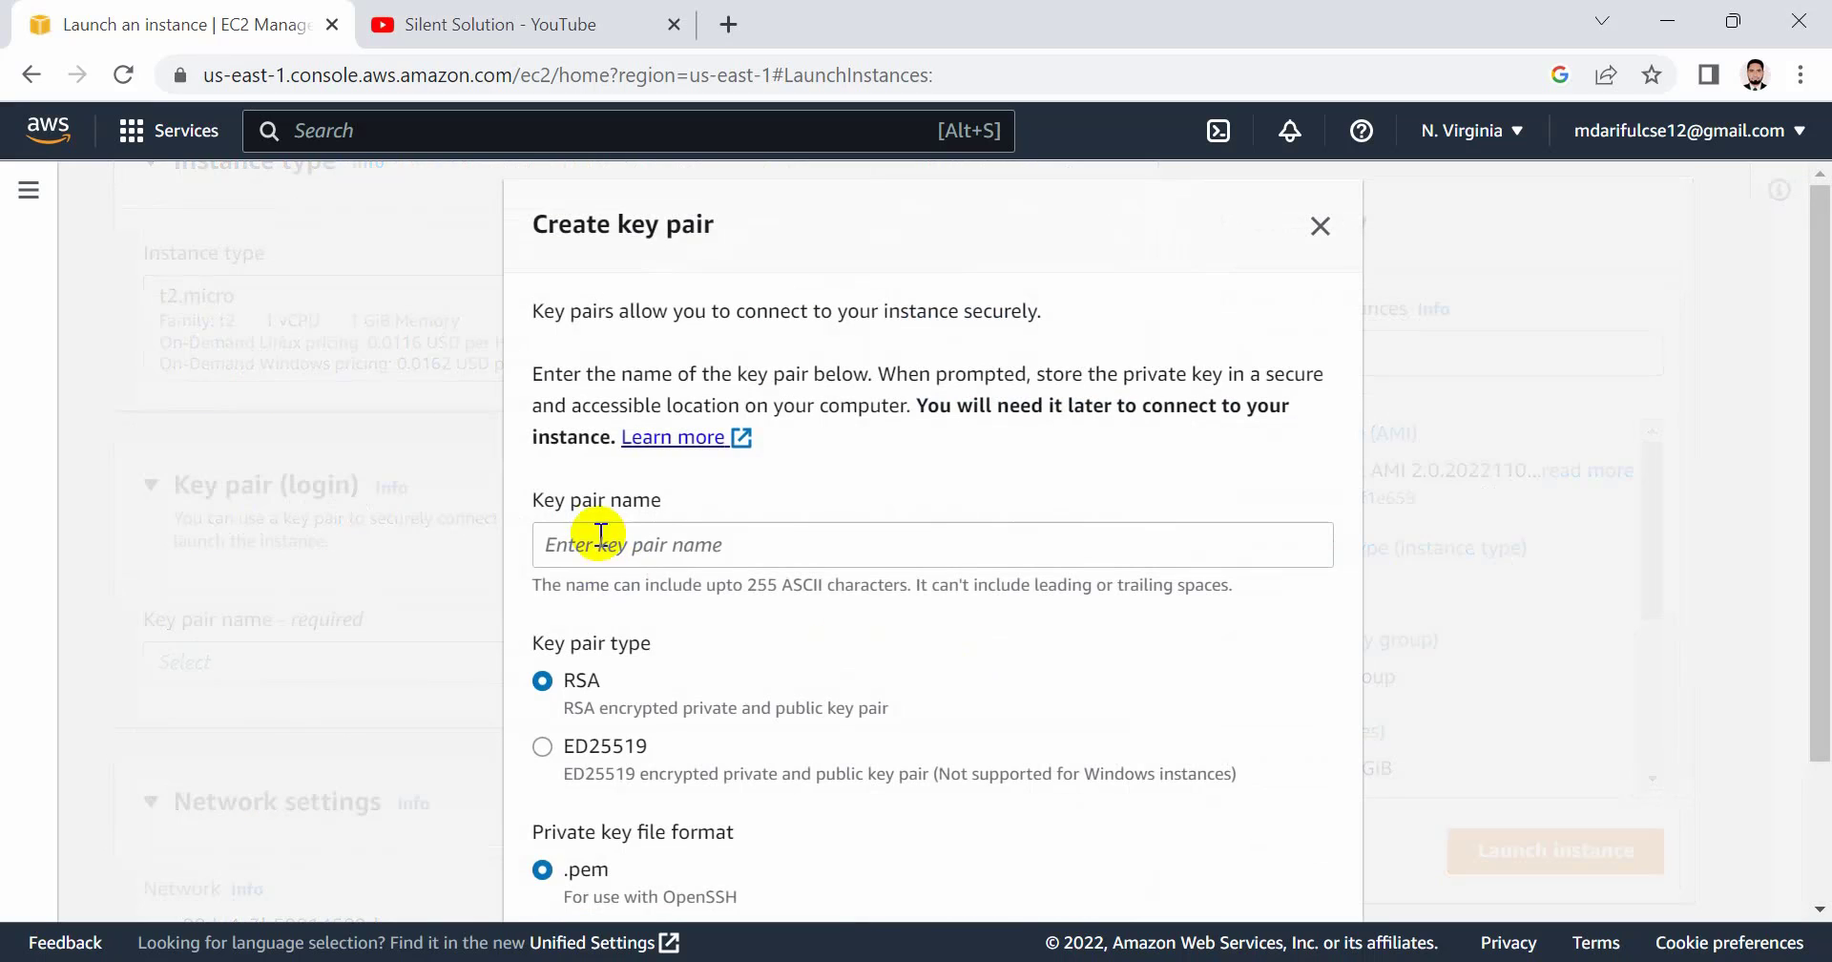
- Name the key pair 'linuxaws', keep RSA type, and settle on .pem format after trying .ppk
click(932, 544)
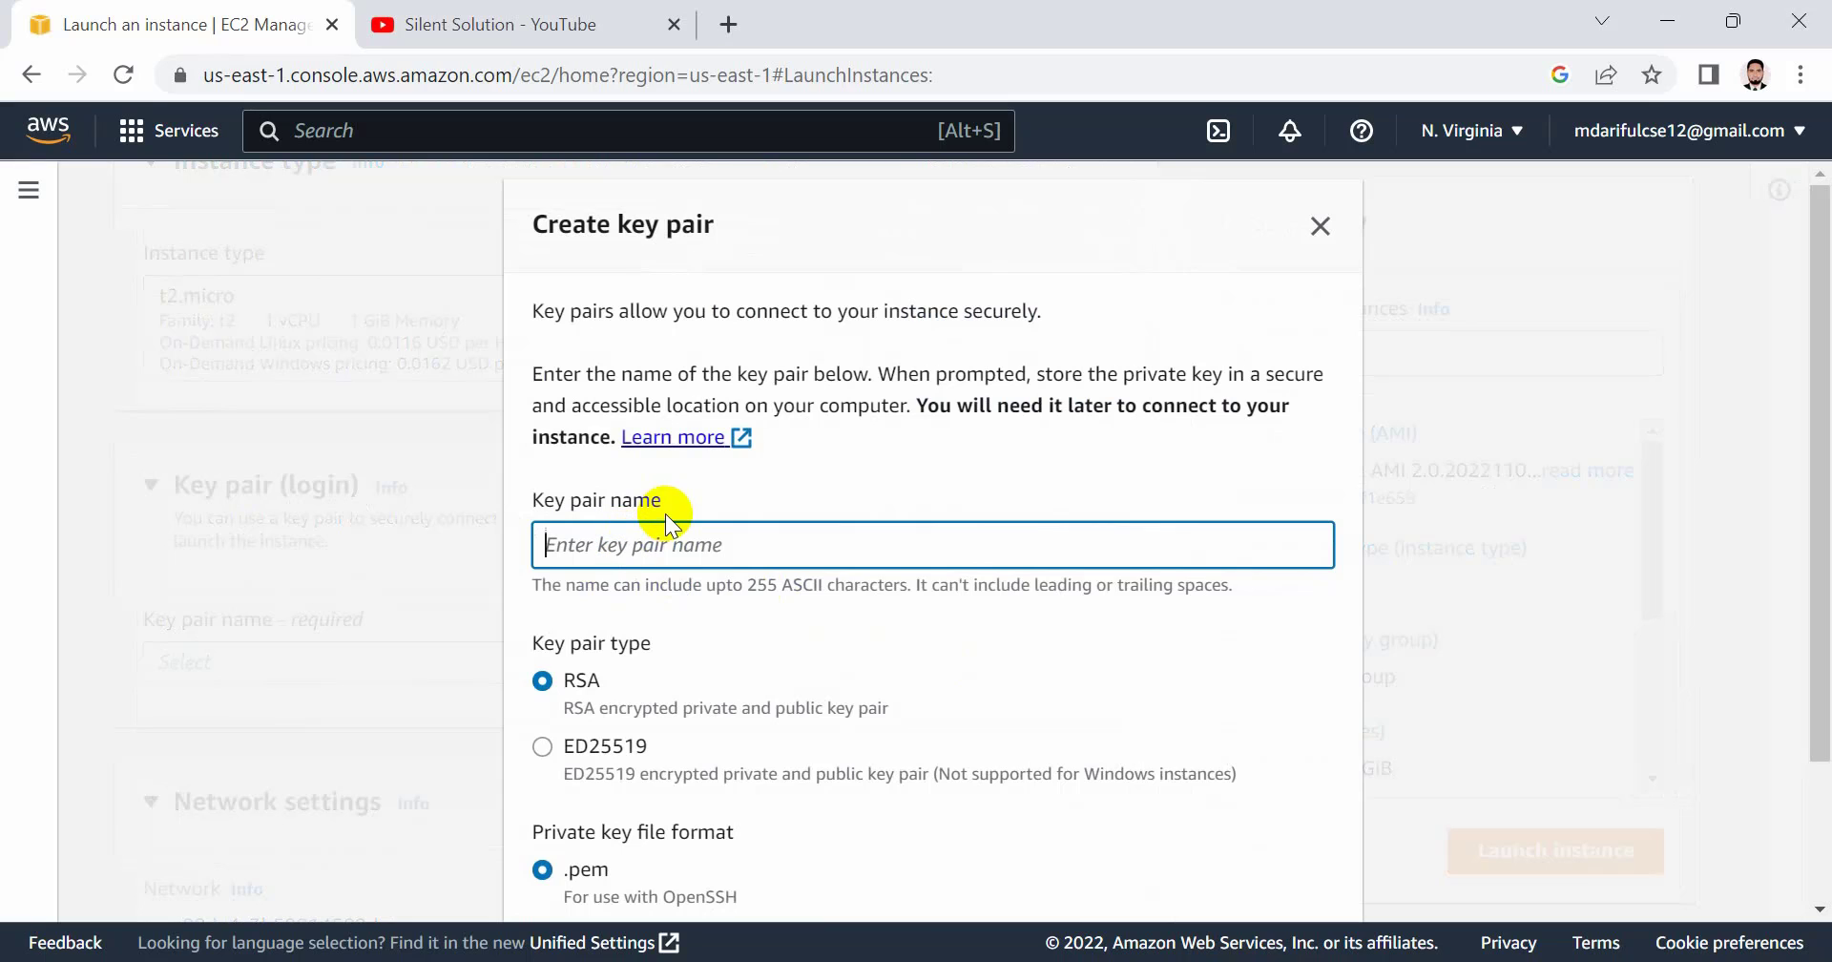
text(linuxa)
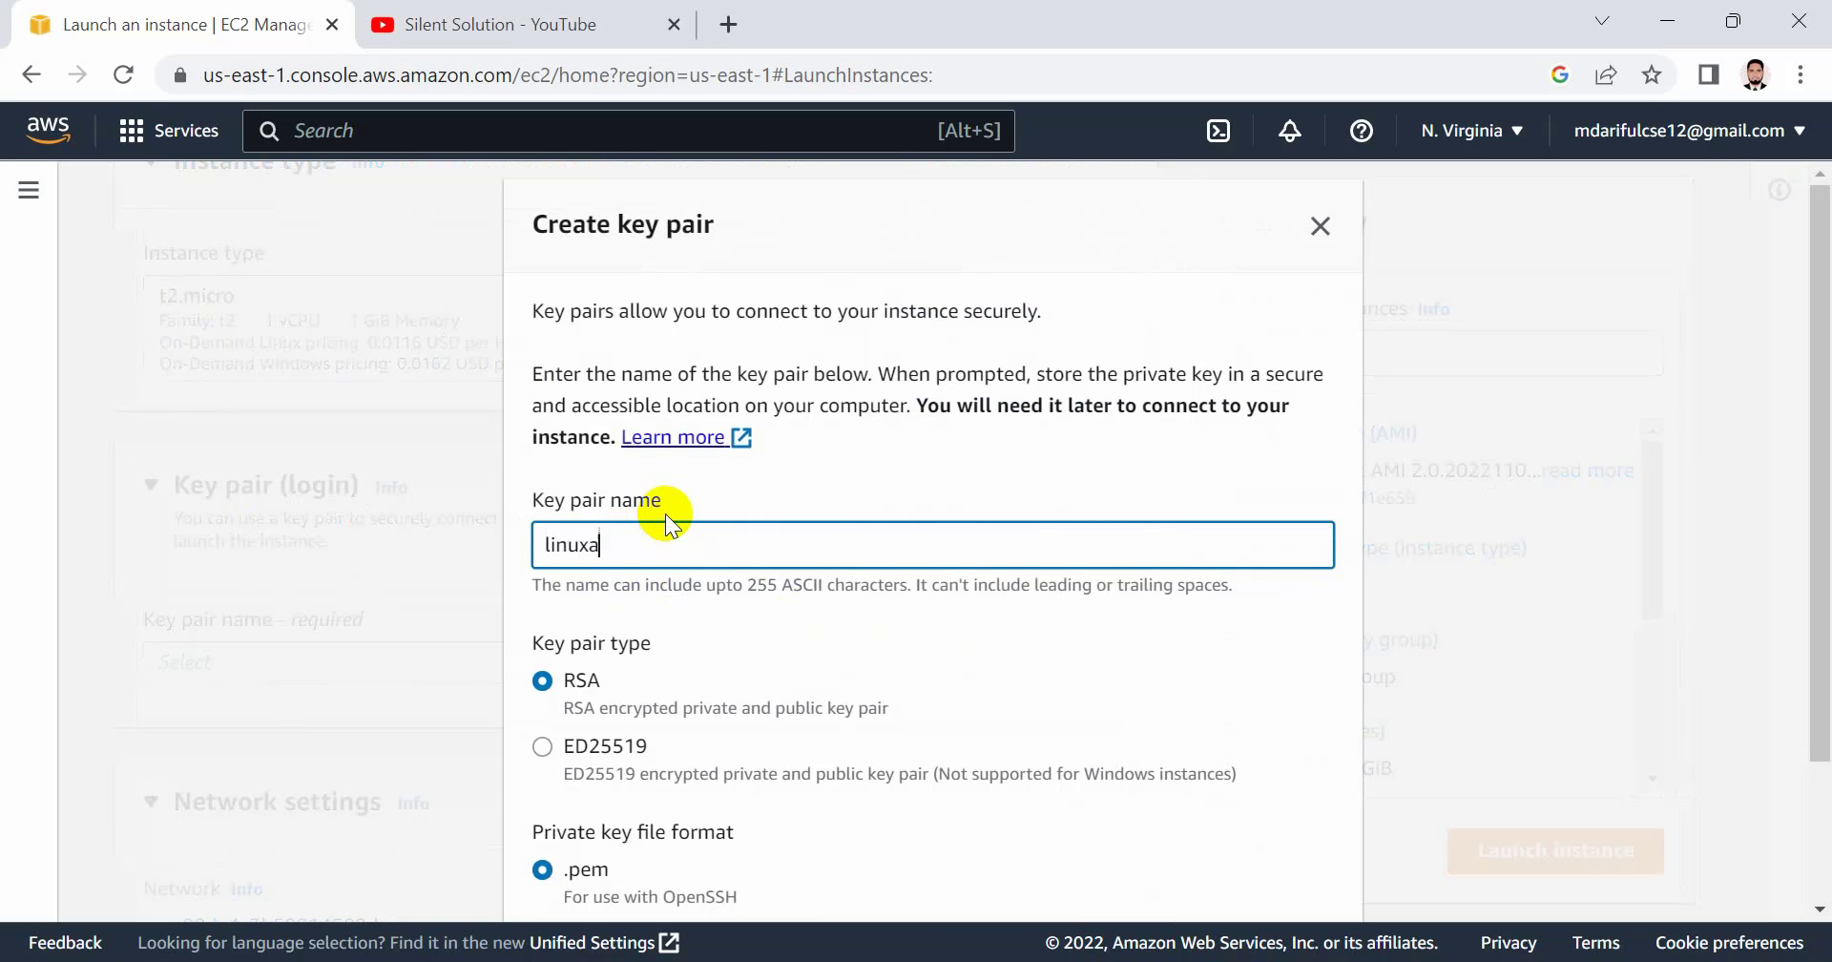
text(ws)
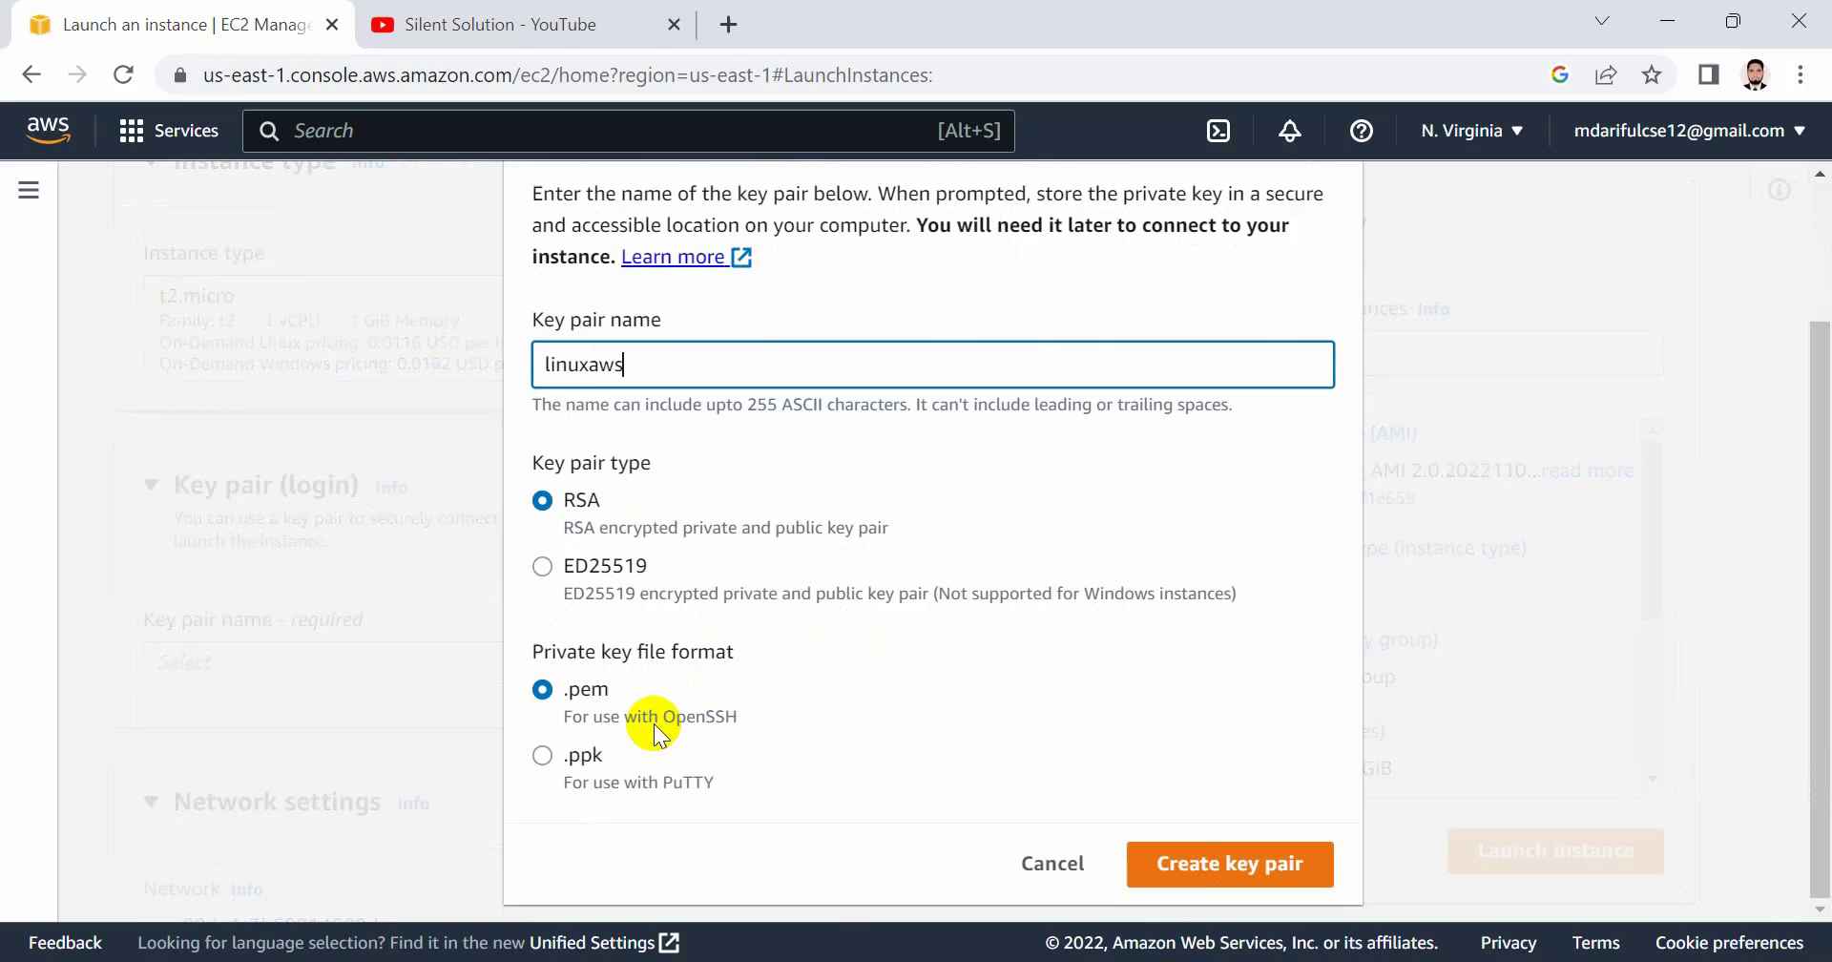
click(542, 756)
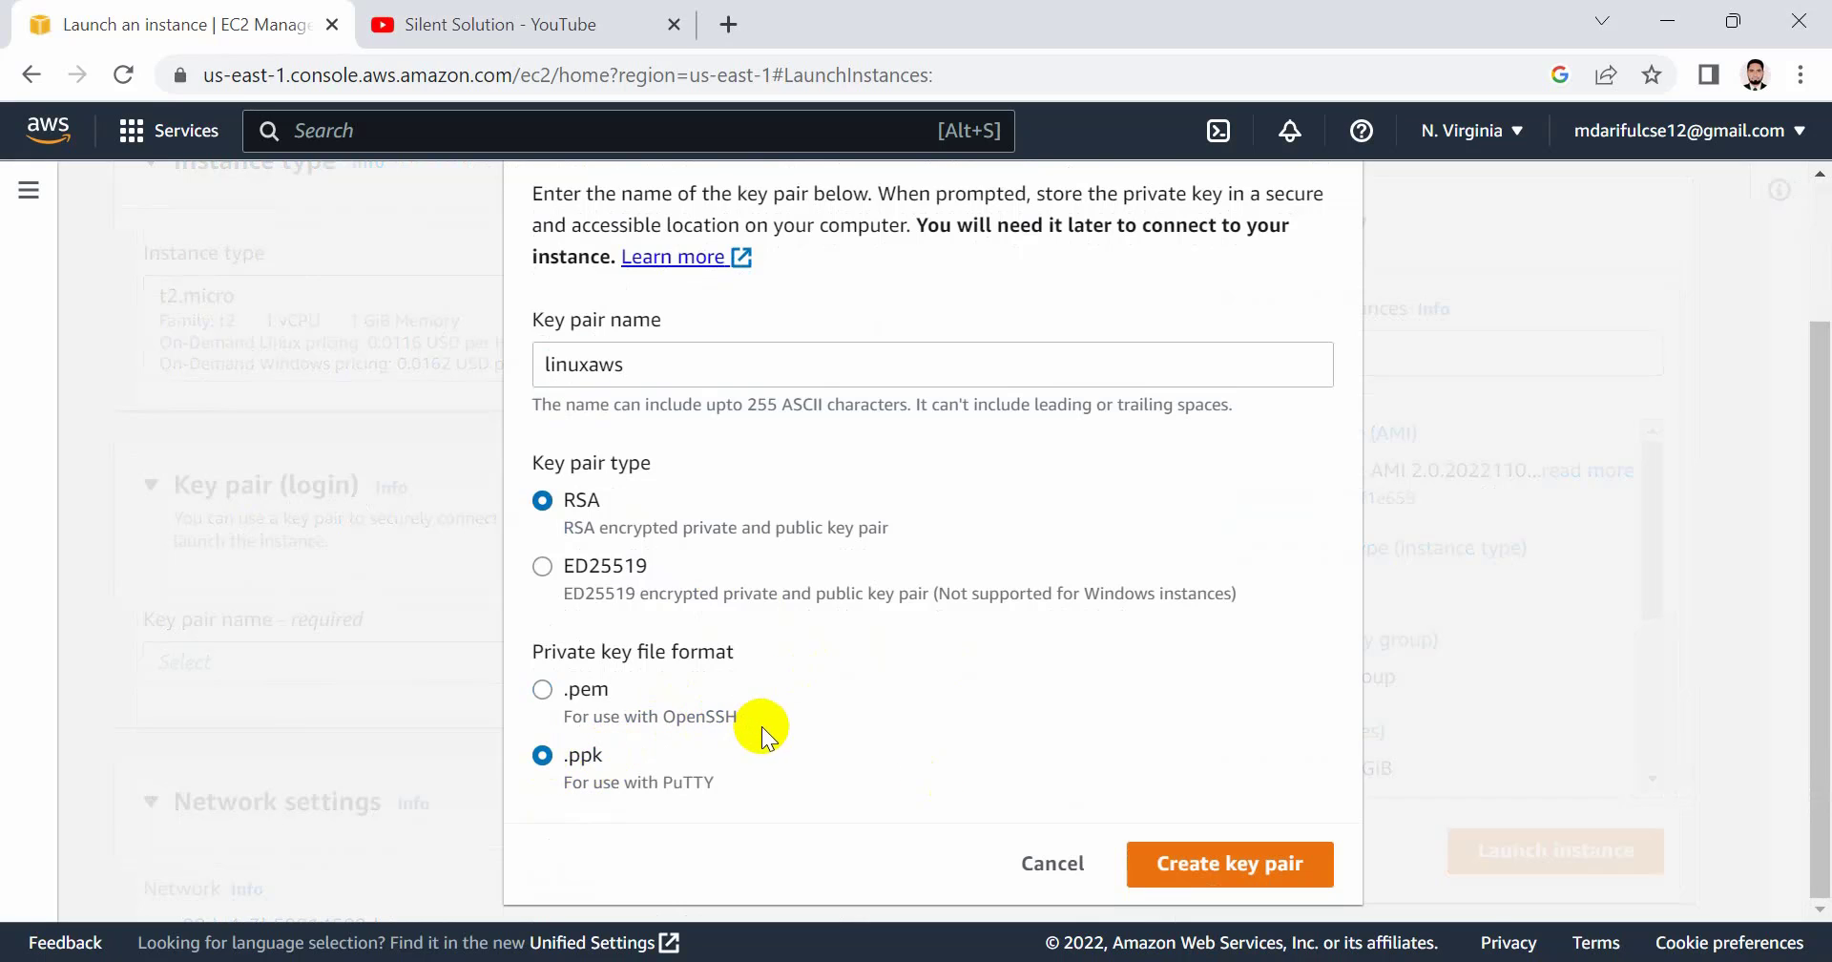
mouse_move(540, 689)
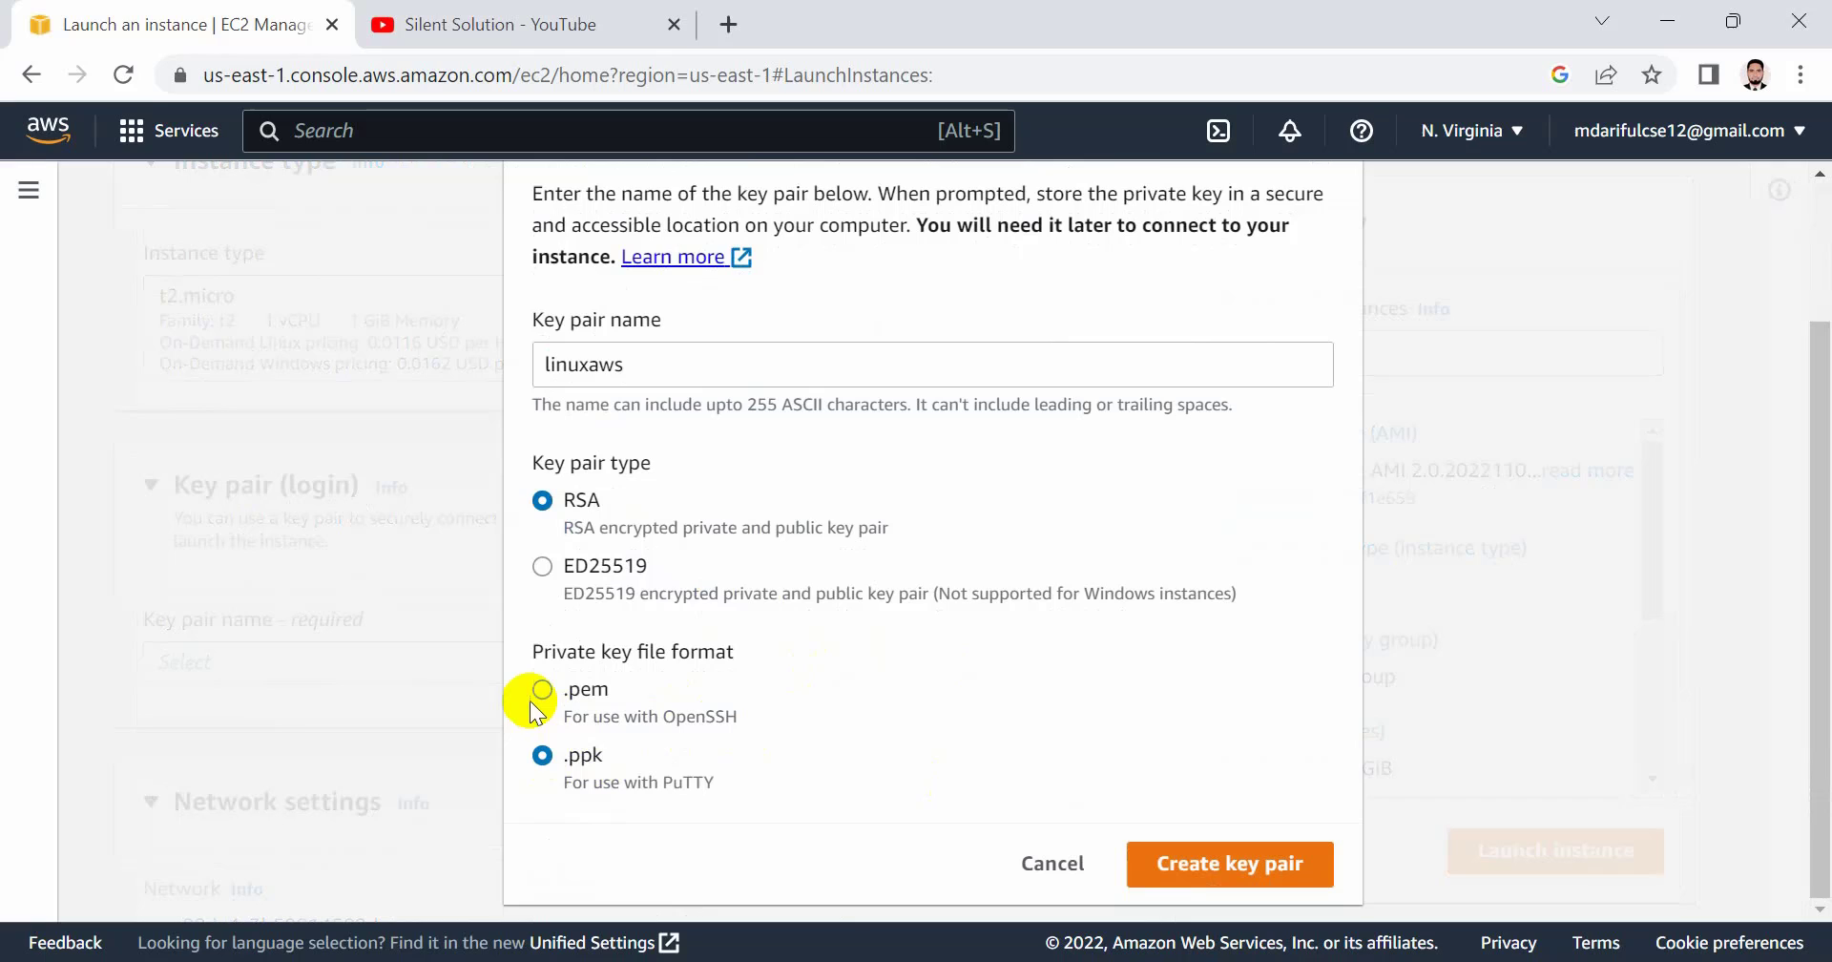
click(542, 689)
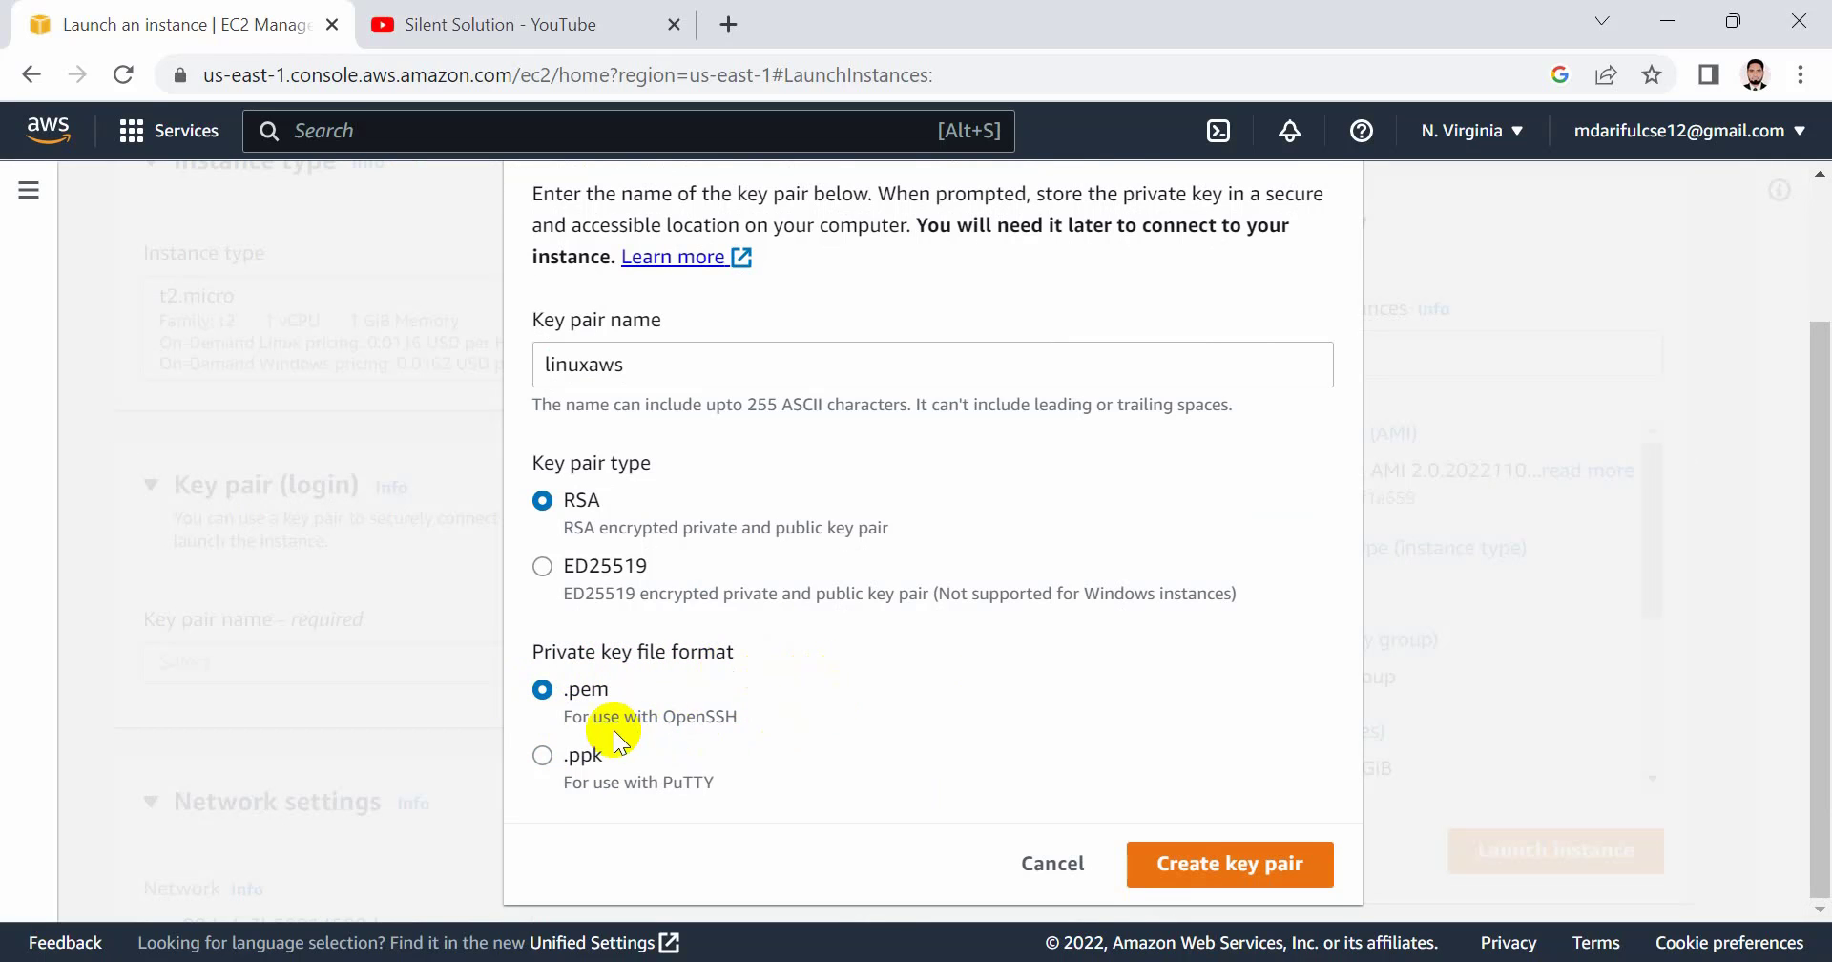
mouse_move(540, 756)
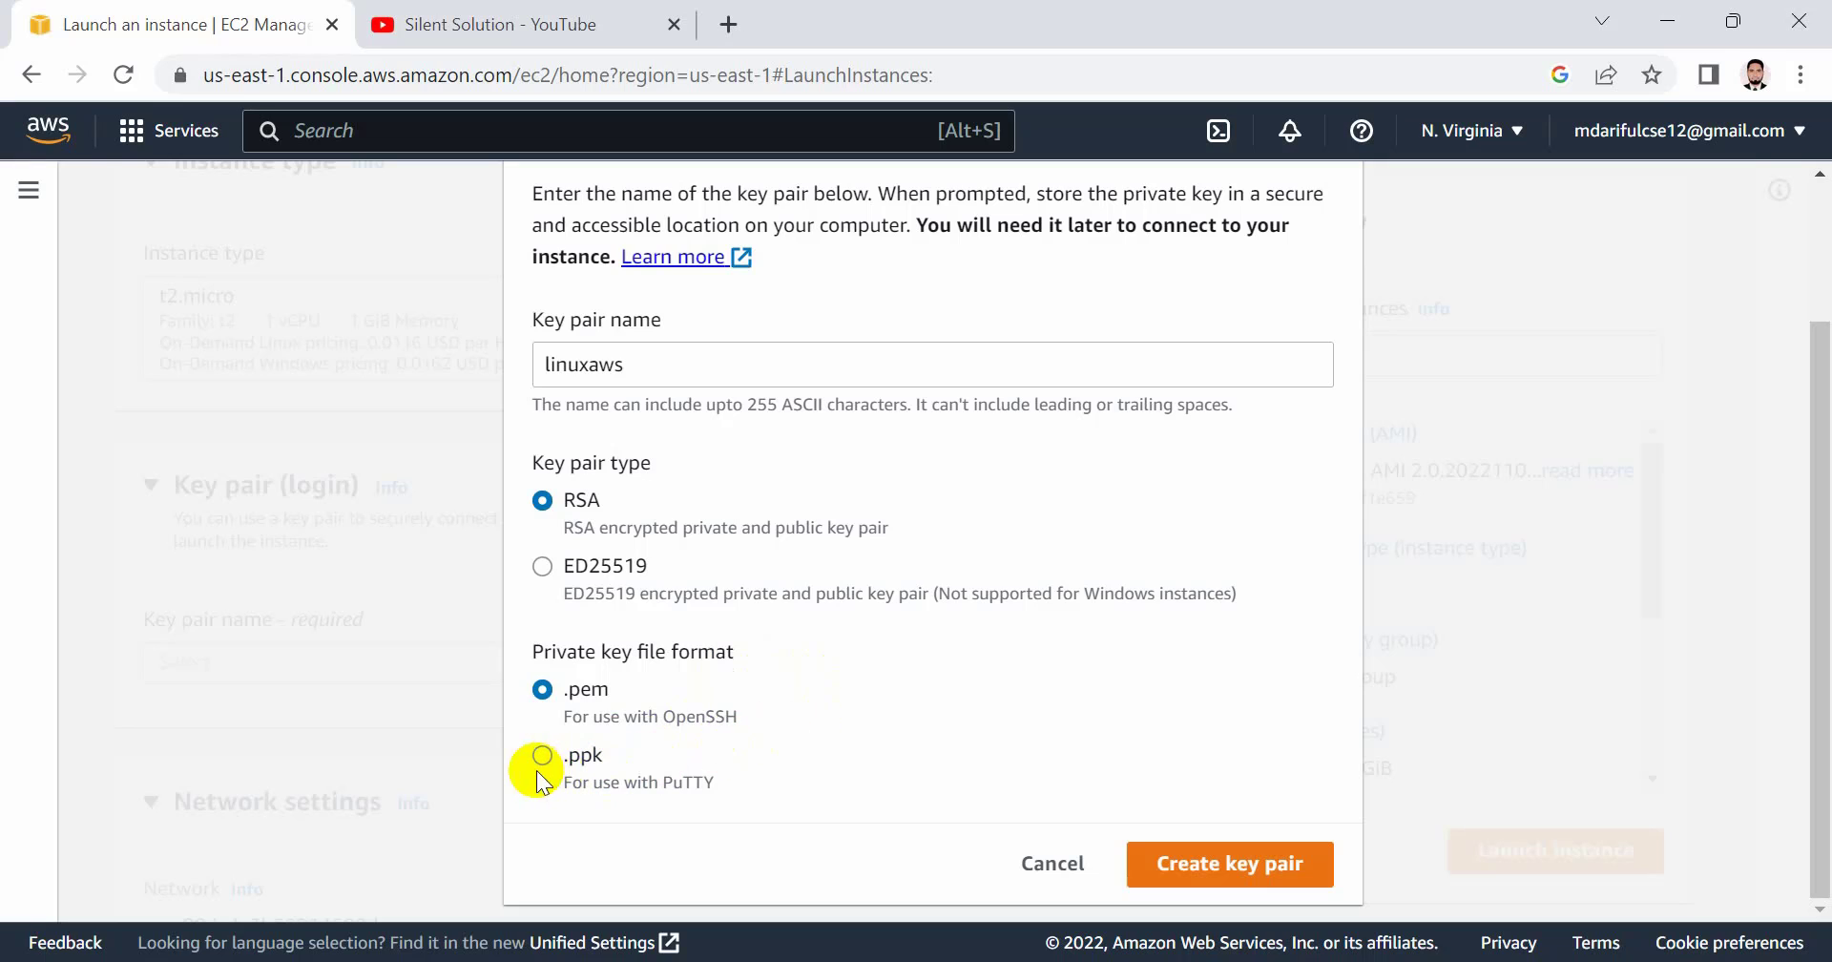
mouse_move(550, 771)
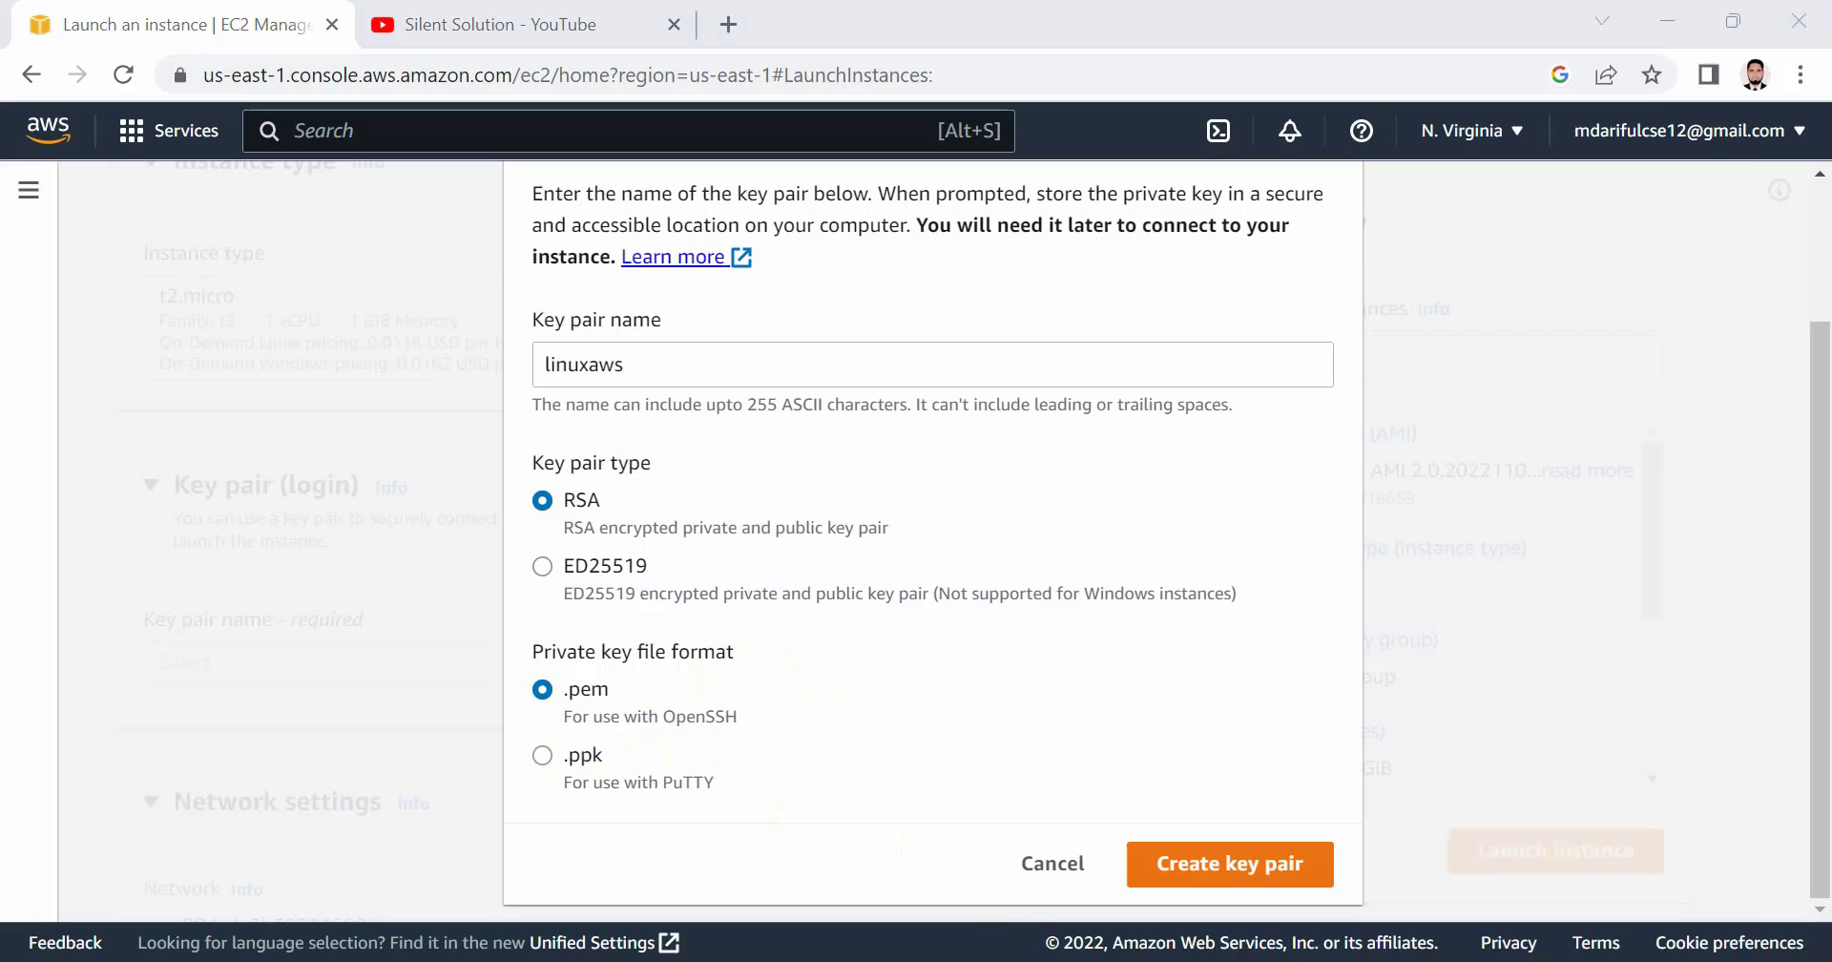
mouse_move(834, 675)
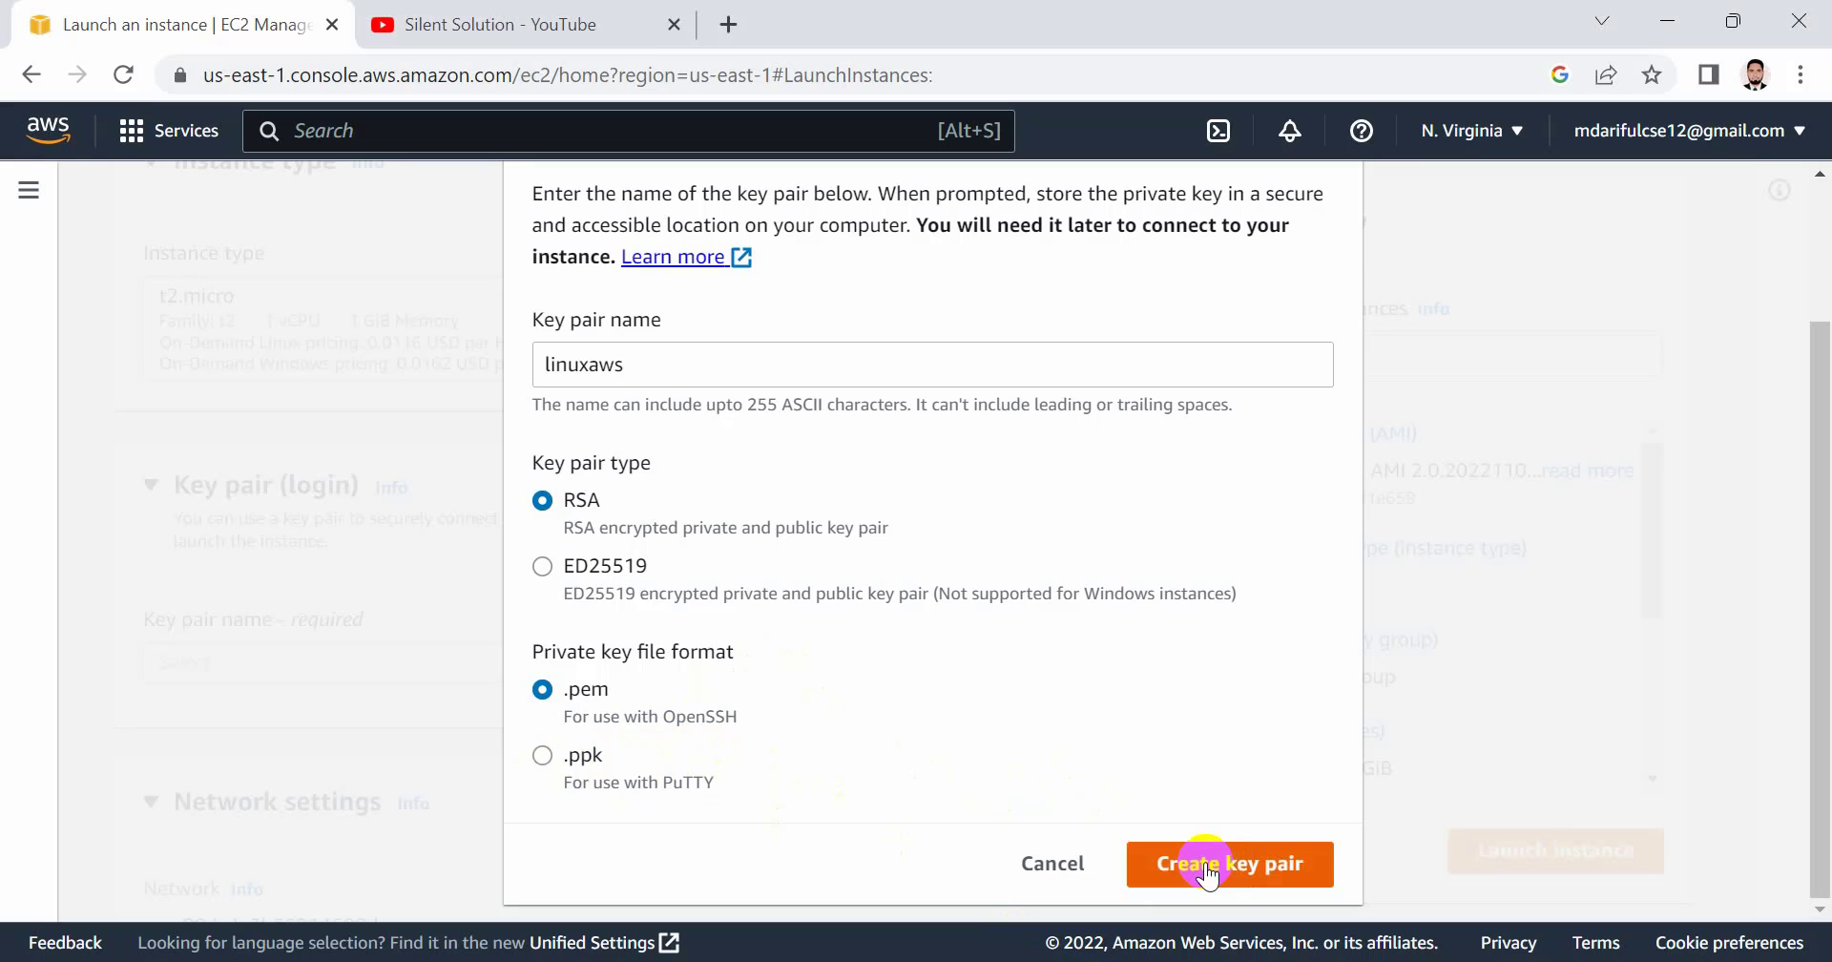
- Create and download the linuxaws key pair, then launch the t2.micro instance
click(1227, 863)
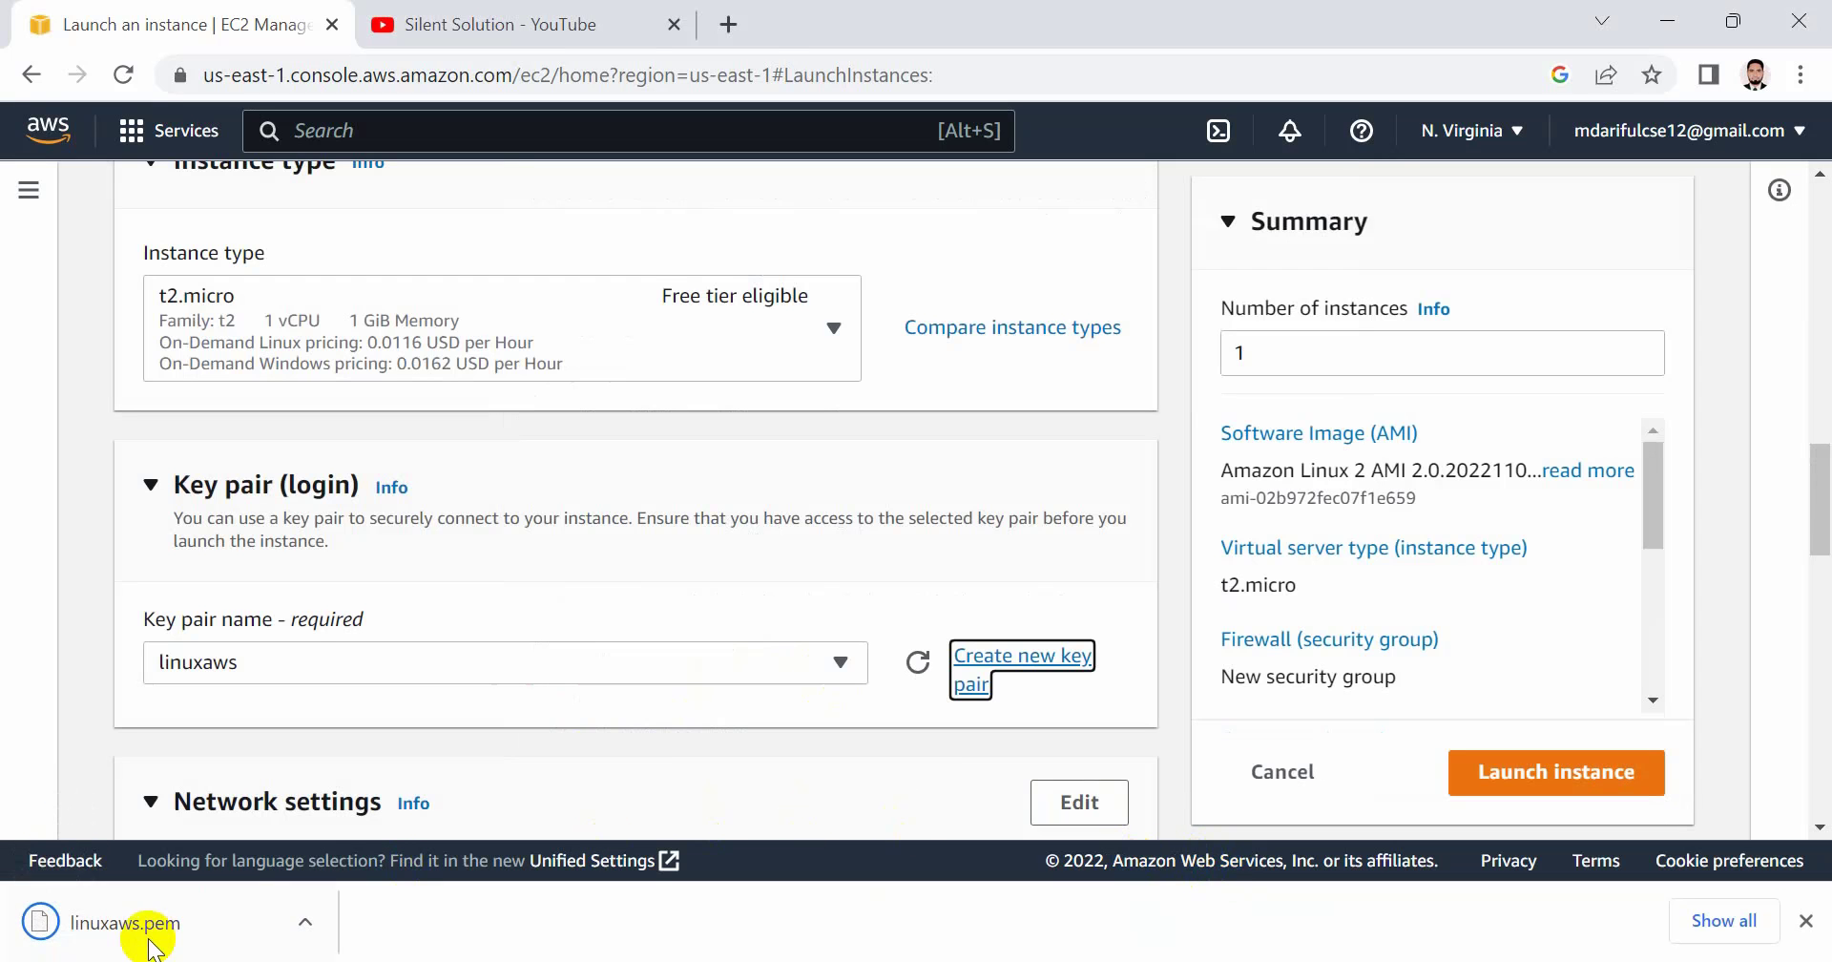
mouse_move(1415, 794)
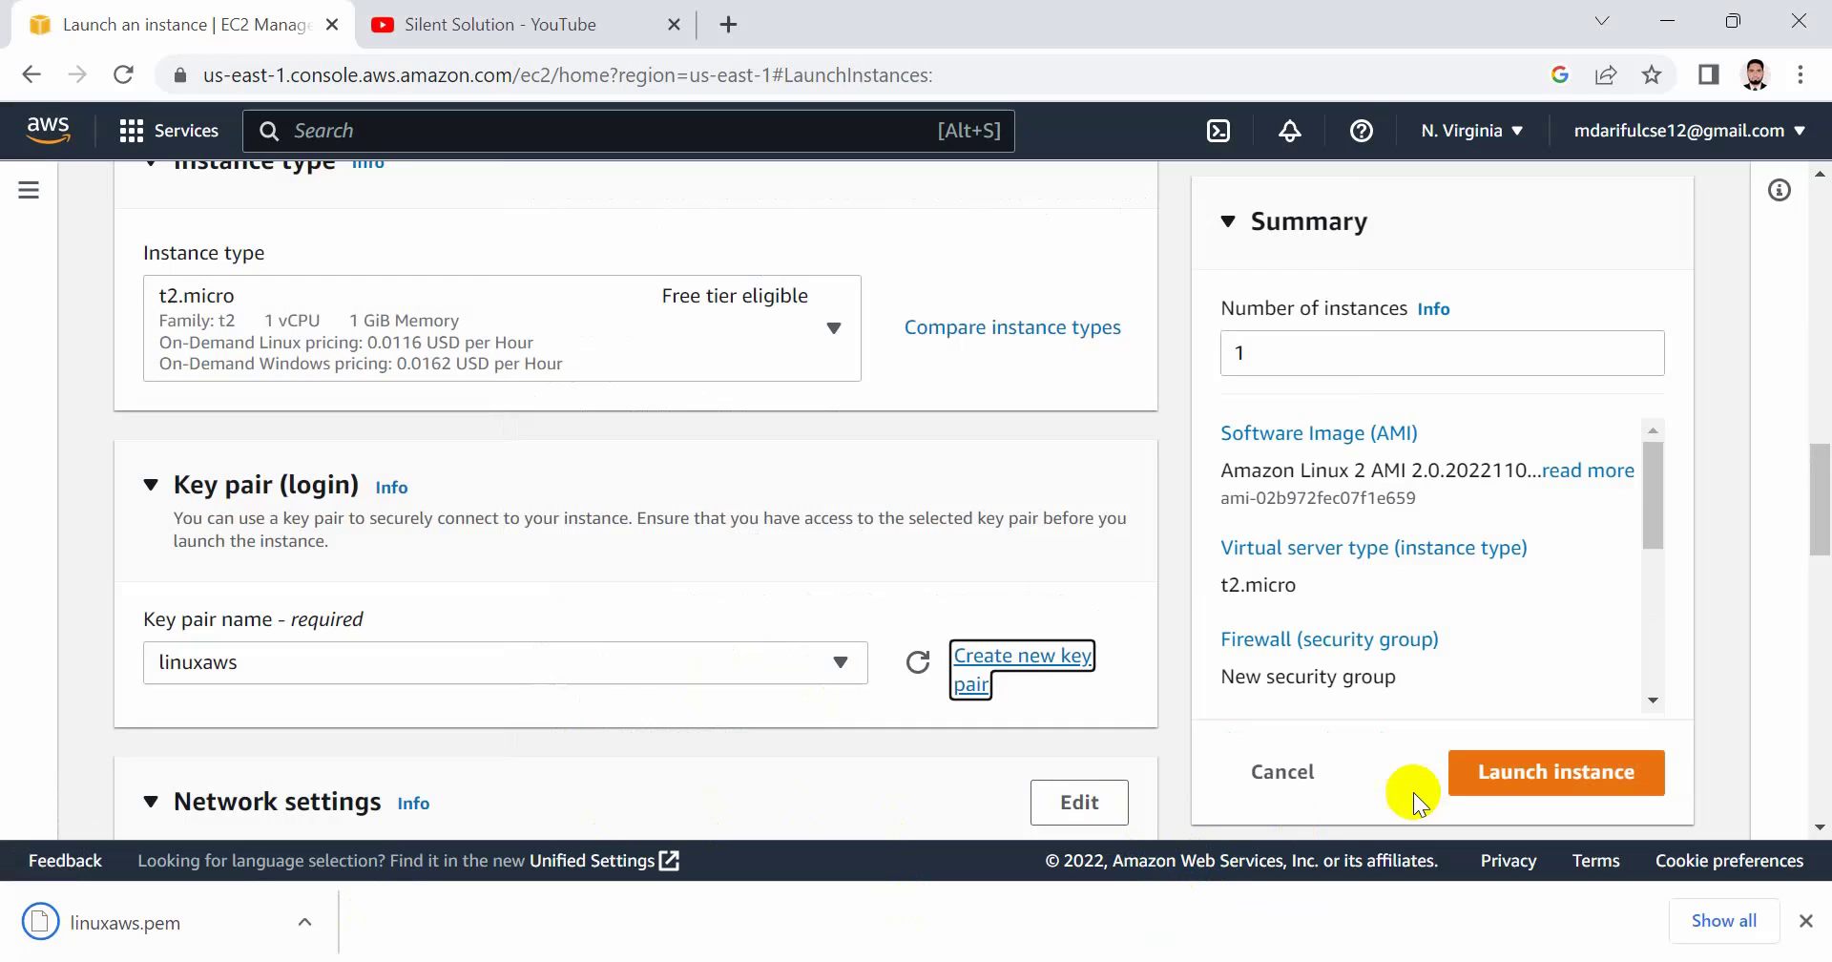
click(1556, 771)
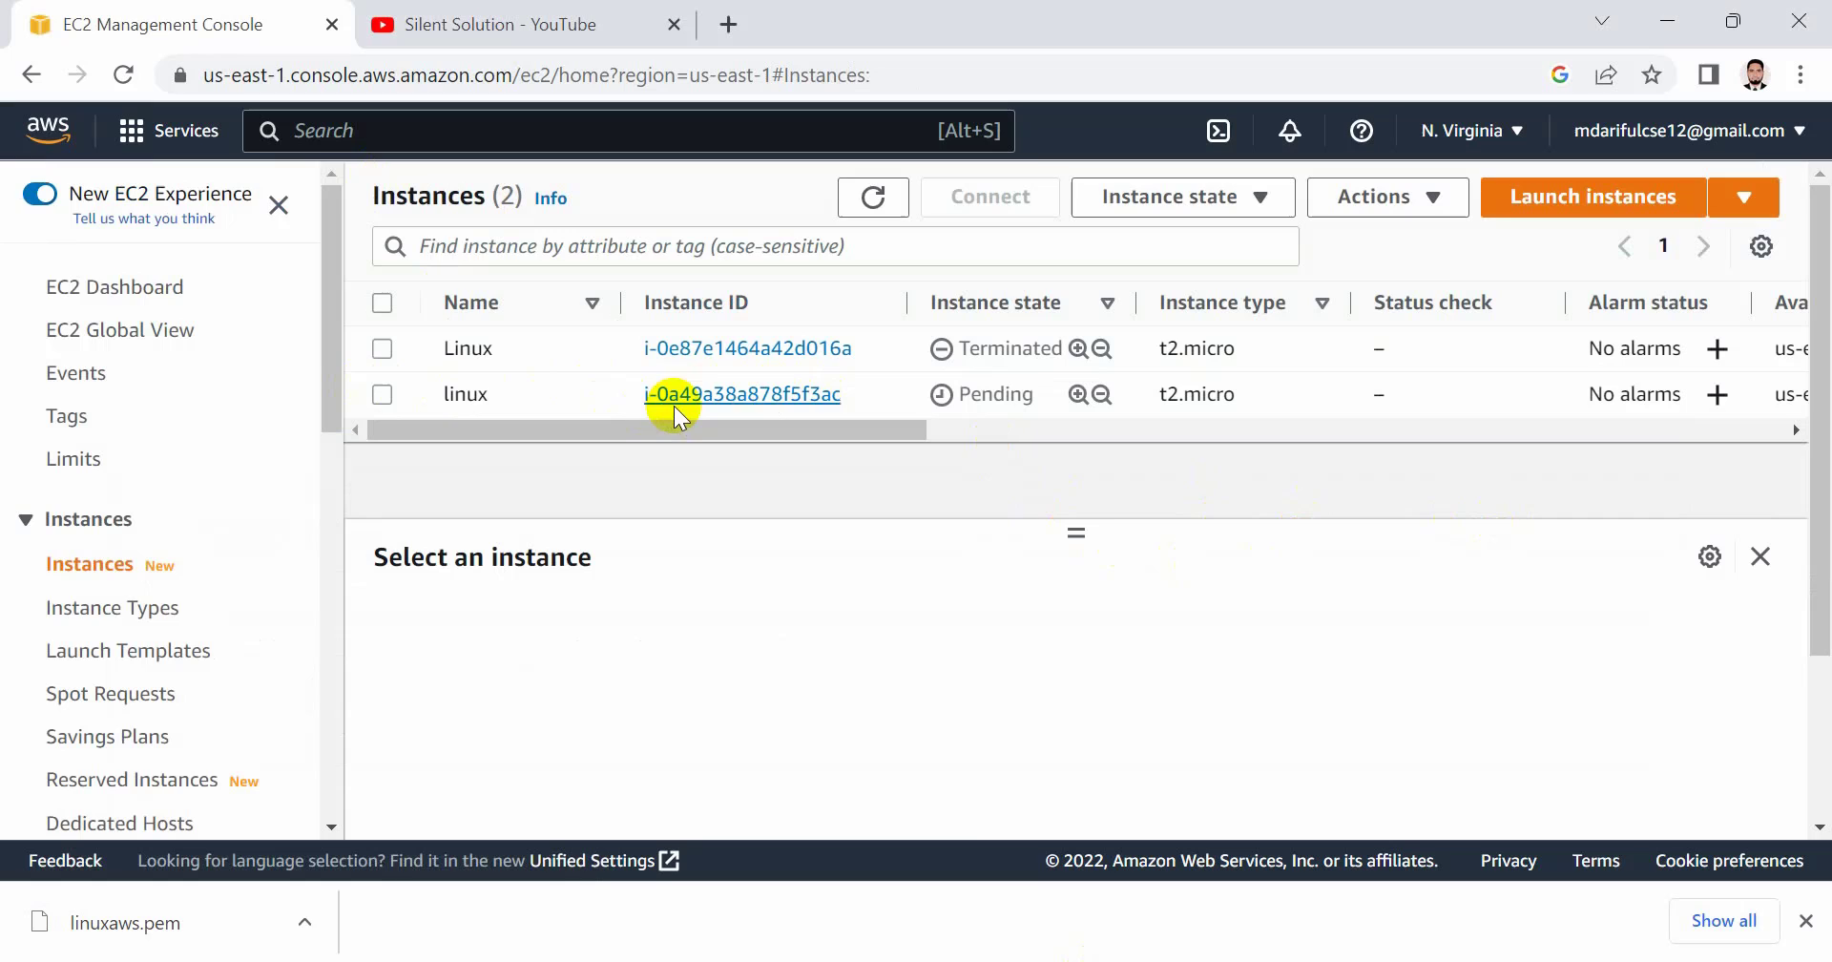
- View the running linux instance's summary and copy its public IPv4 address 3.84.5.193
click(740, 393)
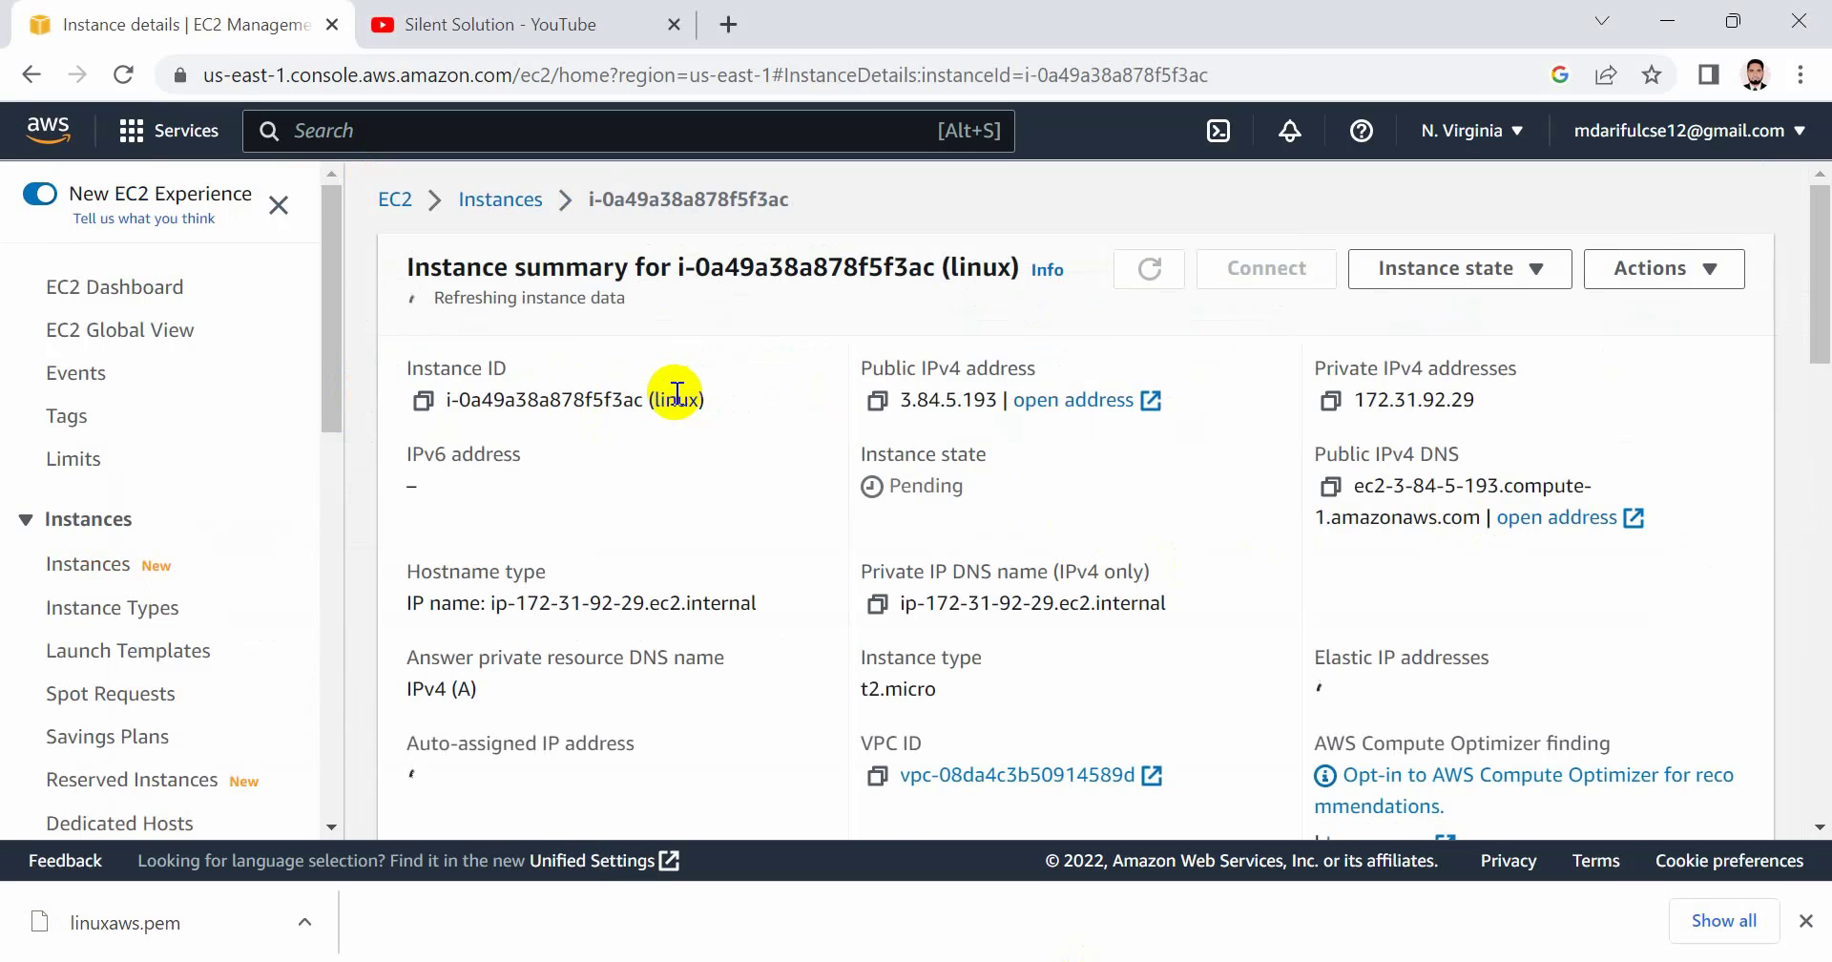
click(1149, 267)
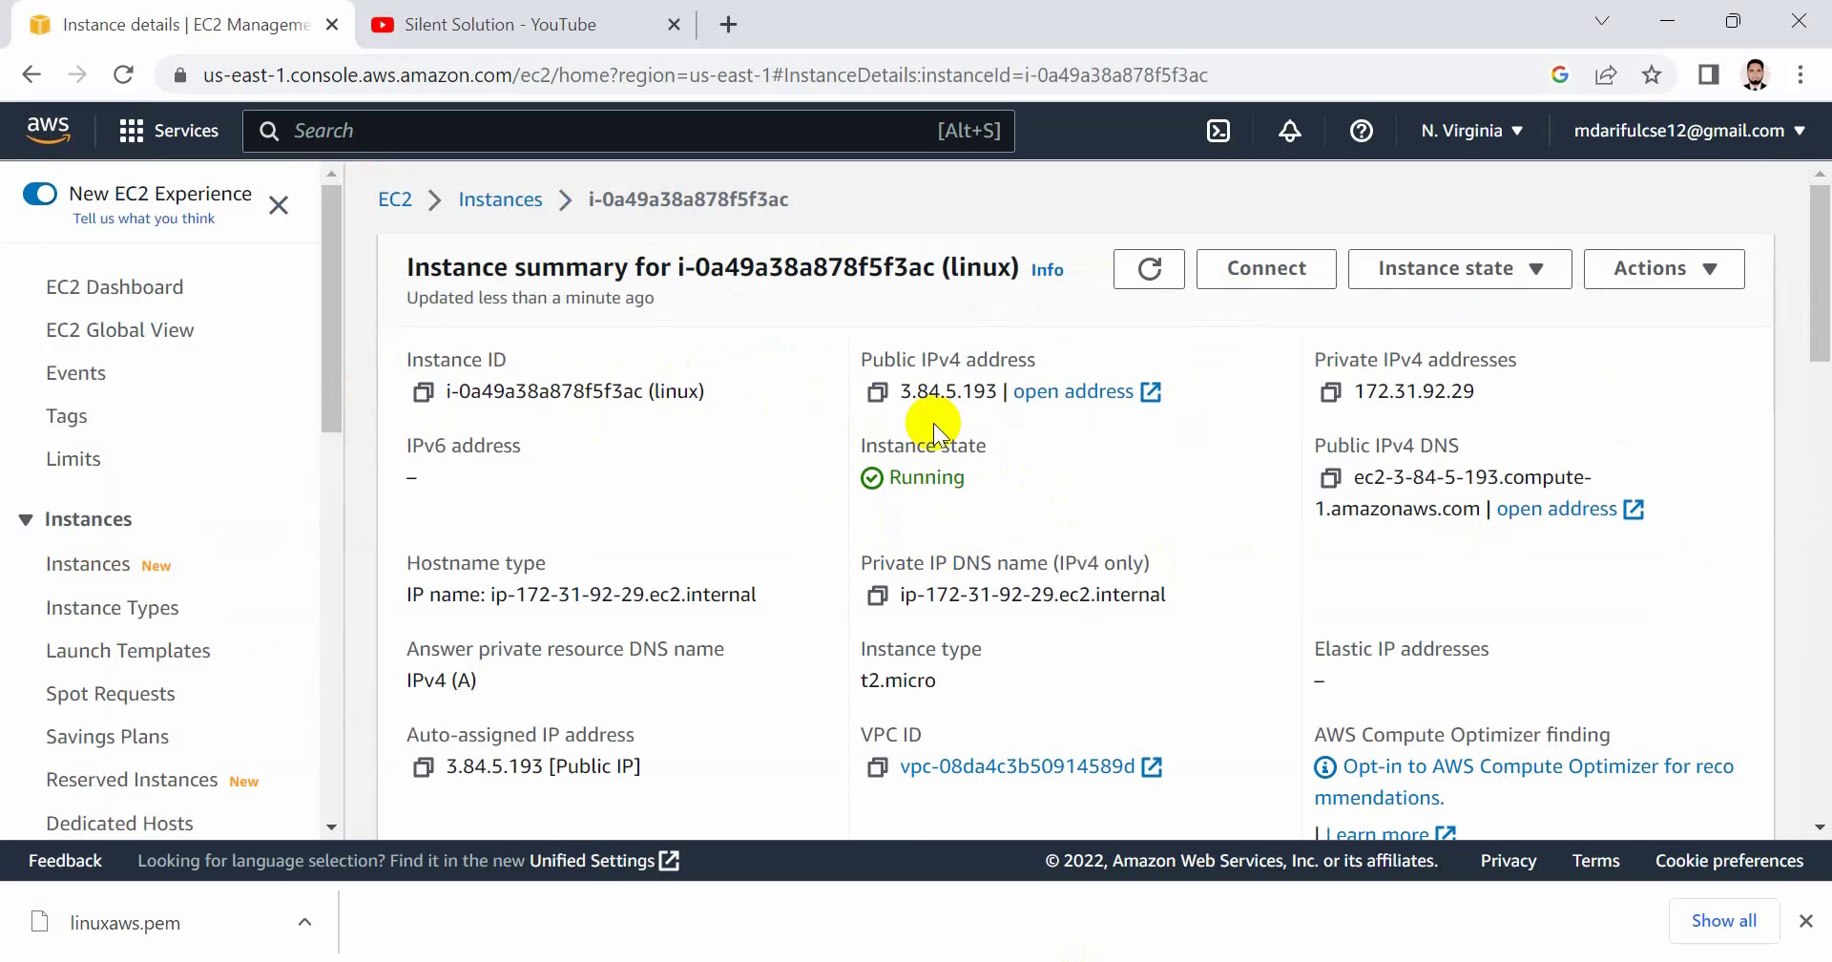
click(878, 391)
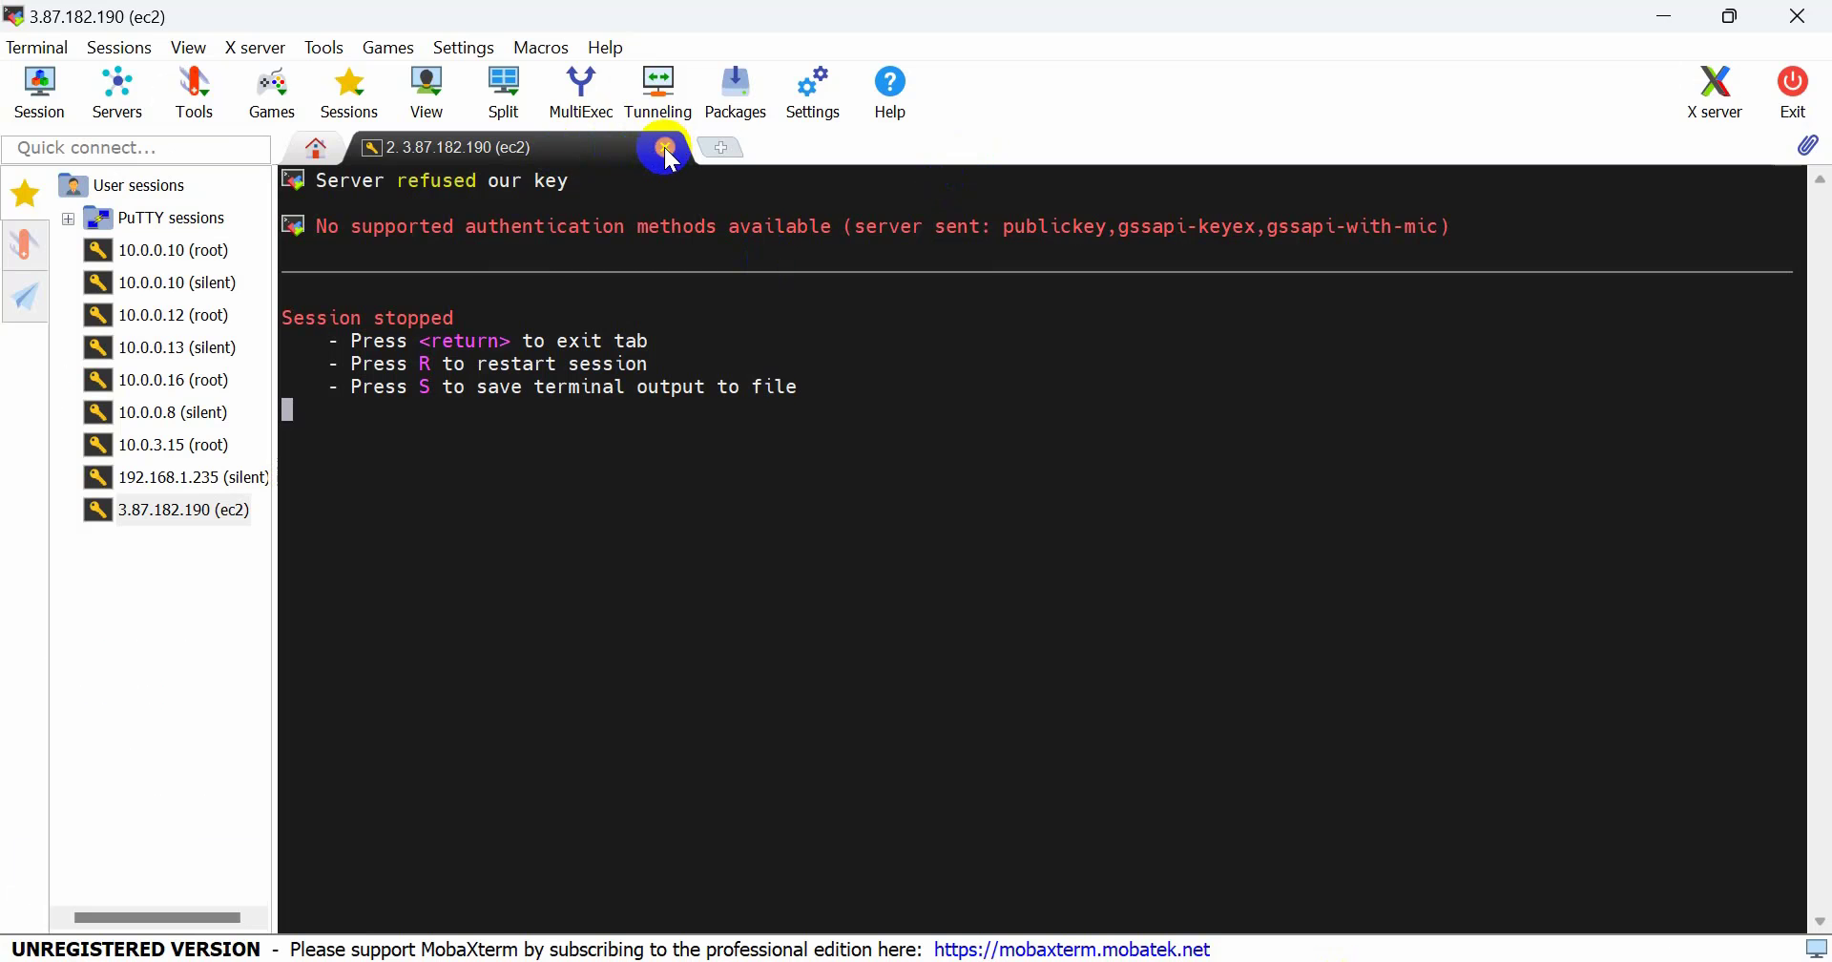
- Configure a MobaXterm SSH session to host 3.84.5.193 with username ec2-user
click(665, 152)
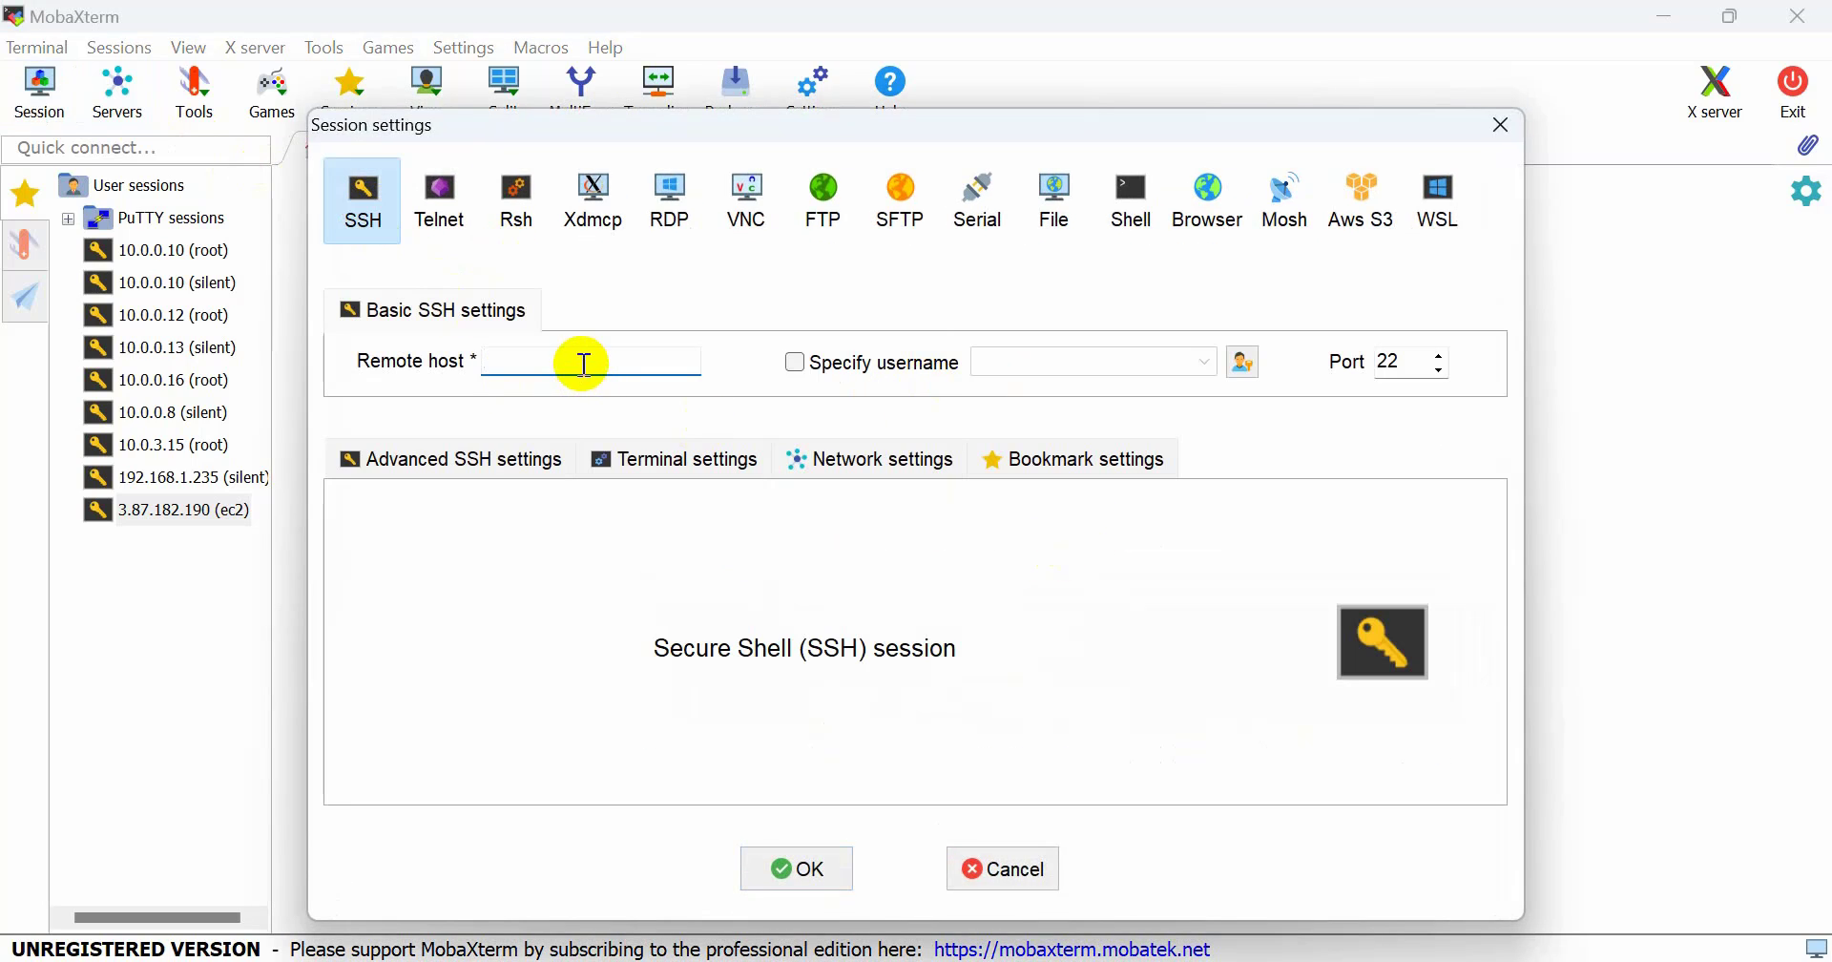
text(3.84.5.193)
click(1093, 361)
text(e)
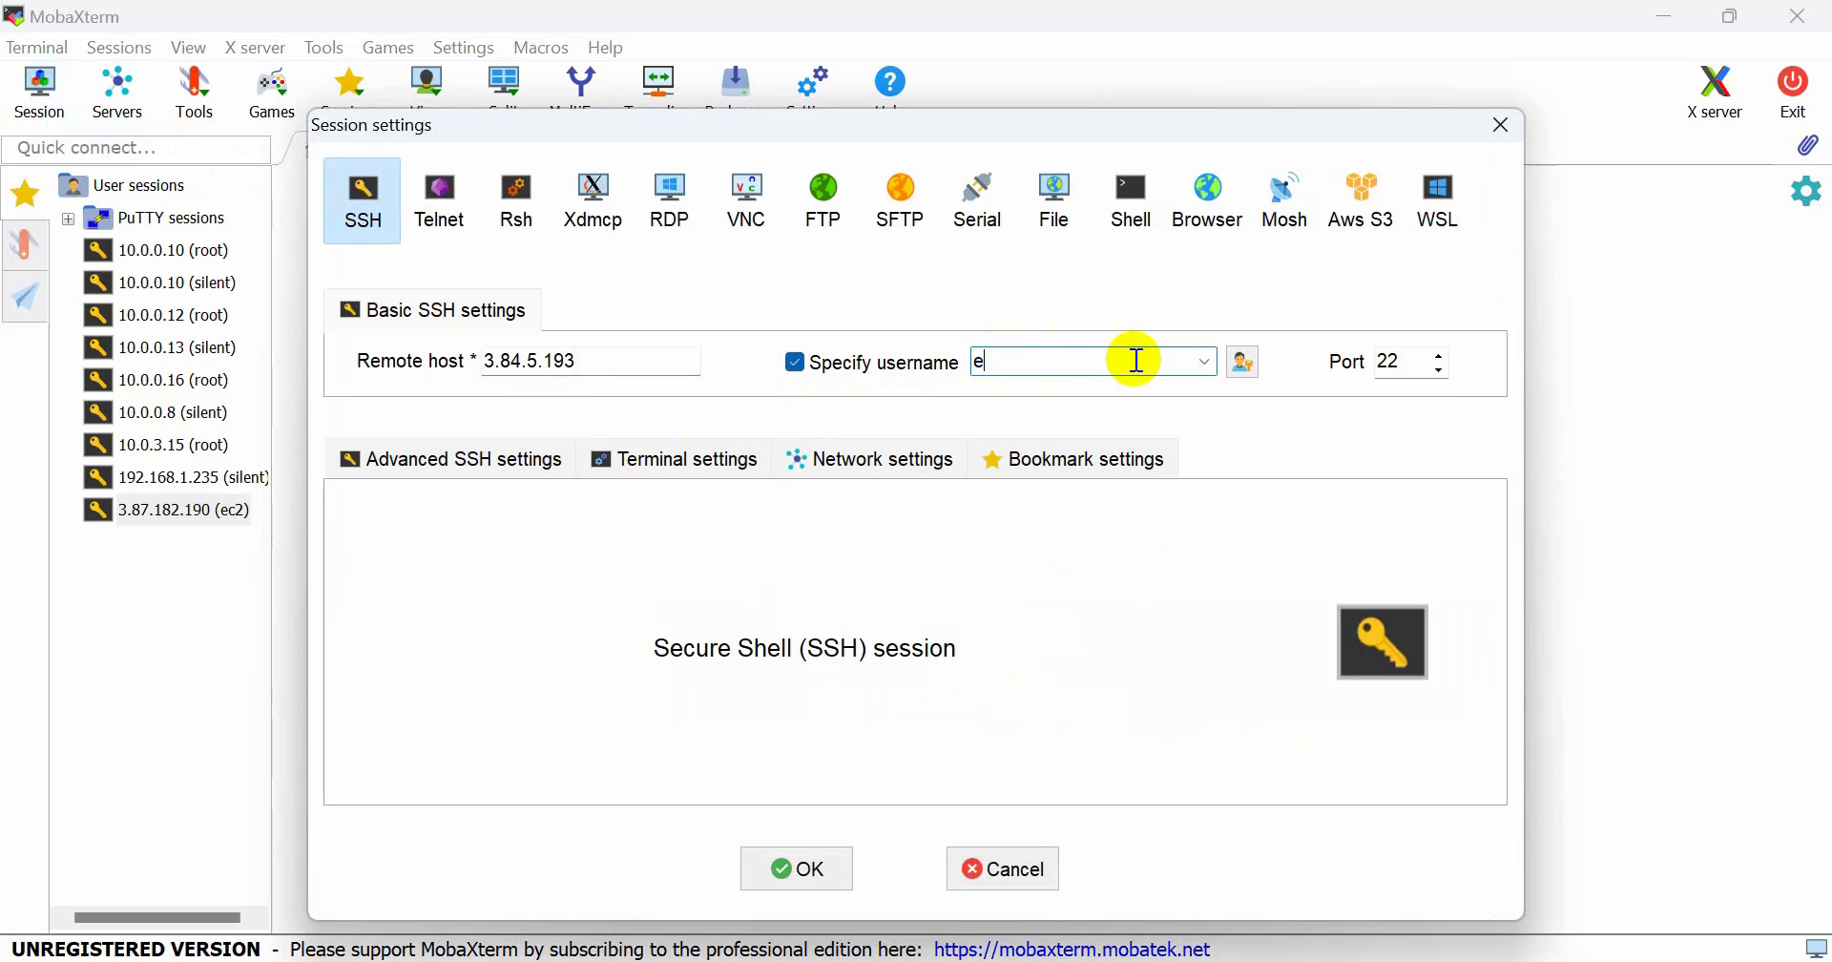
text(c)
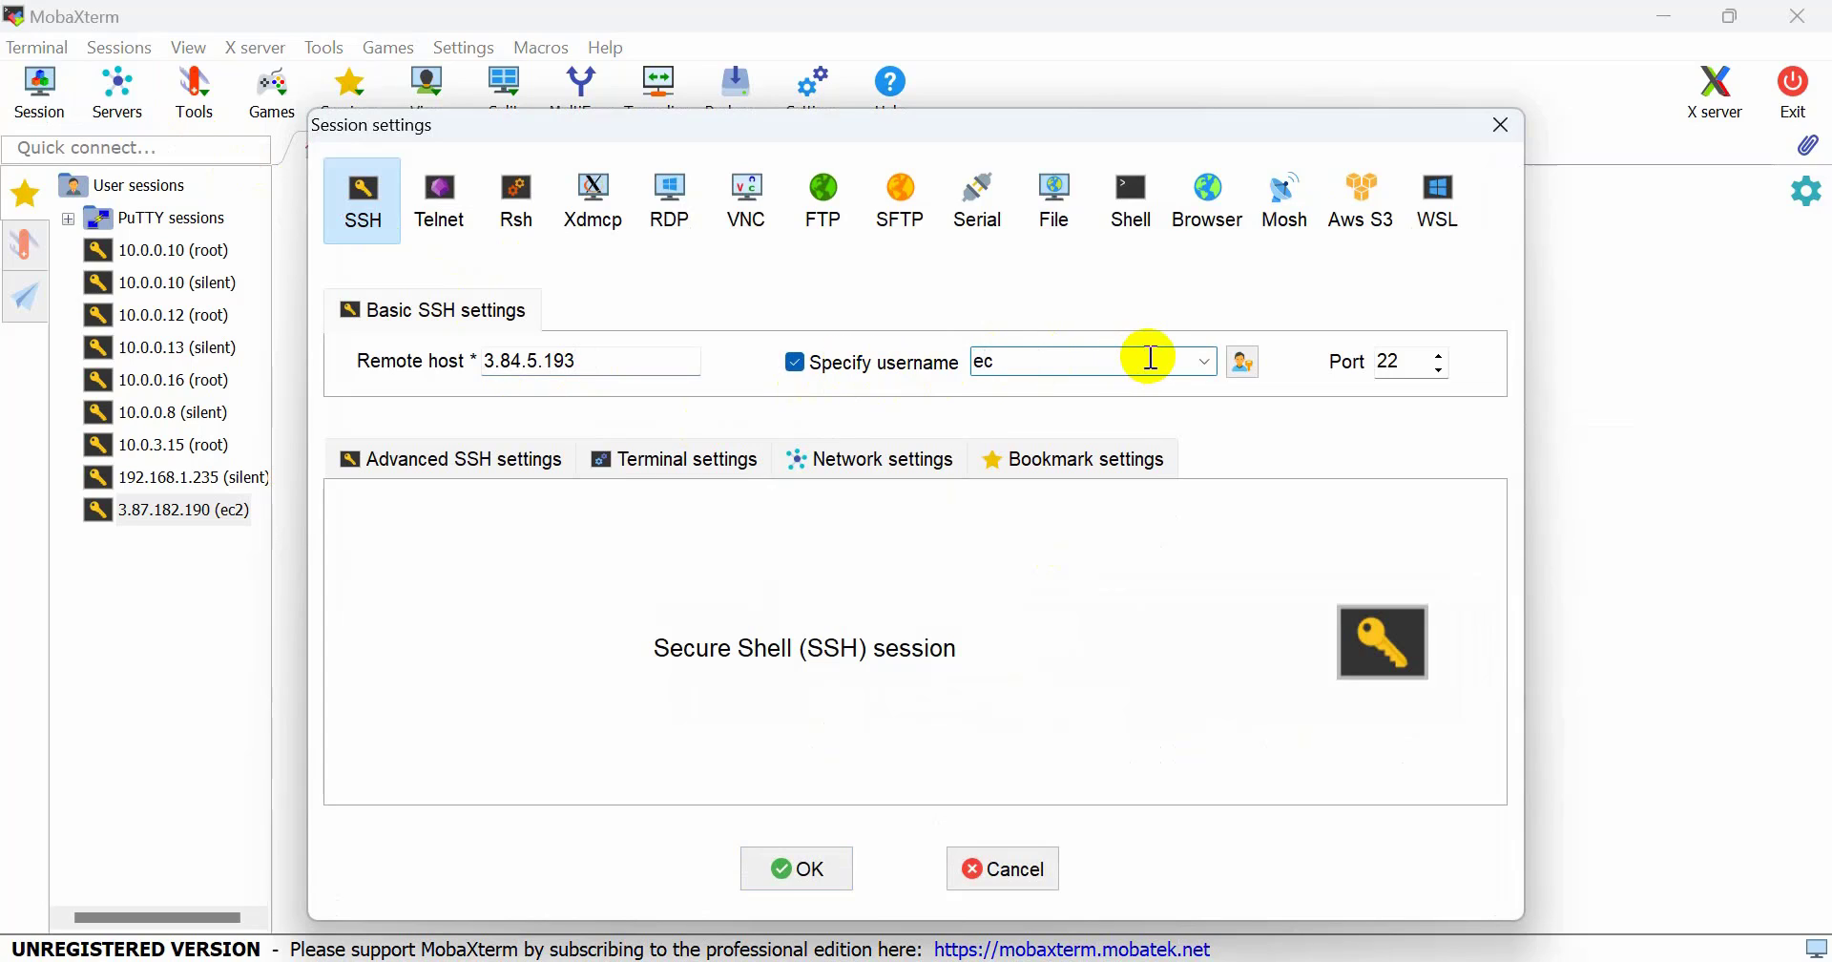
text(20)
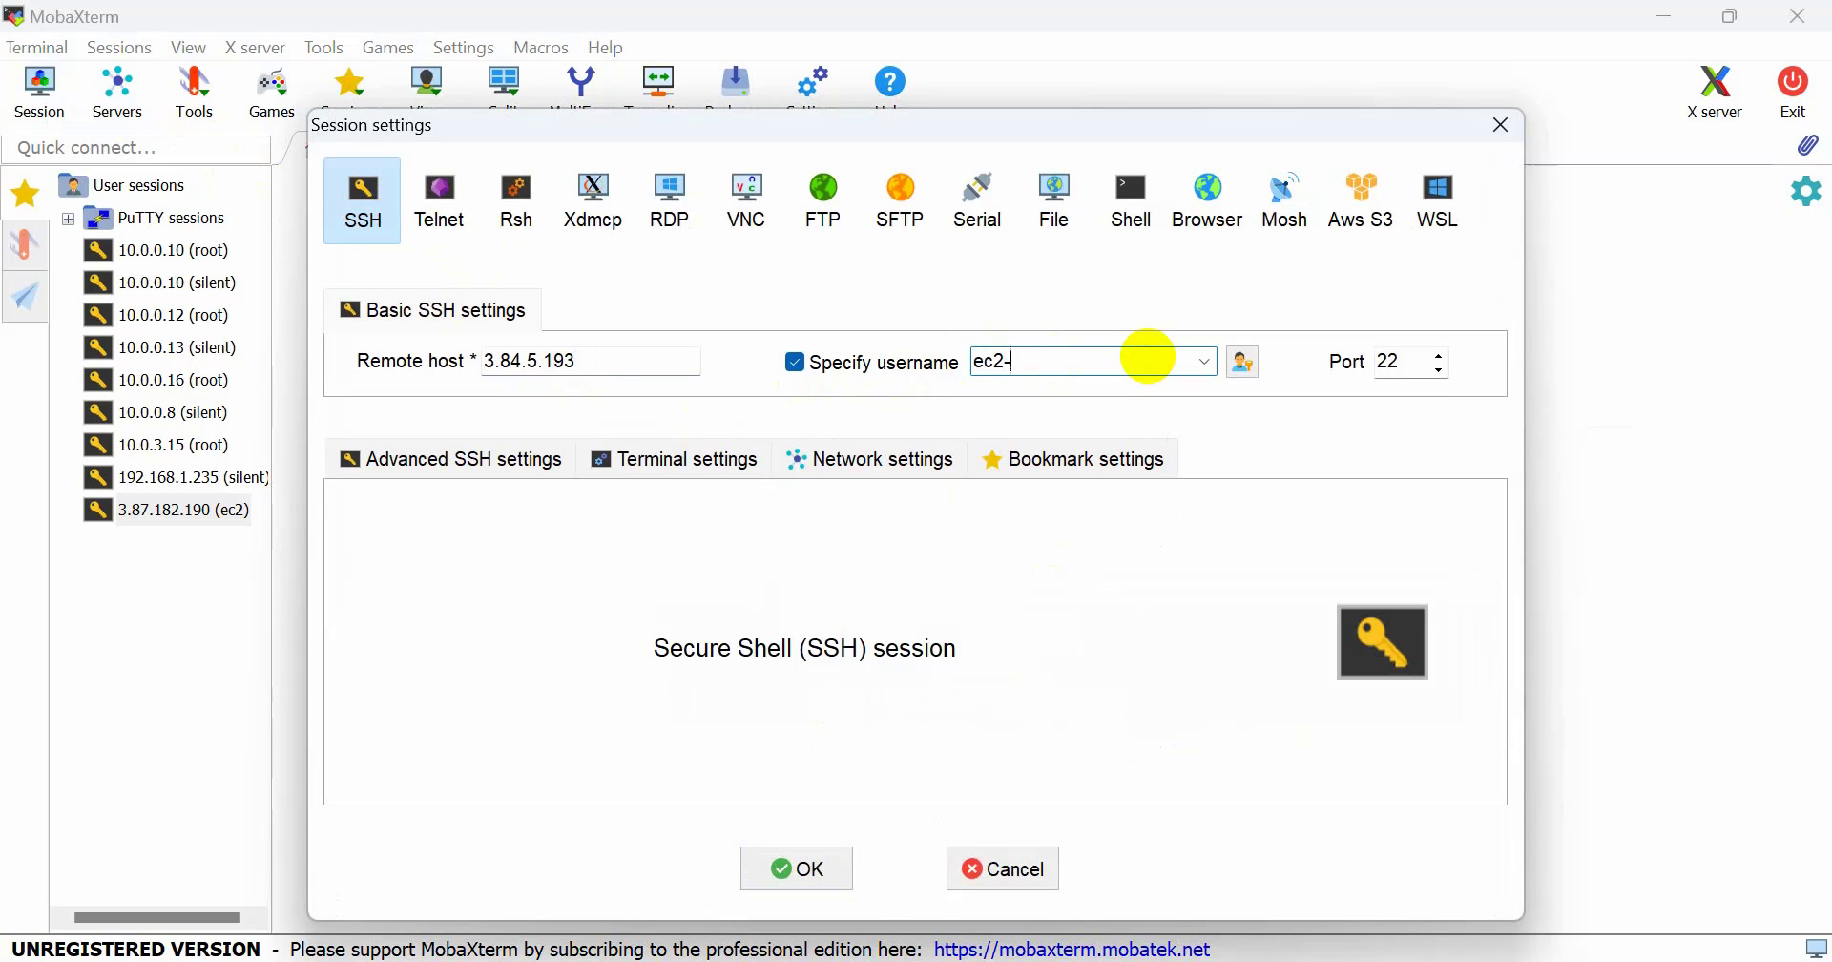
text(user)
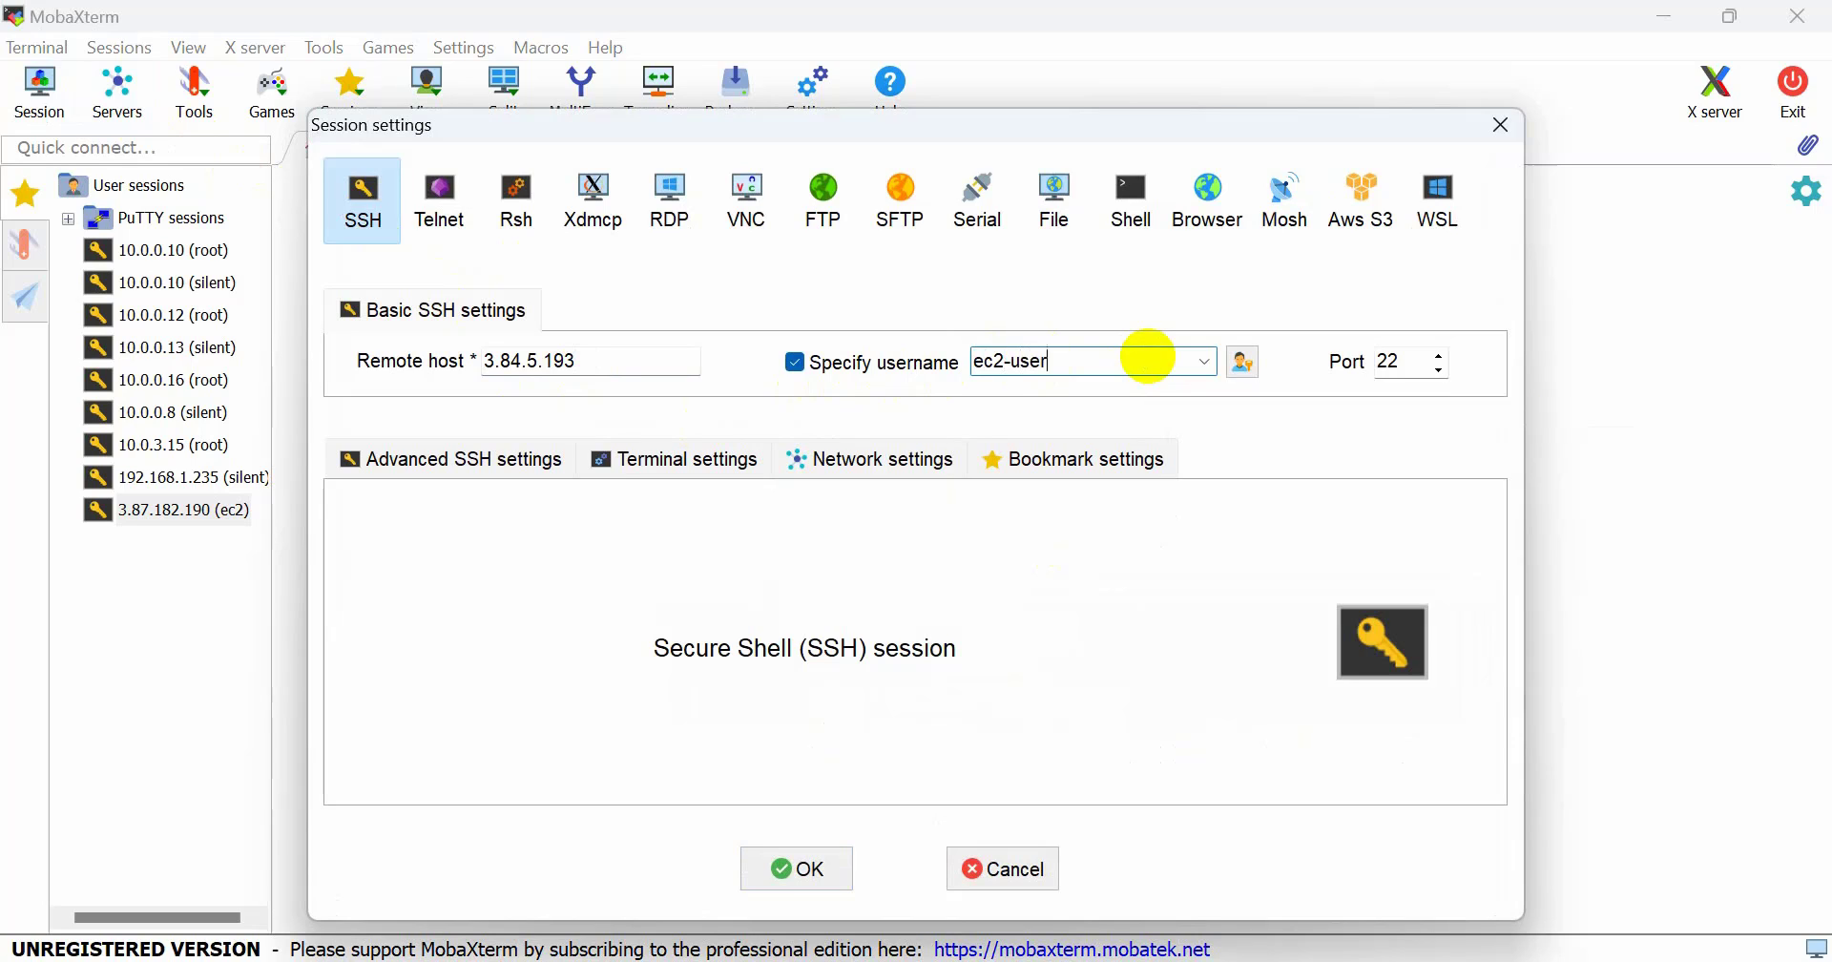
click(460, 458)
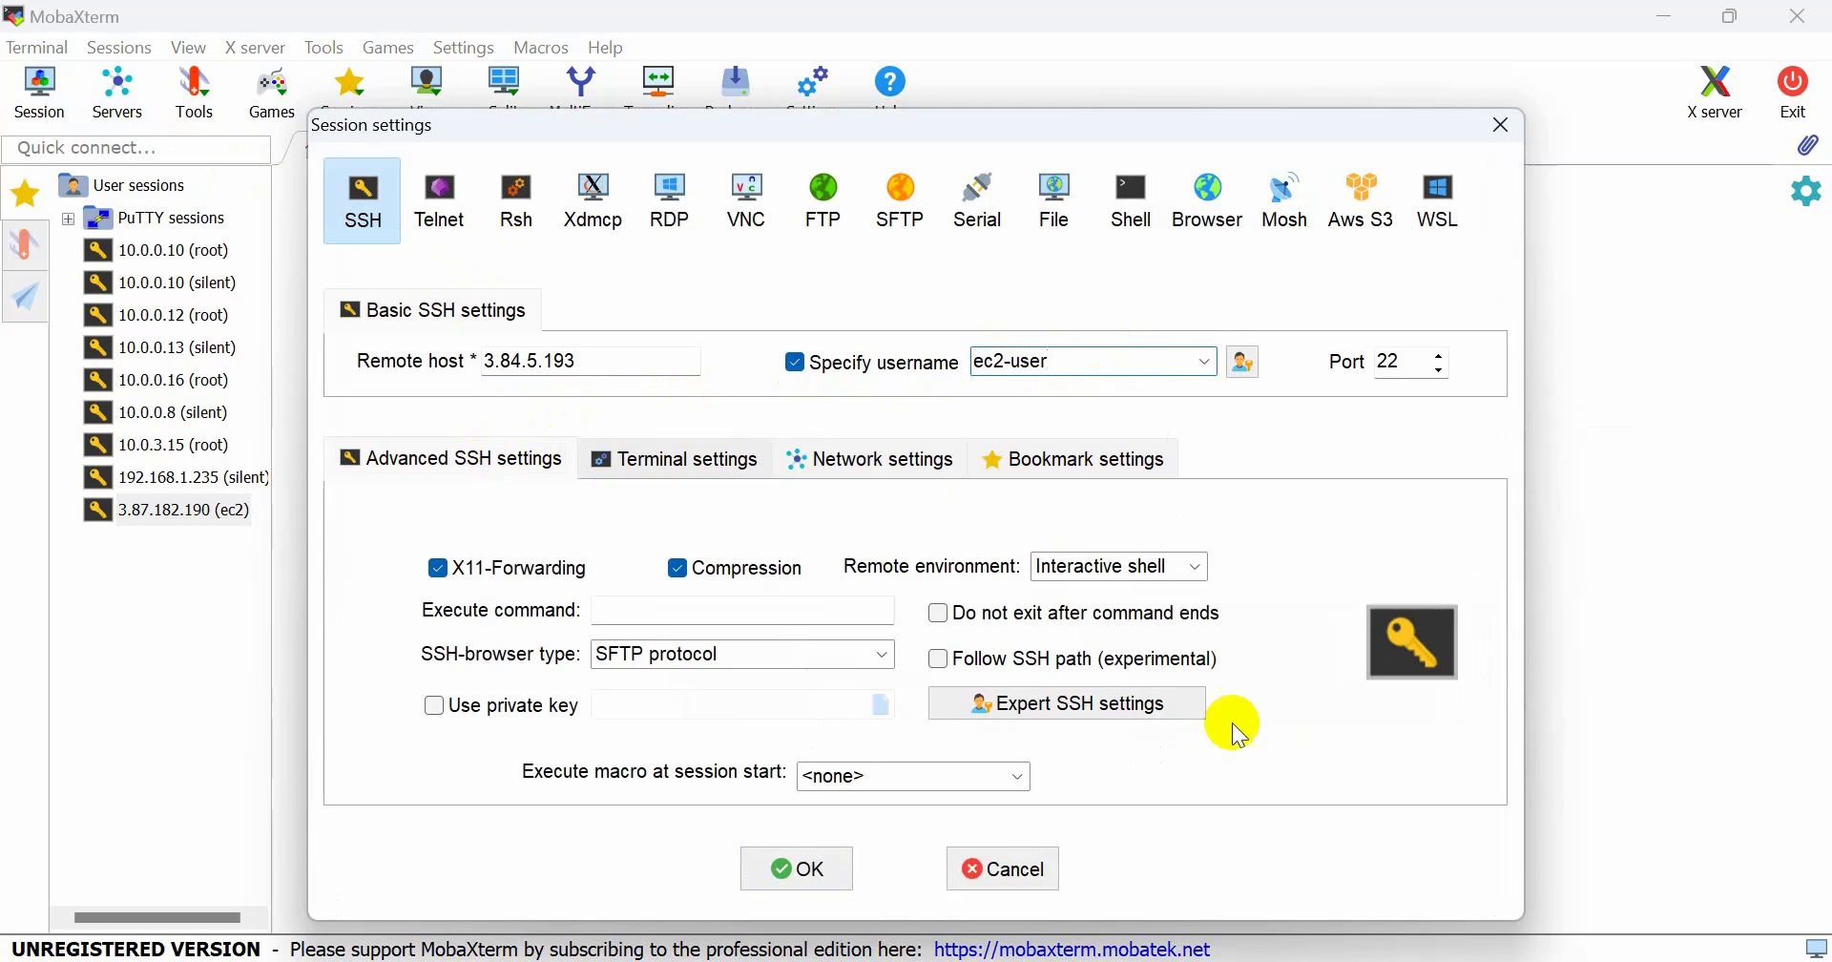
- Use the downloaded linuxaws.pem as the private key and connect the session
click(433, 705)
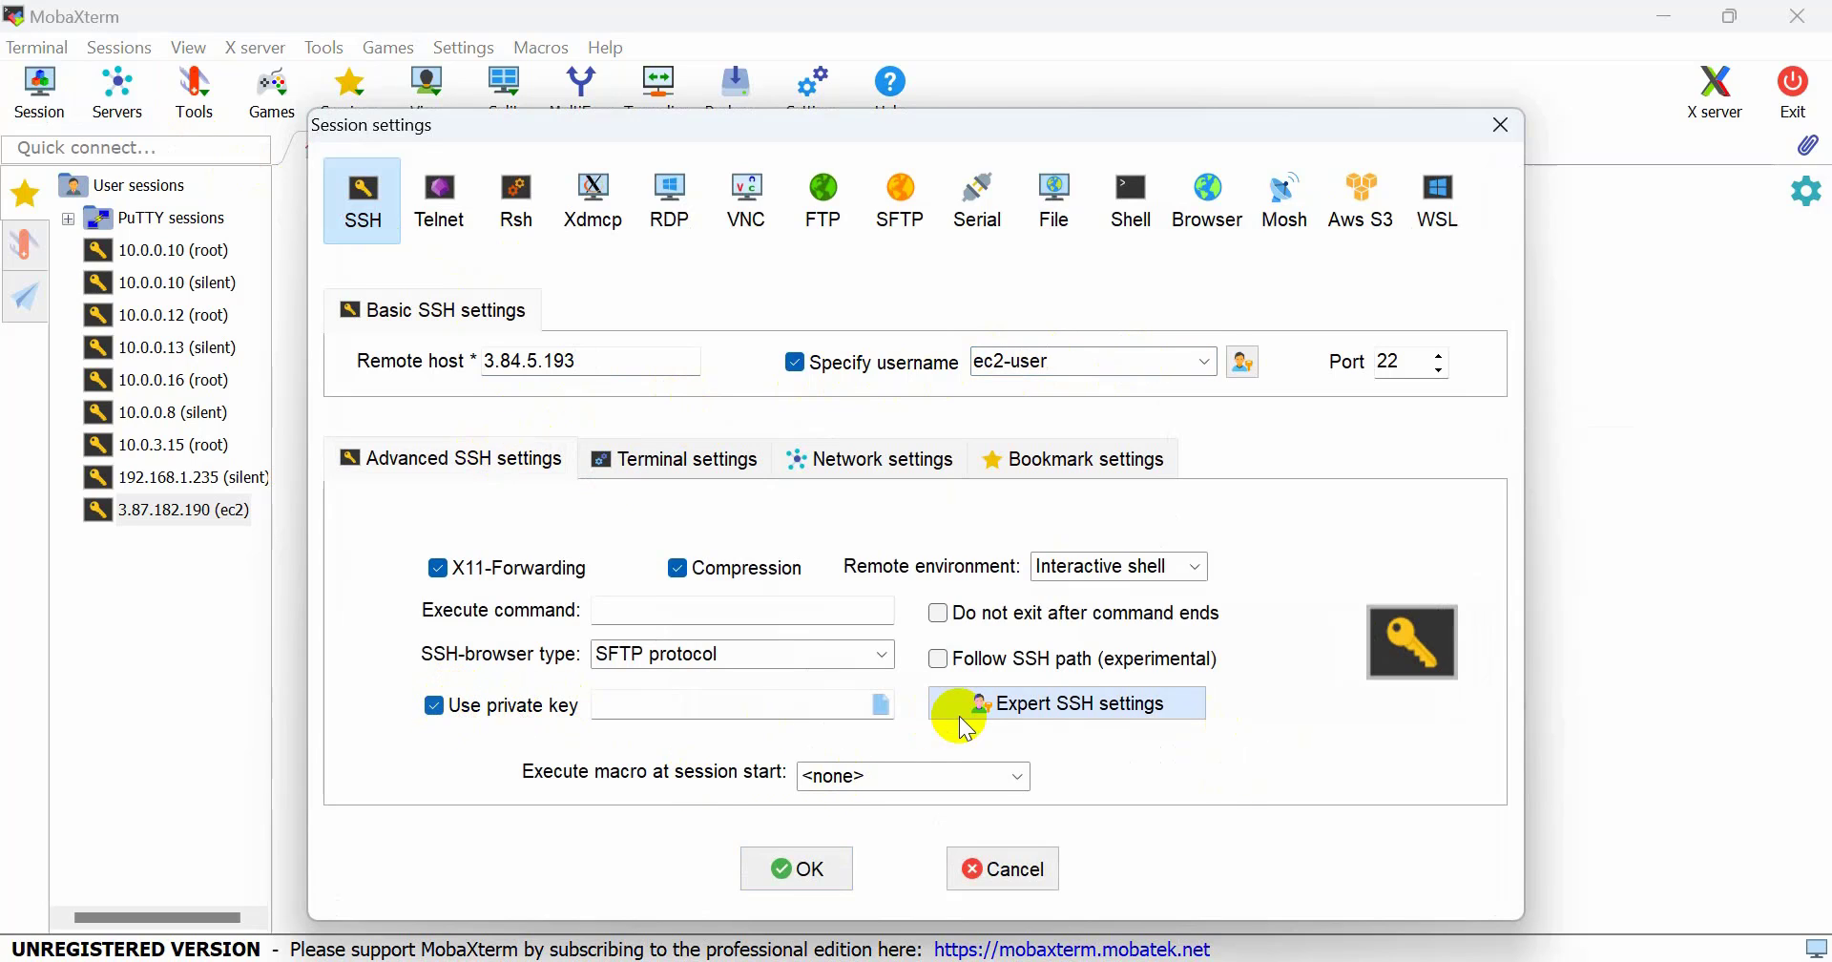
click(880, 704)
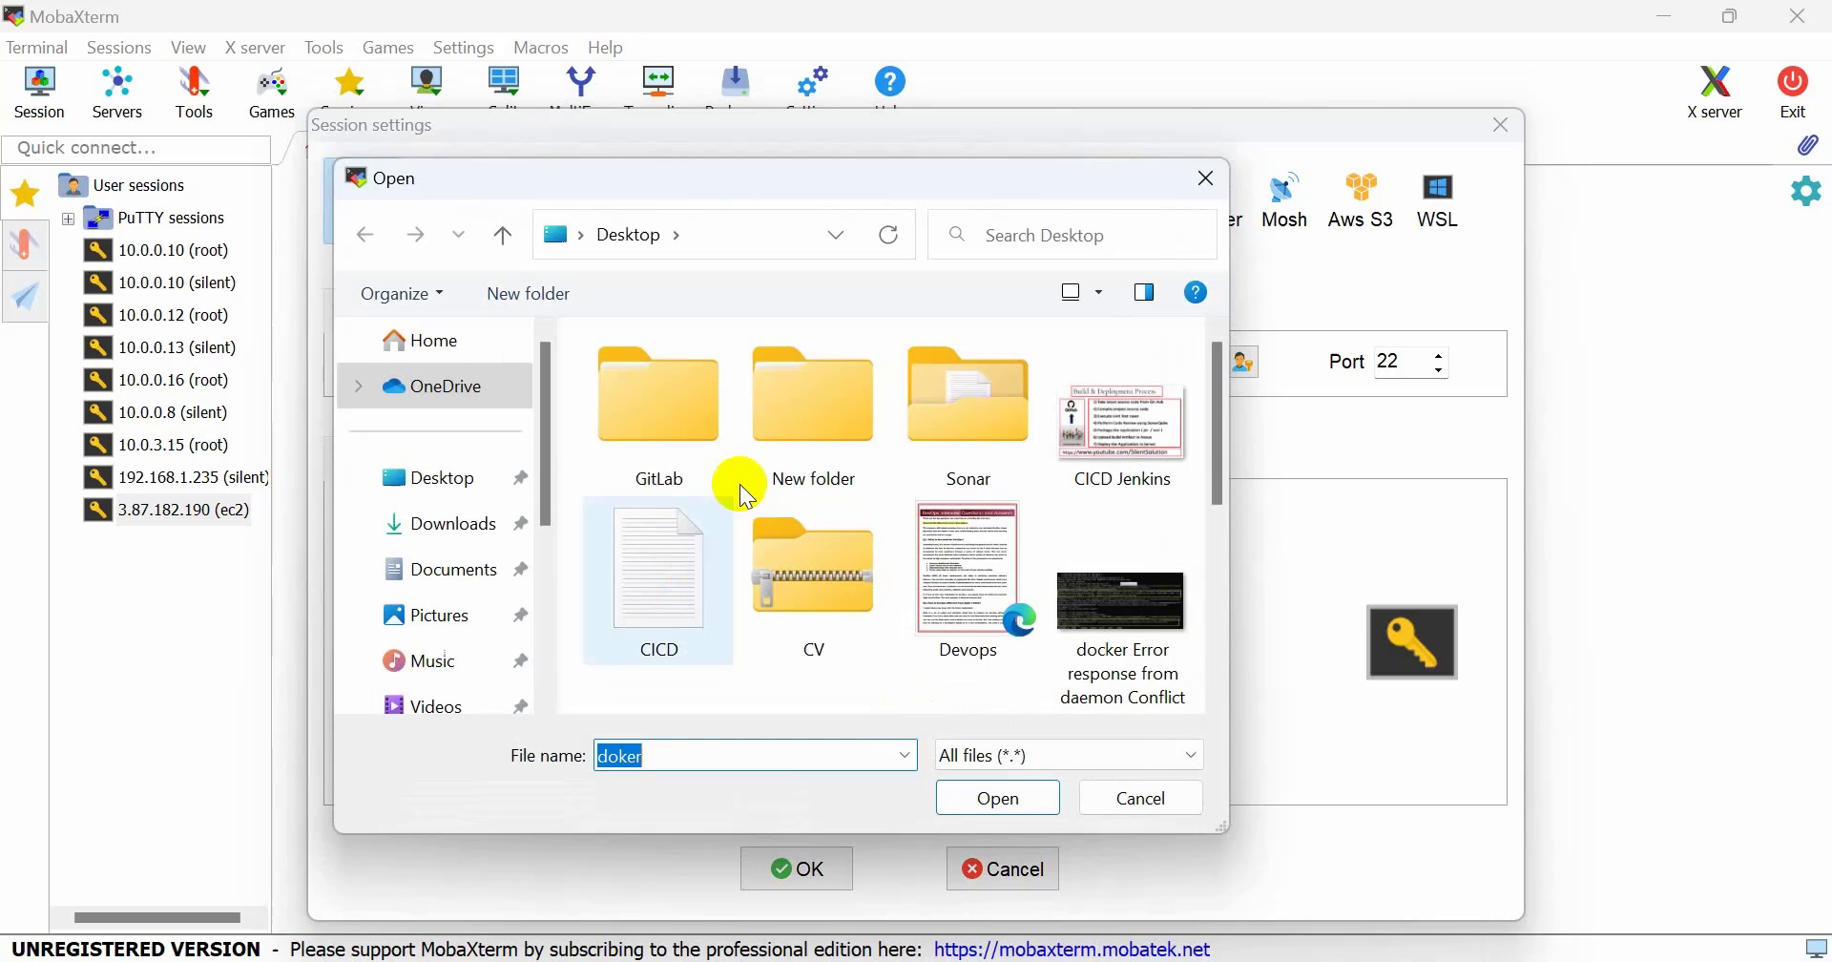
click(450, 523)
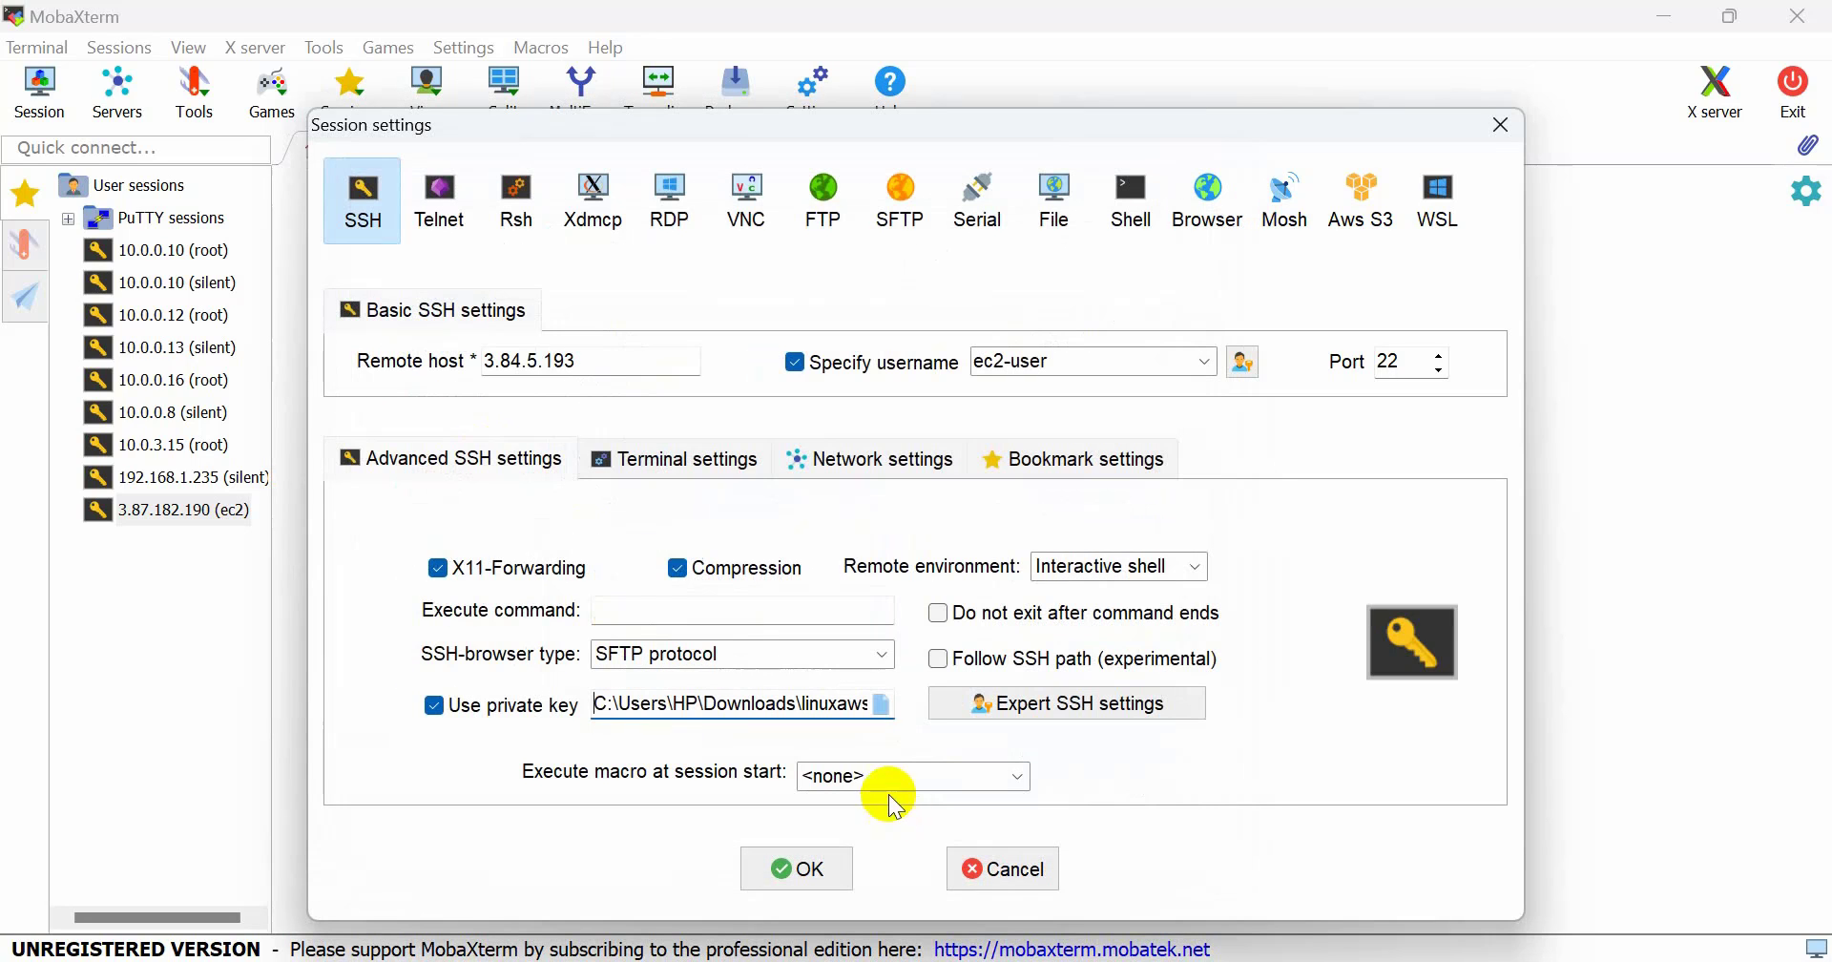
click(796, 868)
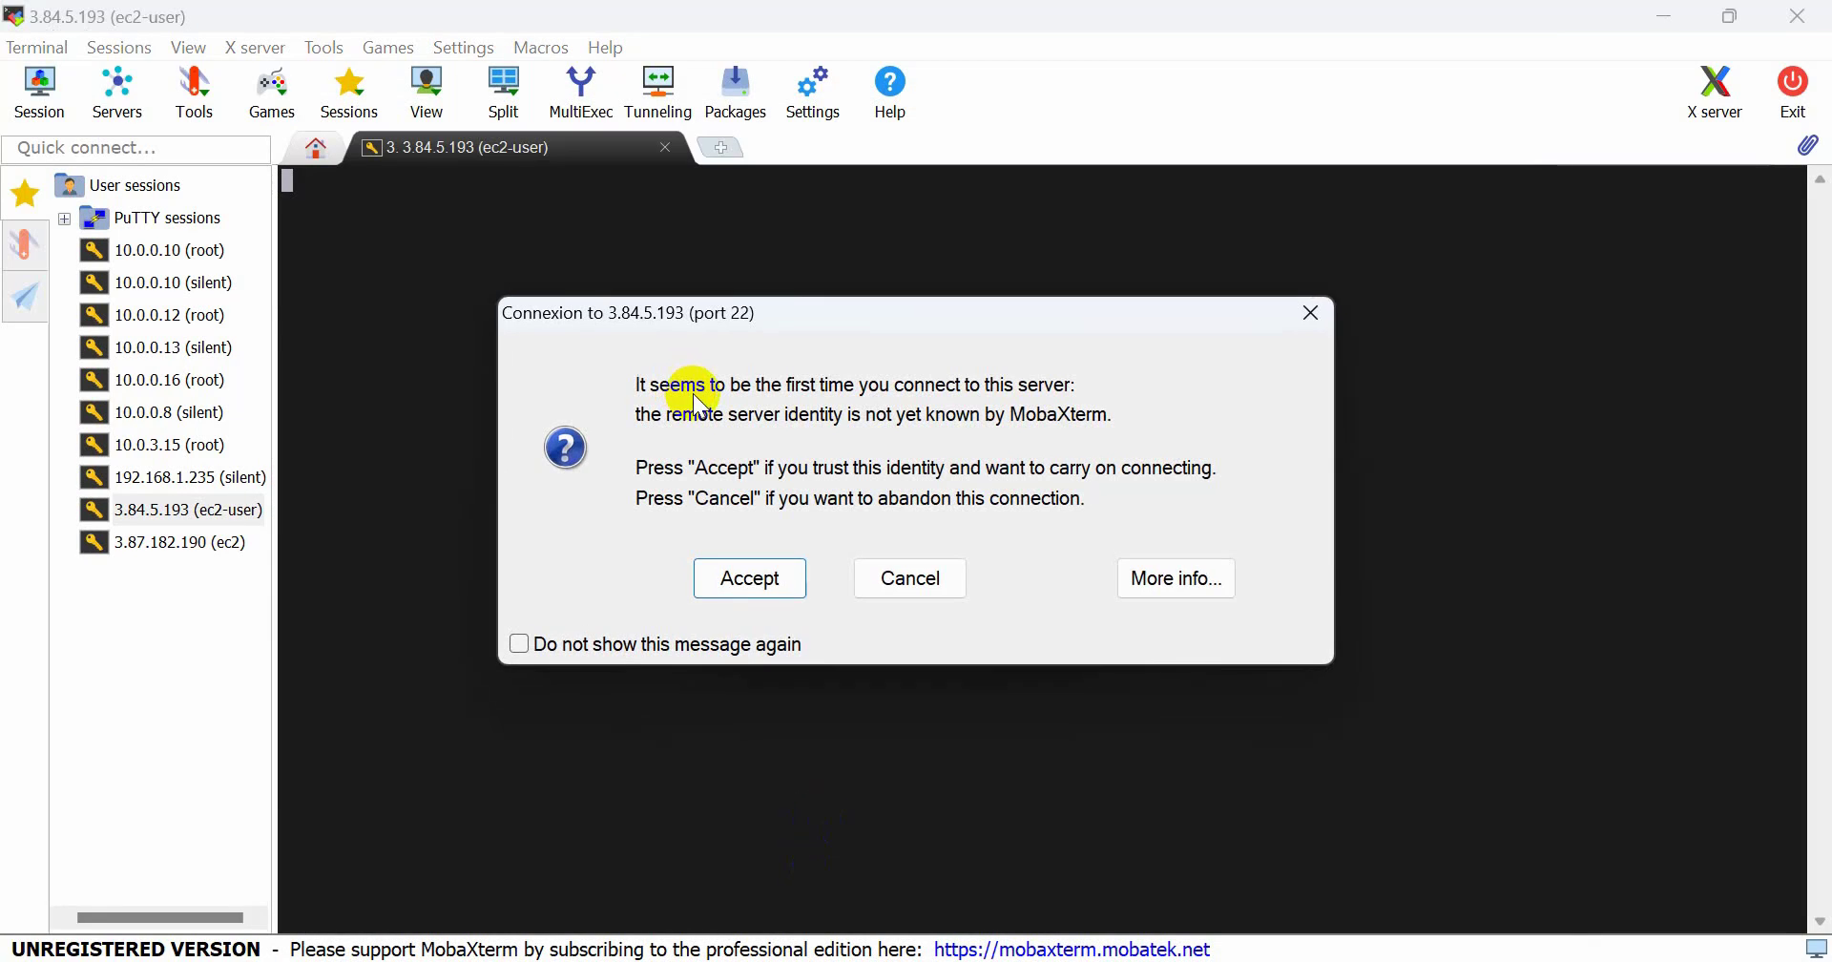
- Accept the server's host identity and clear the ec2-user shell on the Amazon Linux 2 instance
click(748, 578)
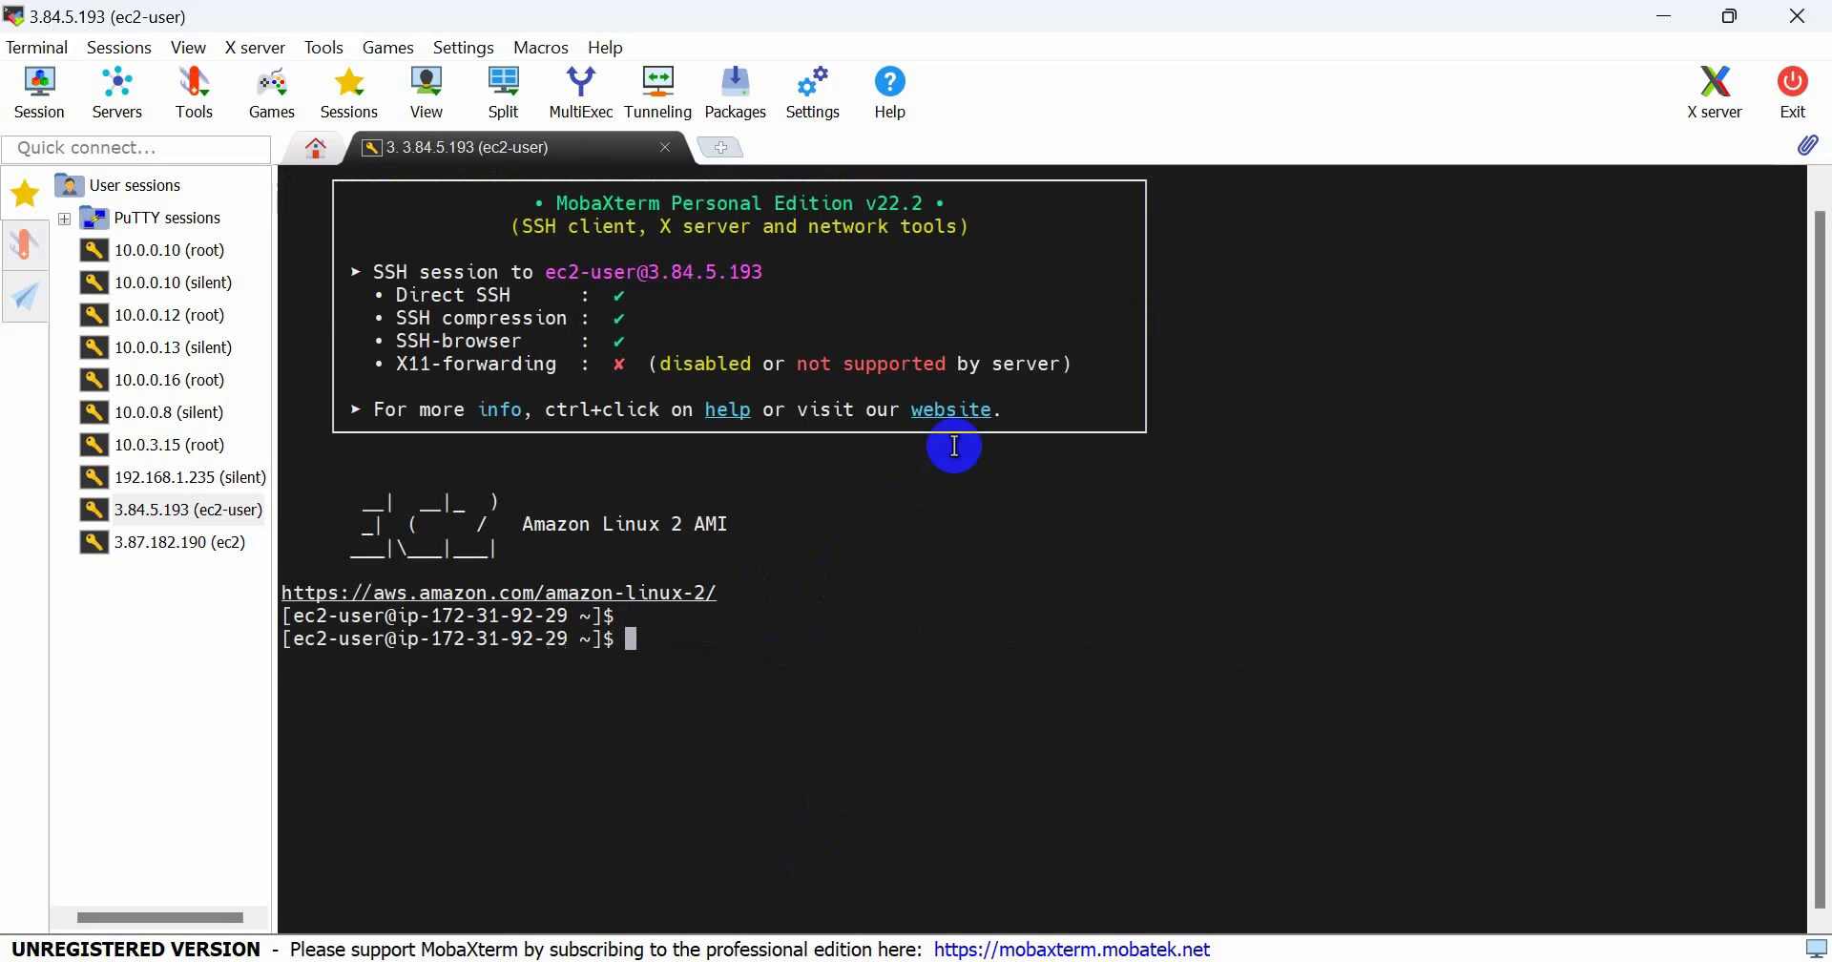
text(clear)
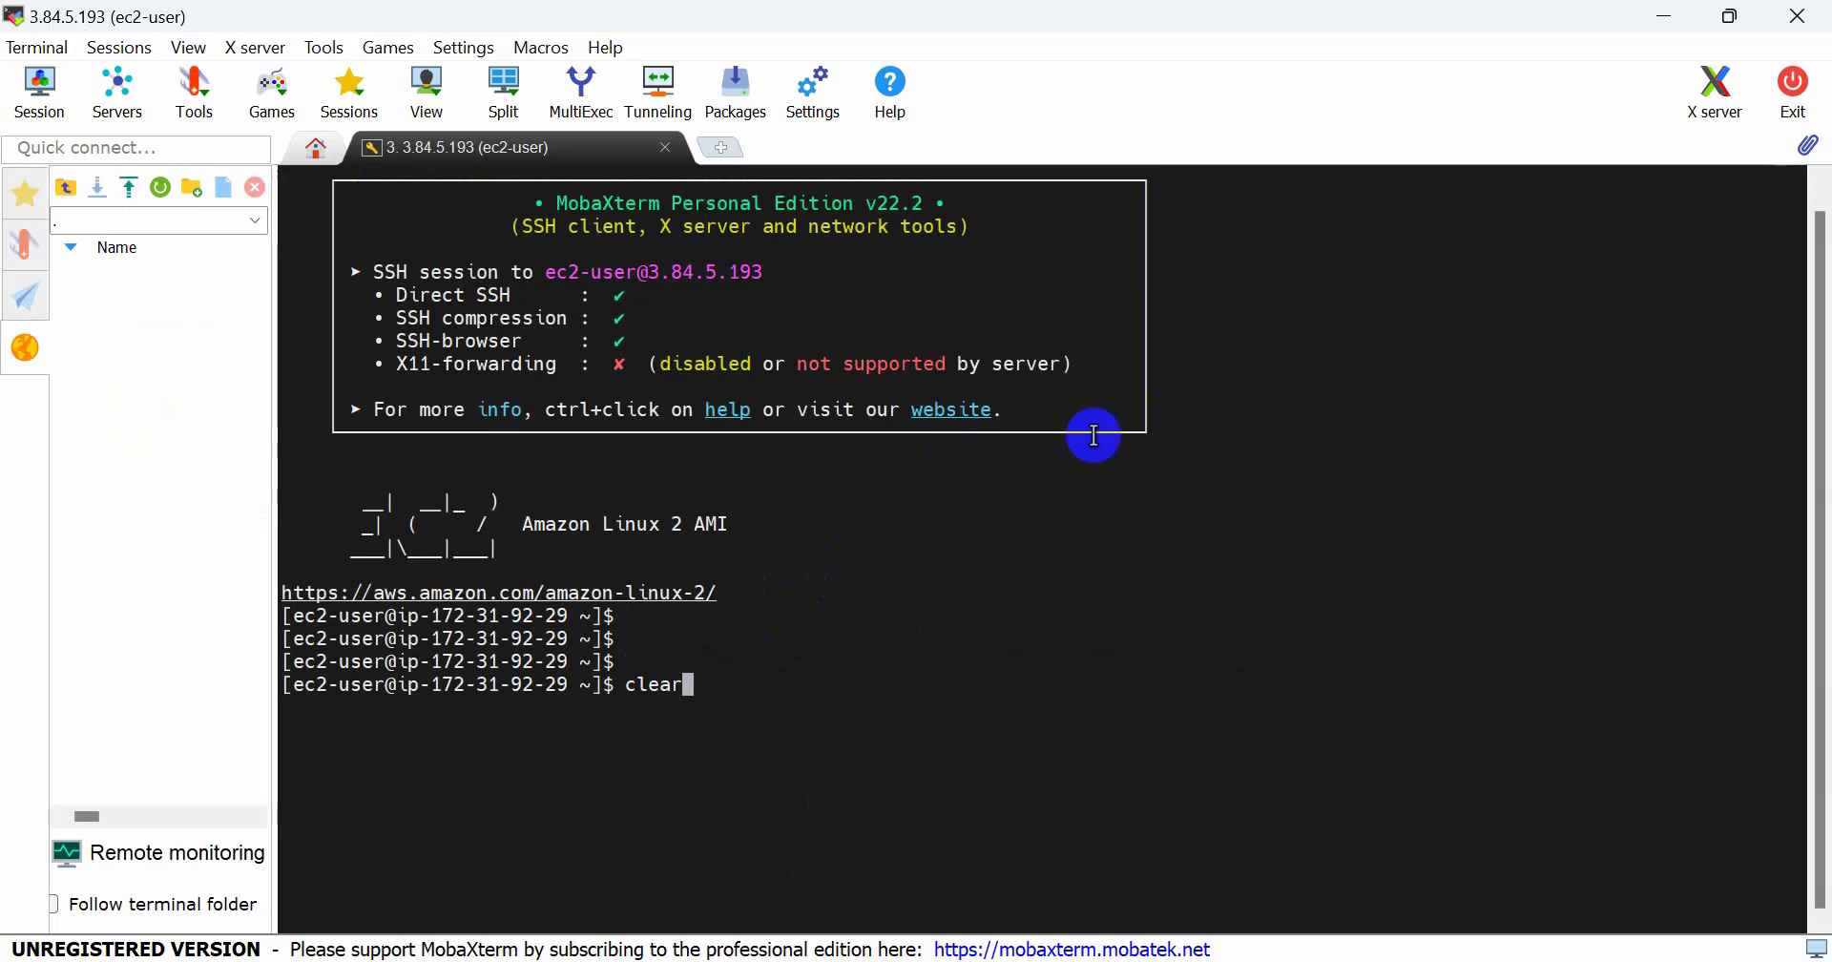